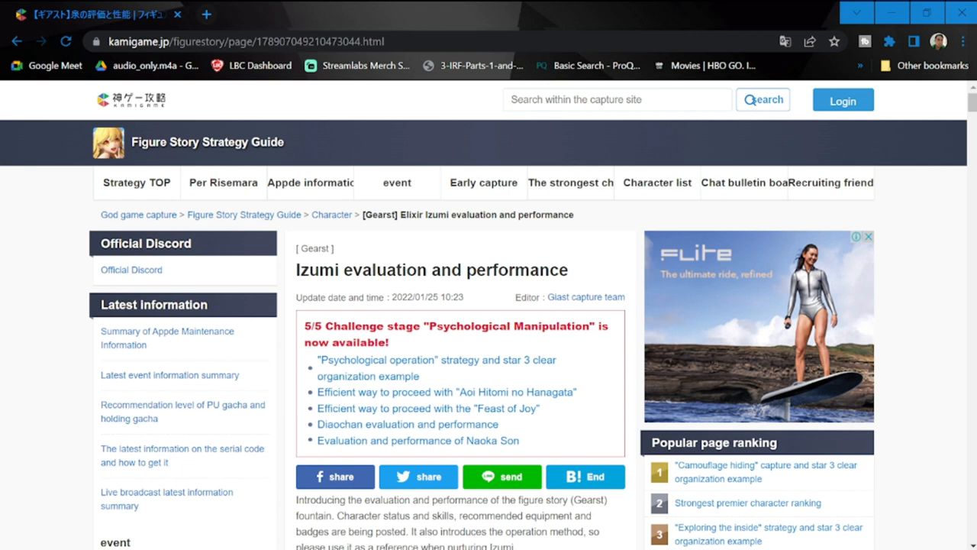
pyautogui.moveTo(917, 291)
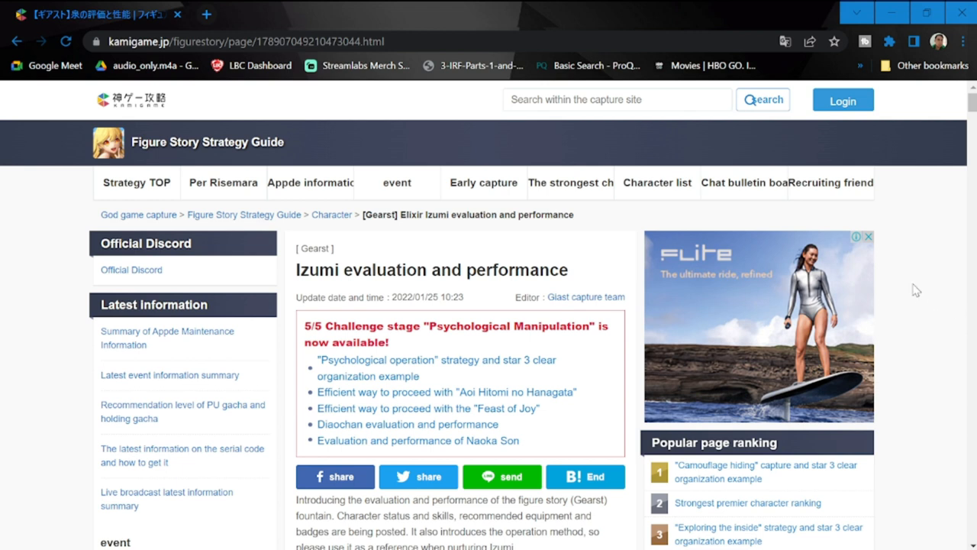
# Scroll past the radar chart to the user comment form and Fountain performance and status sections
pyautogui.scroll(-3)
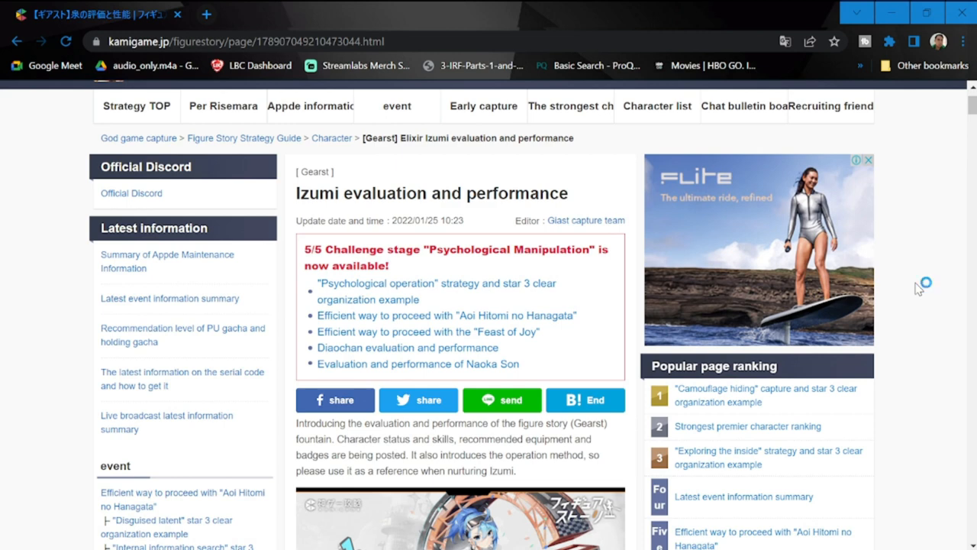
pyautogui.scroll(-3)
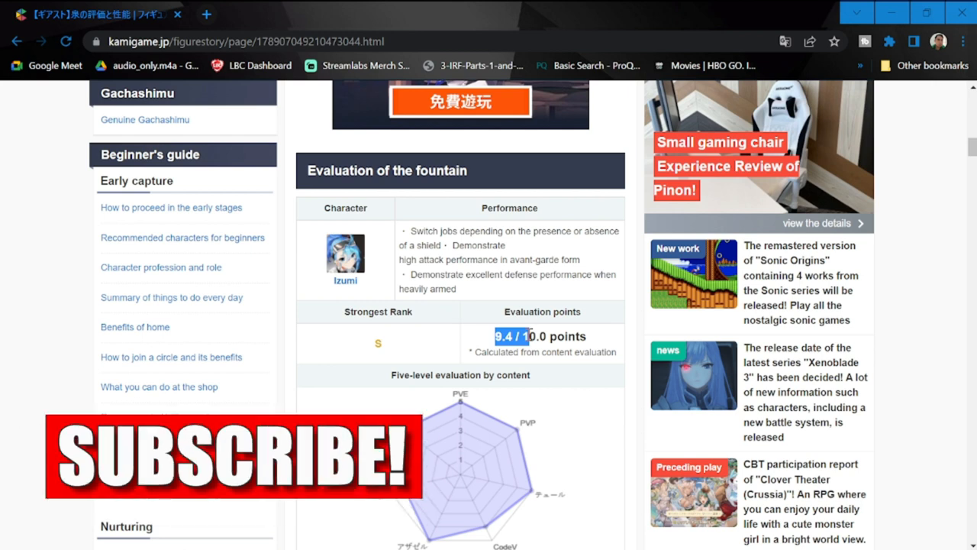
pyautogui.scroll(-3)
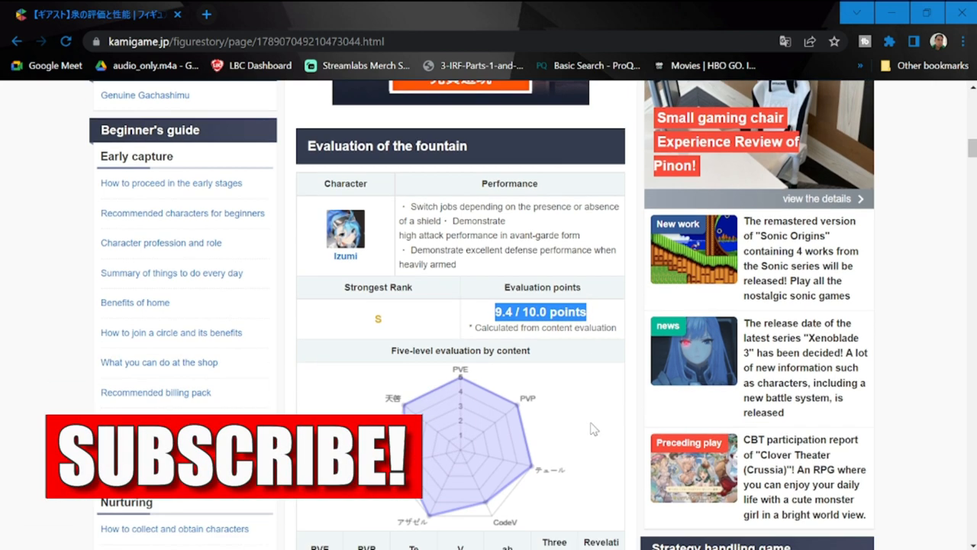
pyautogui.scroll(-3)
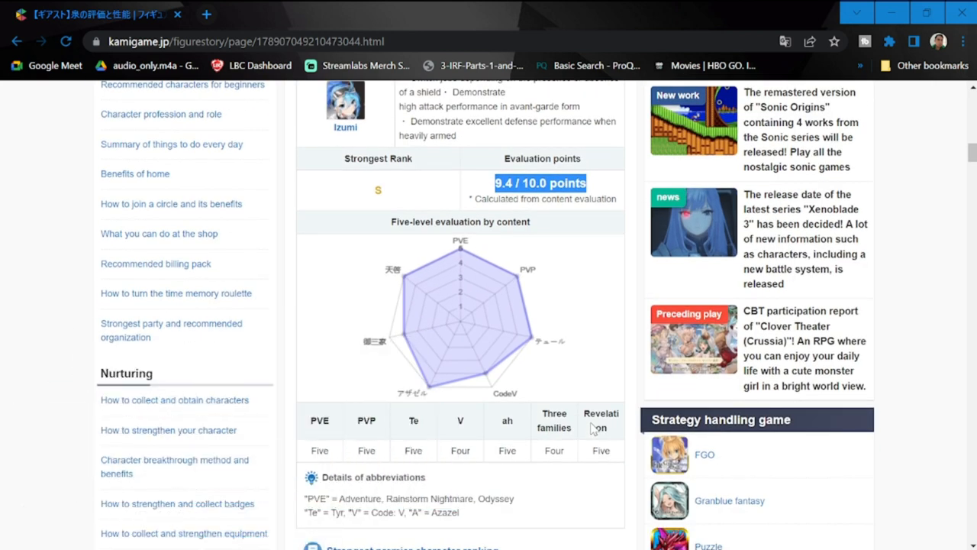
pyautogui.moveTo(413, 281)
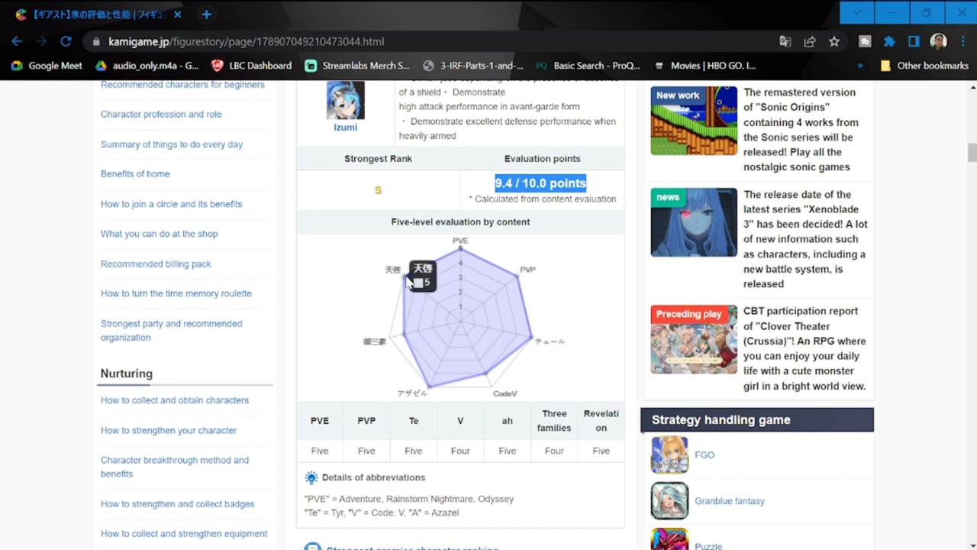
pyautogui.moveTo(574, 303)
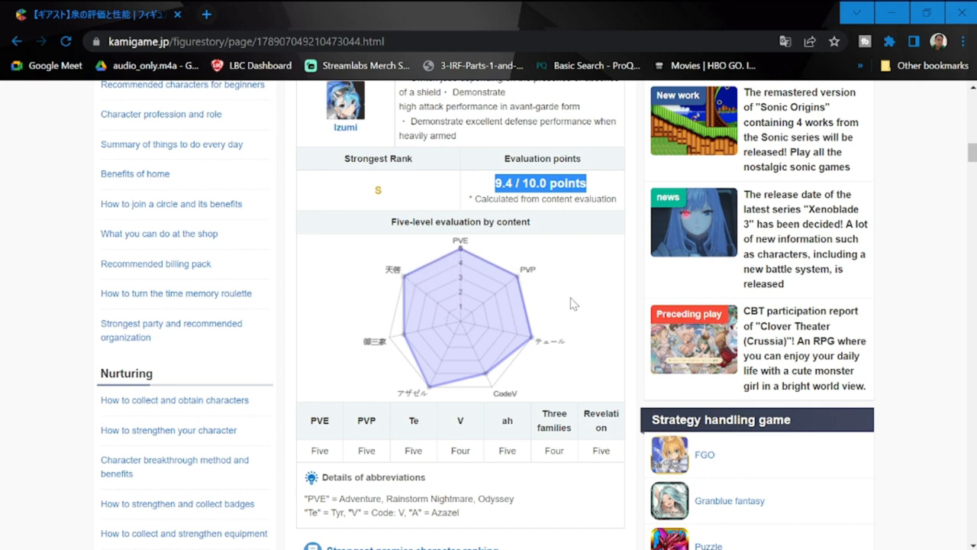
pyautogui.moveTo(574, 445)
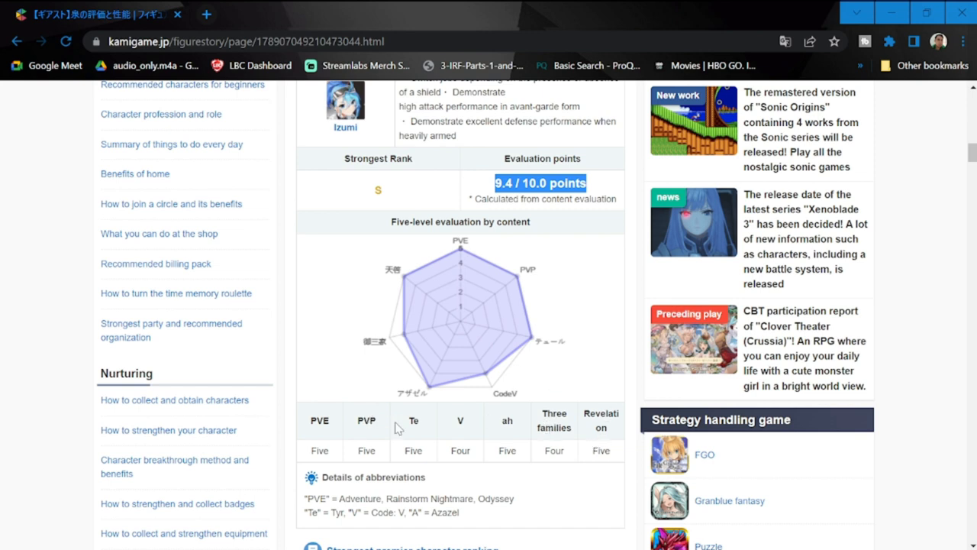
pyautogui.moveTo(426, 281)
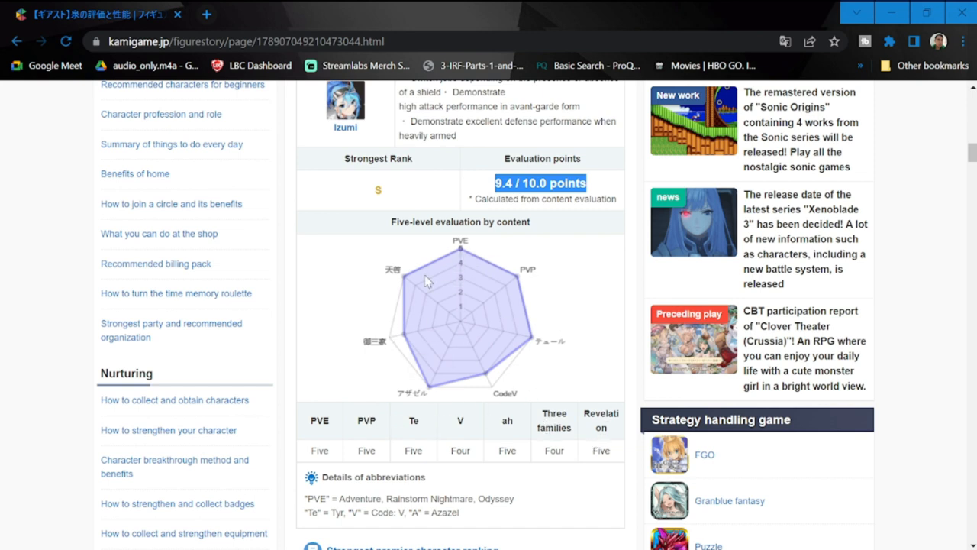
pyautogui.scroll(-3)
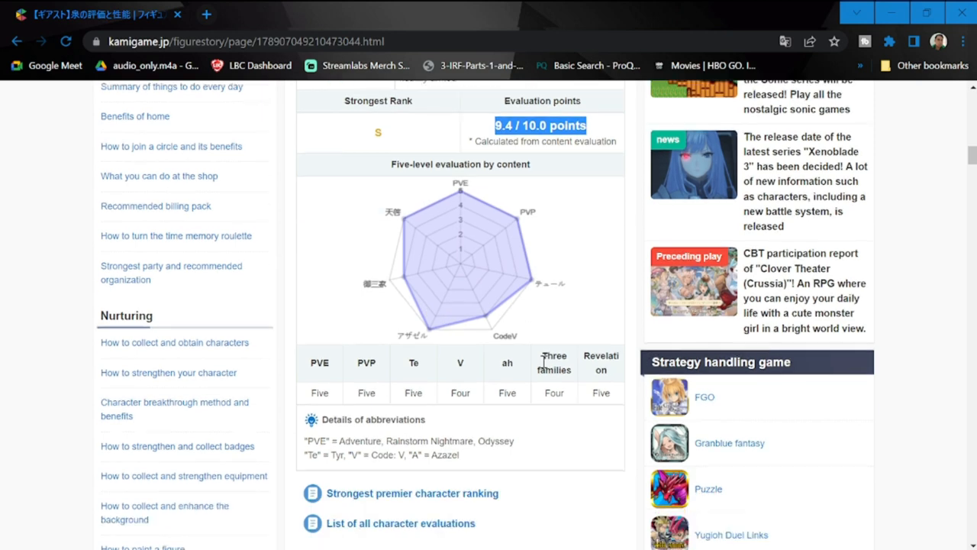
pyautogui.scroll(-3)
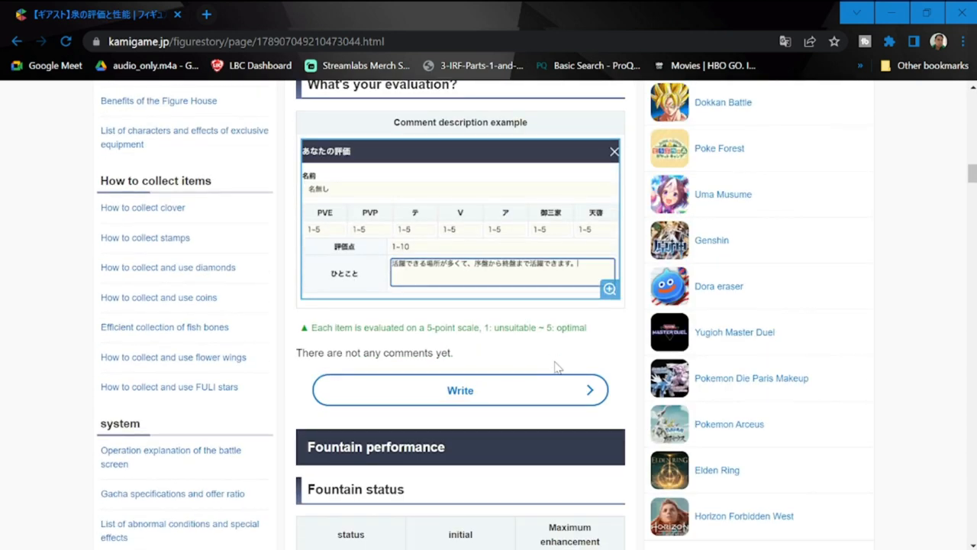
# Scroll to the attack skill Circle dance of the sword and technique skill tables with Initial EN 70
pyautogui.scroll(-3)
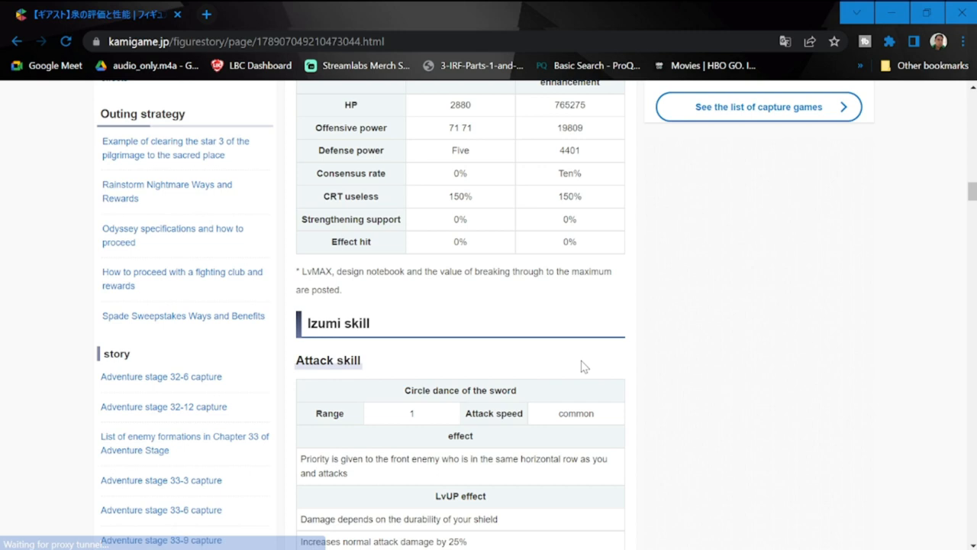
pyautogui.scroll(-3)
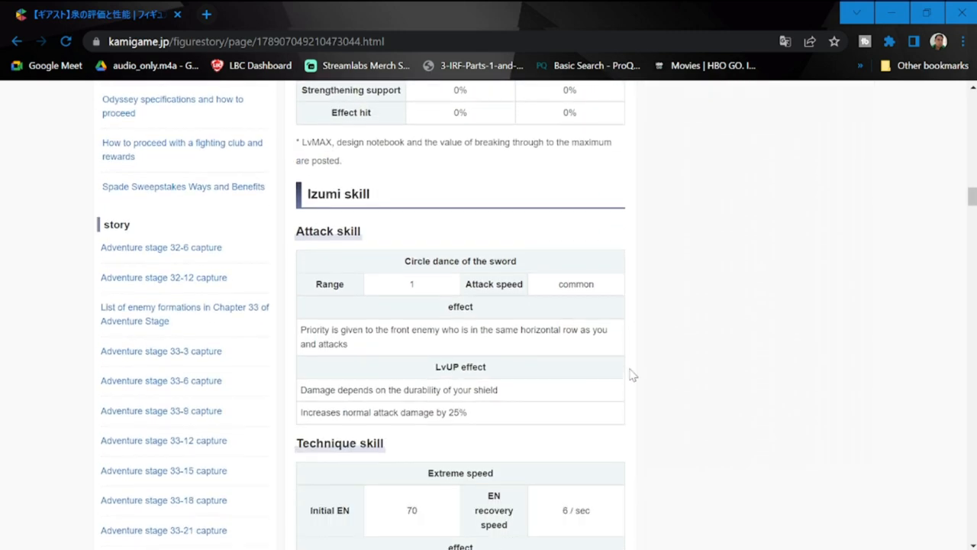
pyautogui.scroll(-3)
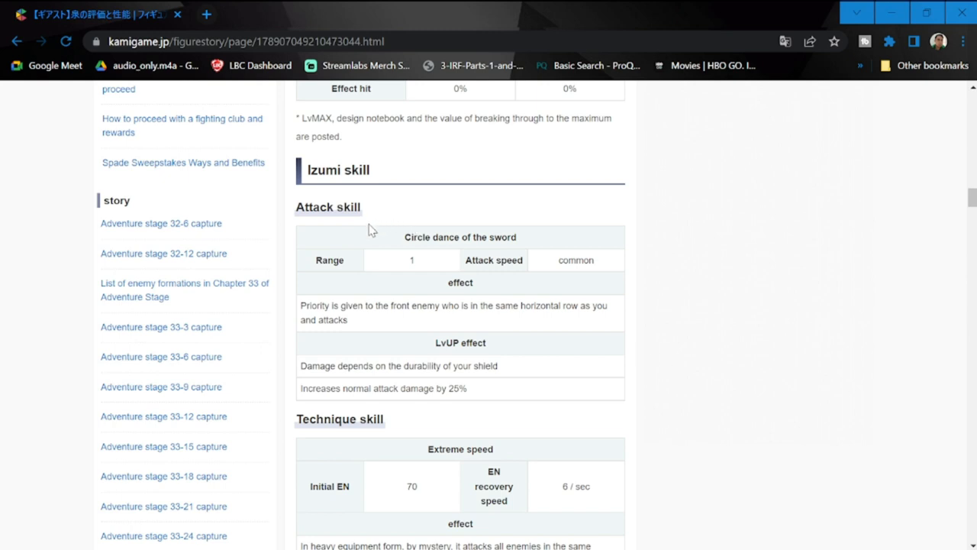
pyautogui.moveTo(446, 299)
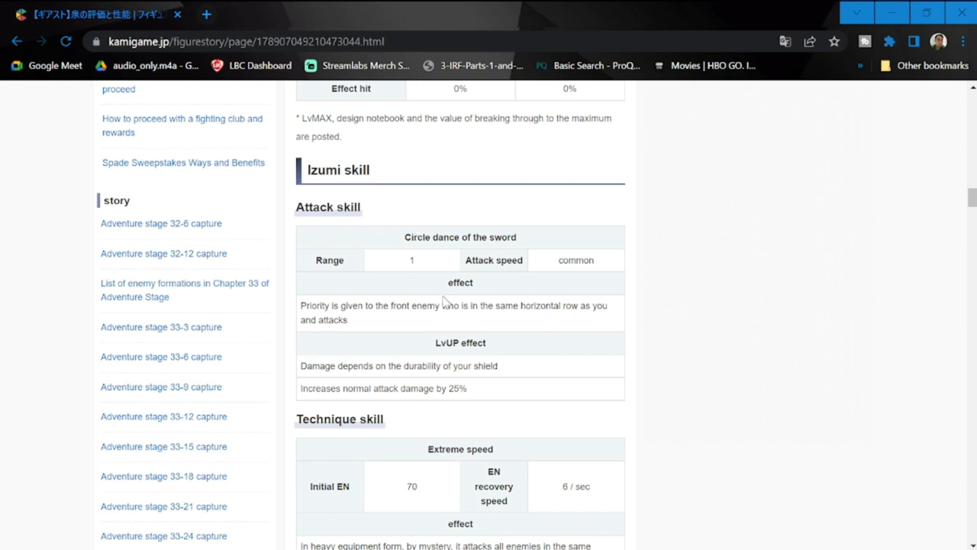
pyautogui.moveTo(516, 281)
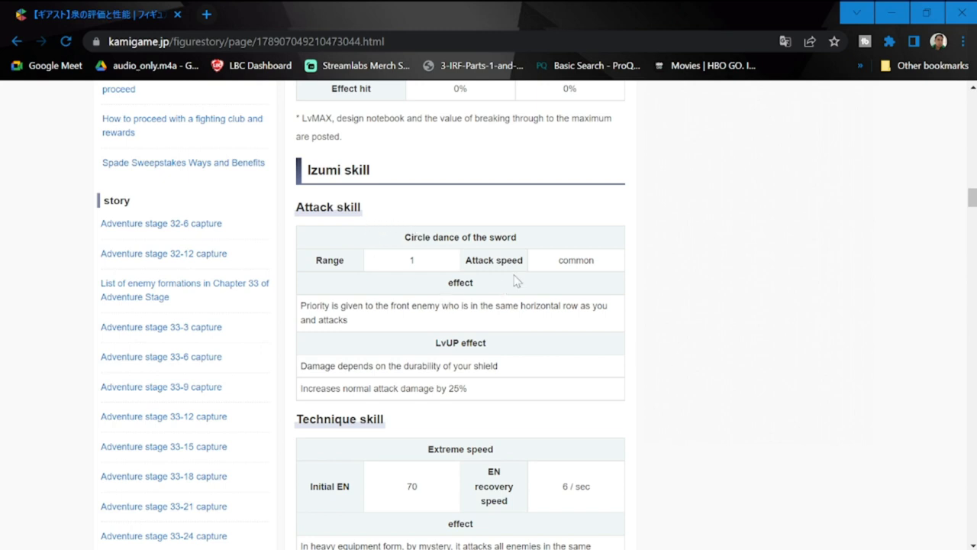
pyautogui.moveTo(322, 308)
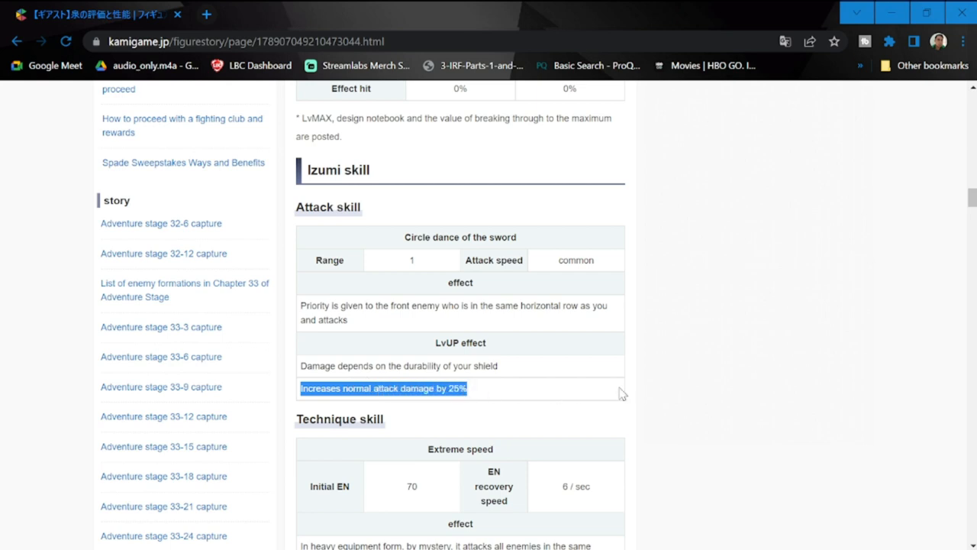
pyautogui.scroll(-3)
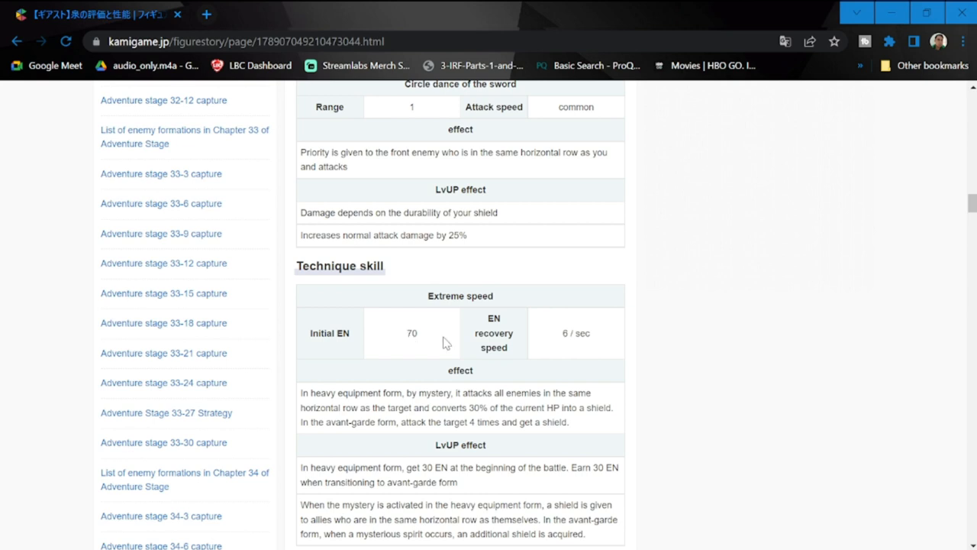
pyautogui.moveTo(569, 347)
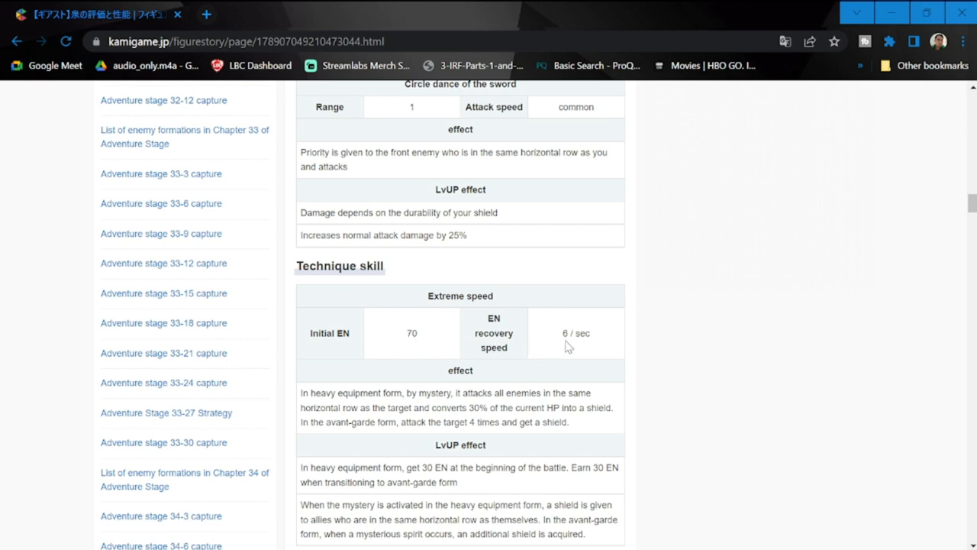
# Select the Extreme speed effect text through the shield conversion sentence, then clear it
pyautogui.scroll(-3)
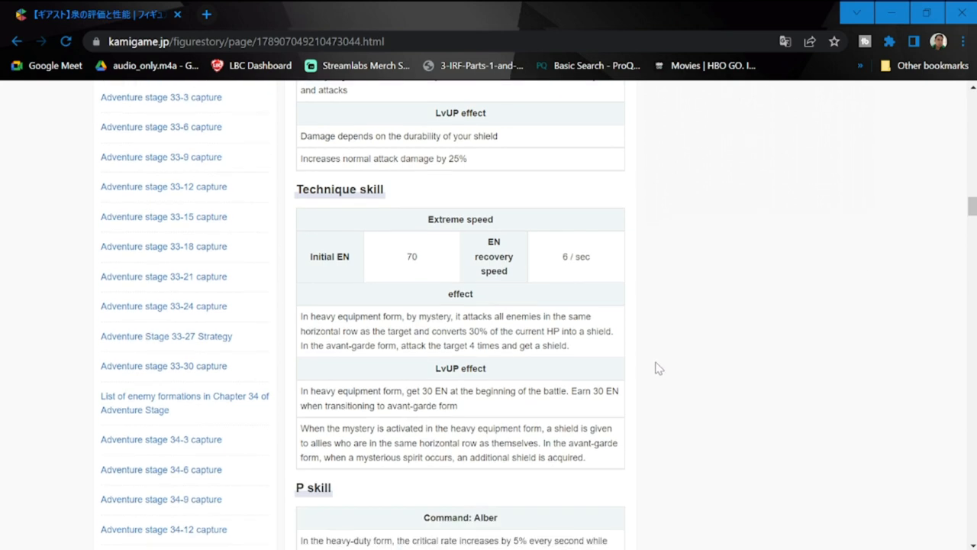
pyautogui.moveTo(706, 275)
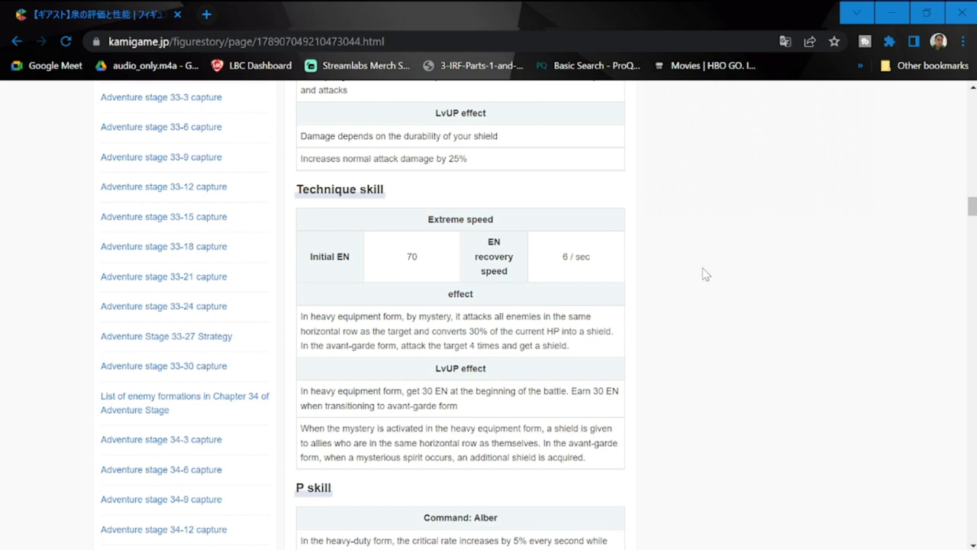
pyautogui.moveTo(479, 330)
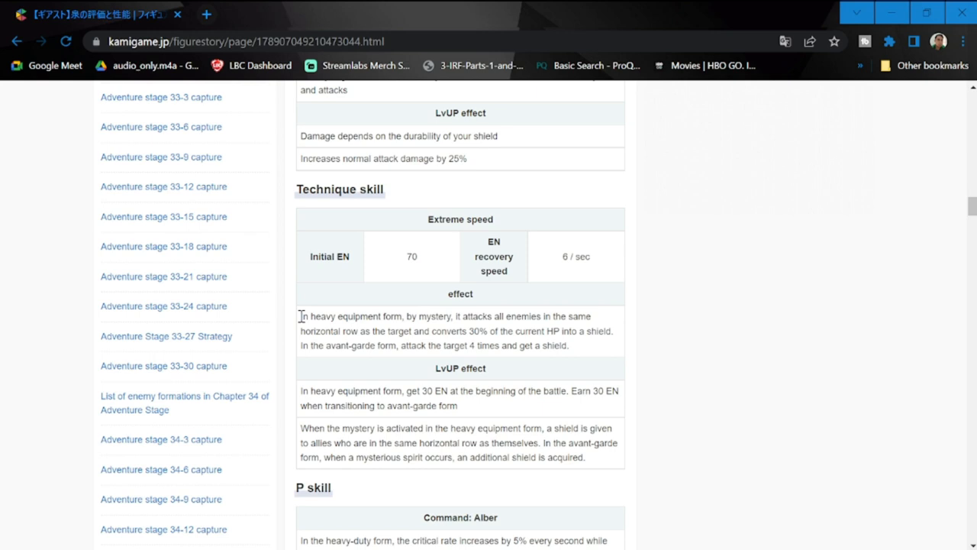
pyautogui.moveTo(300, 317); pyautogui.dragTo(431, 316)
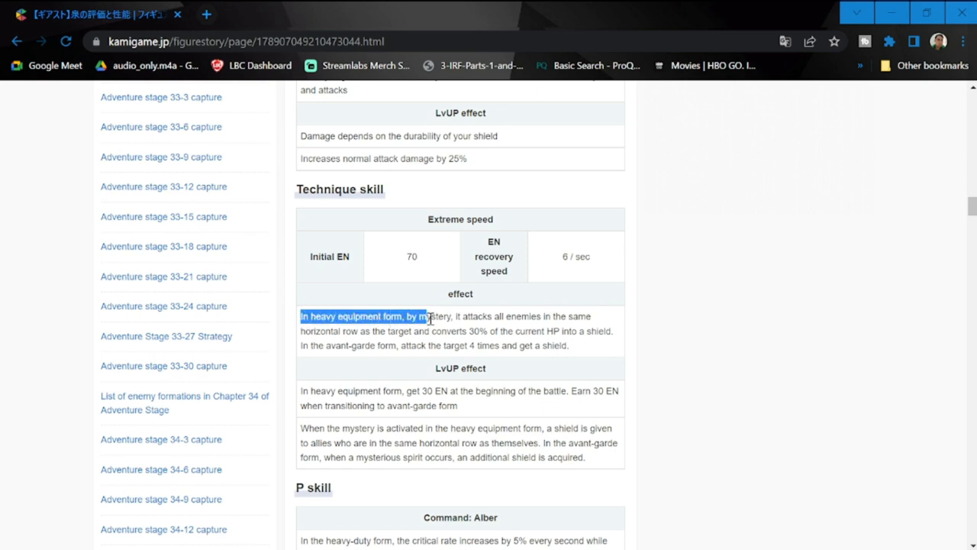
pyautogui.moveTo(428, 317); pyautogui.dragTo(608, 329)
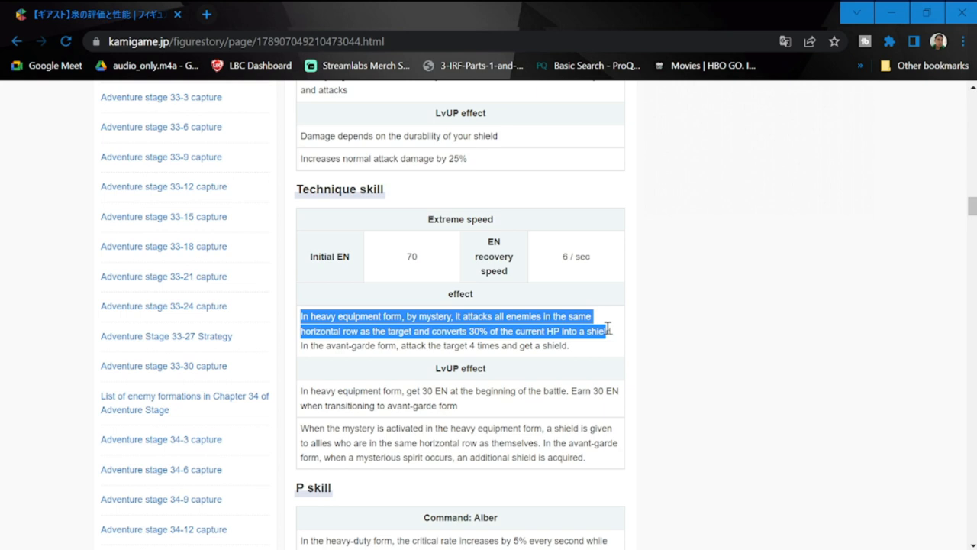
pyautogui.moveTo(608, 330)
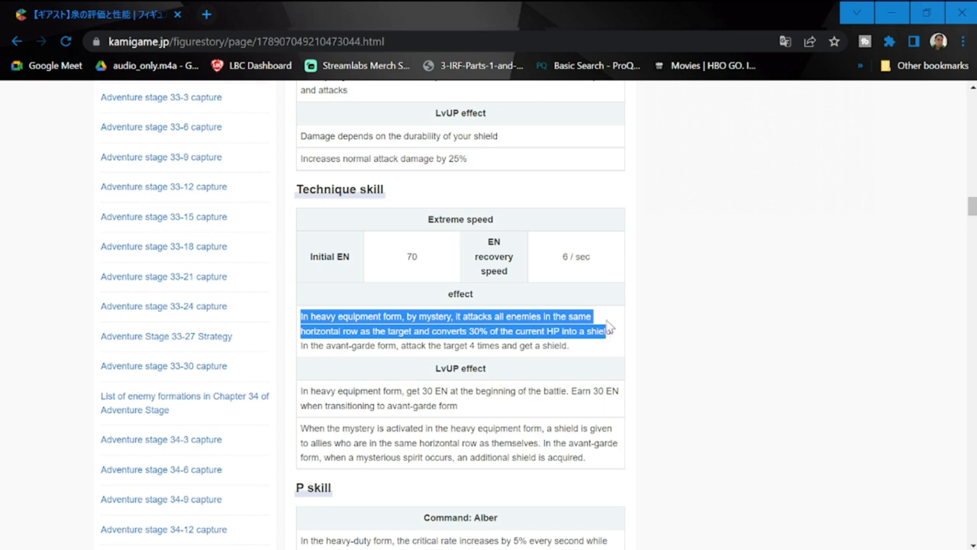
pyautogui.moveTo(638, 365)
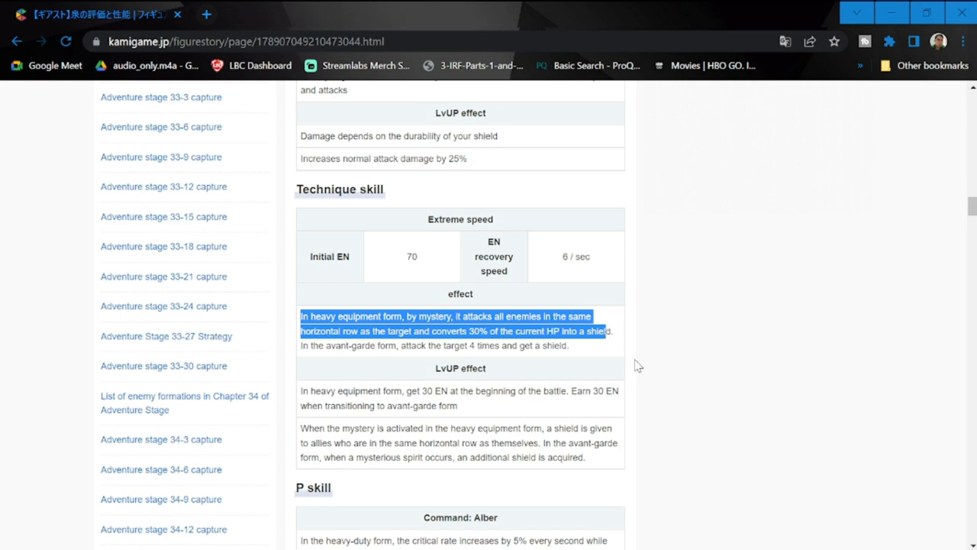
pyautogui.moveTo(639, 342)
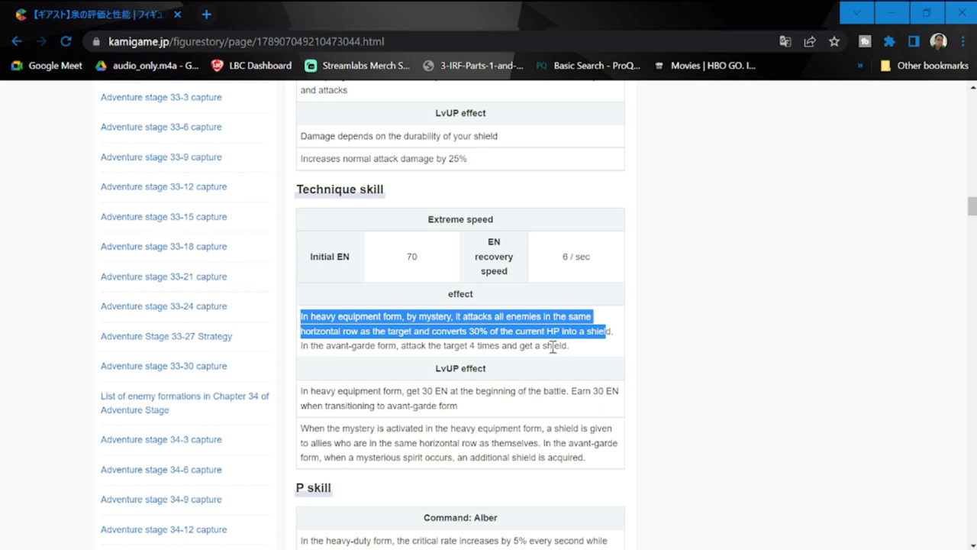
pyautogui.moveTo(333, 343)
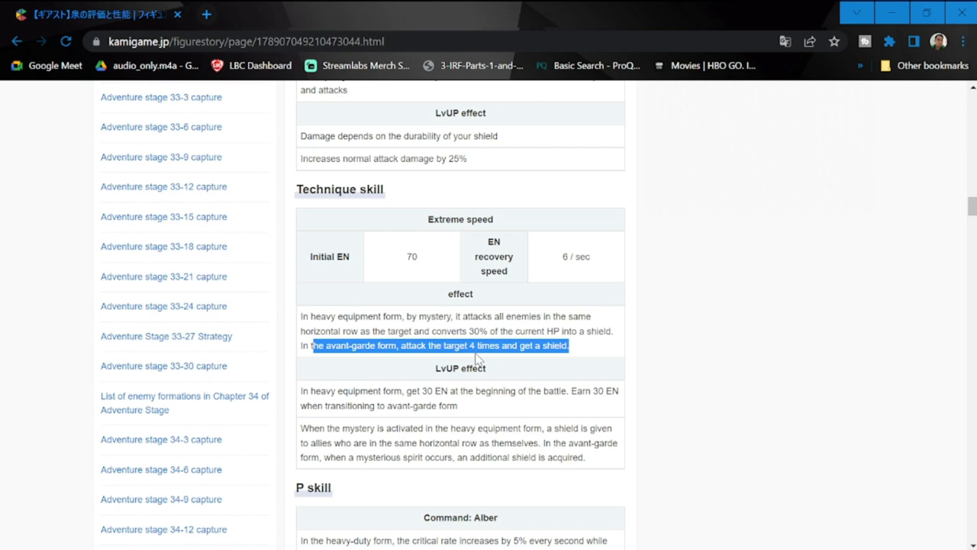
pyautogui.click(577, 349)
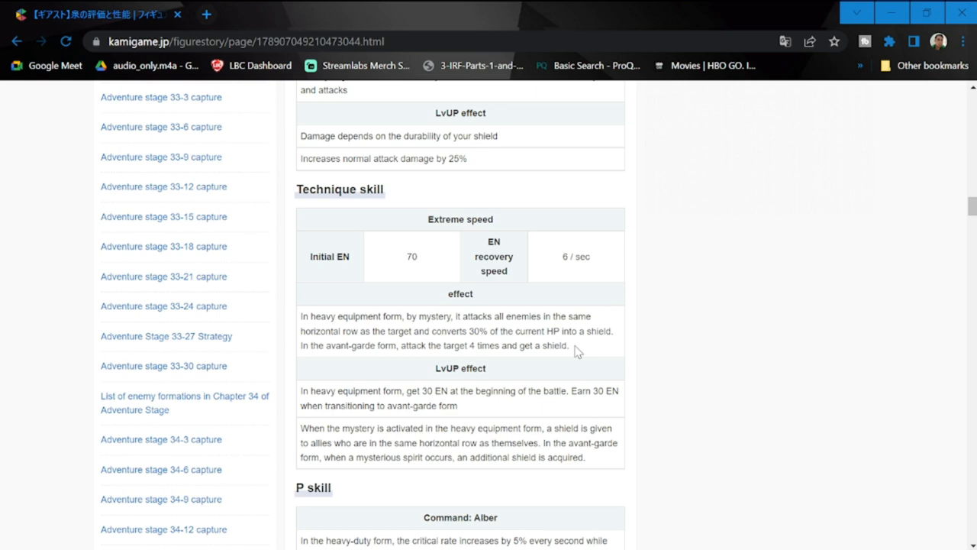
pyautogui.moveTo(666, 360)
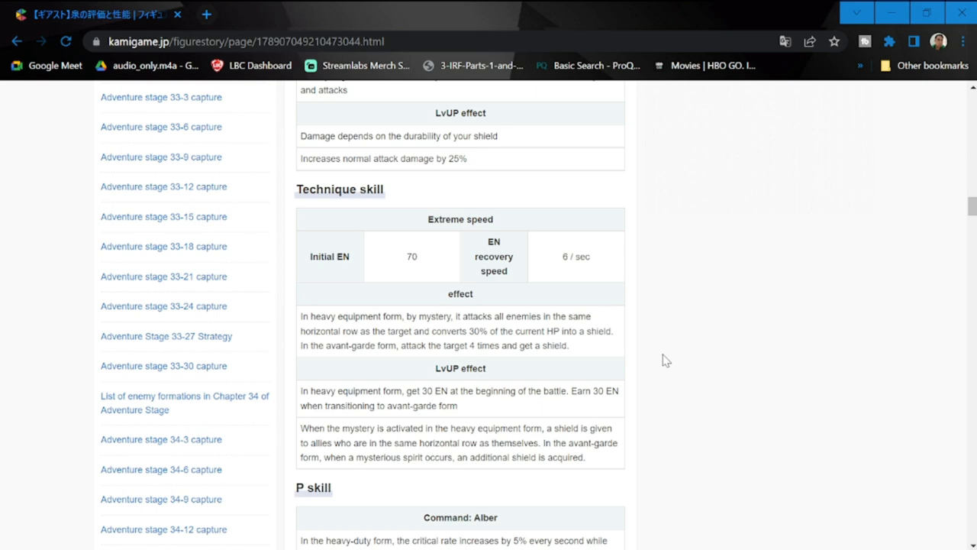
pyautogui.scroll(-3)
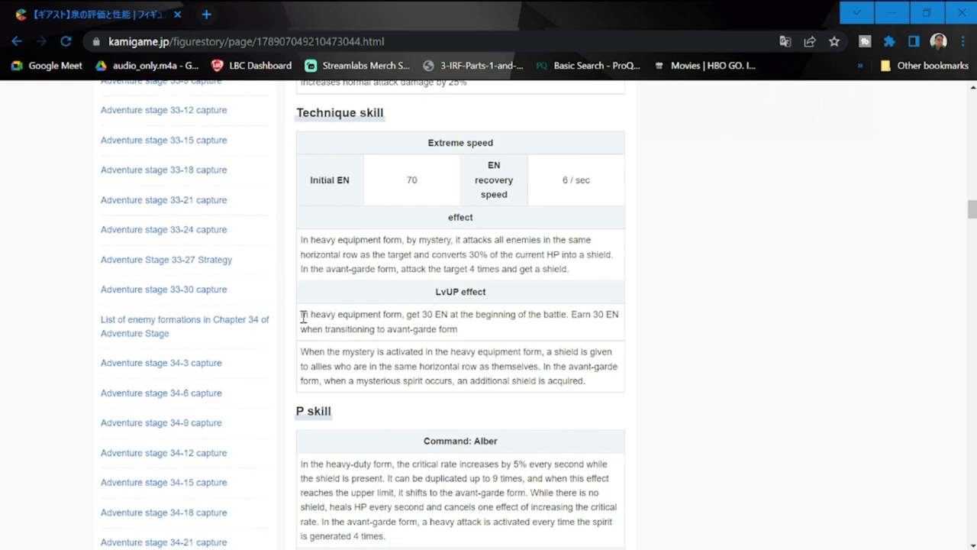
pyautogui.moveTo(302, 315); pyautogui.dragTo(411, 315)
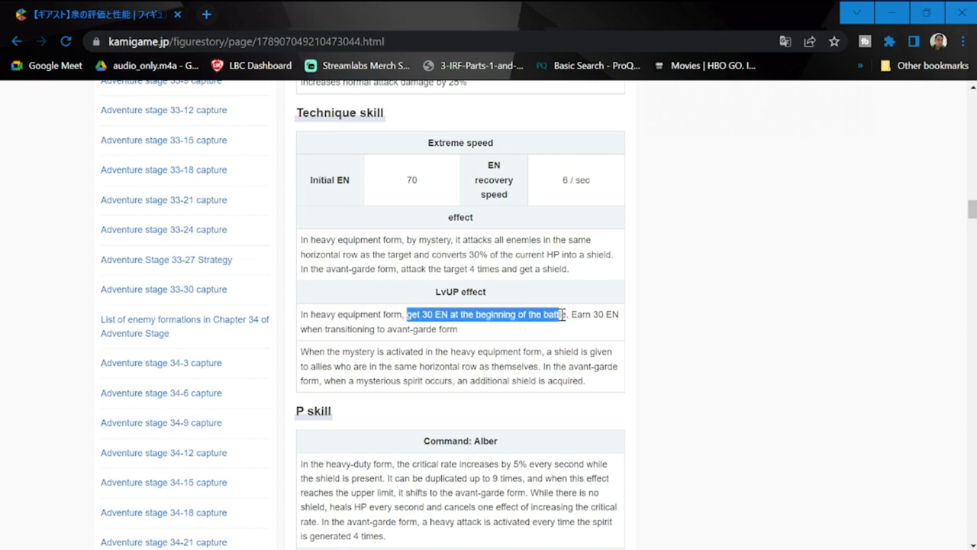
pyautogui.moveTo(562, 315); pyautogui.dragTo(479, 330)
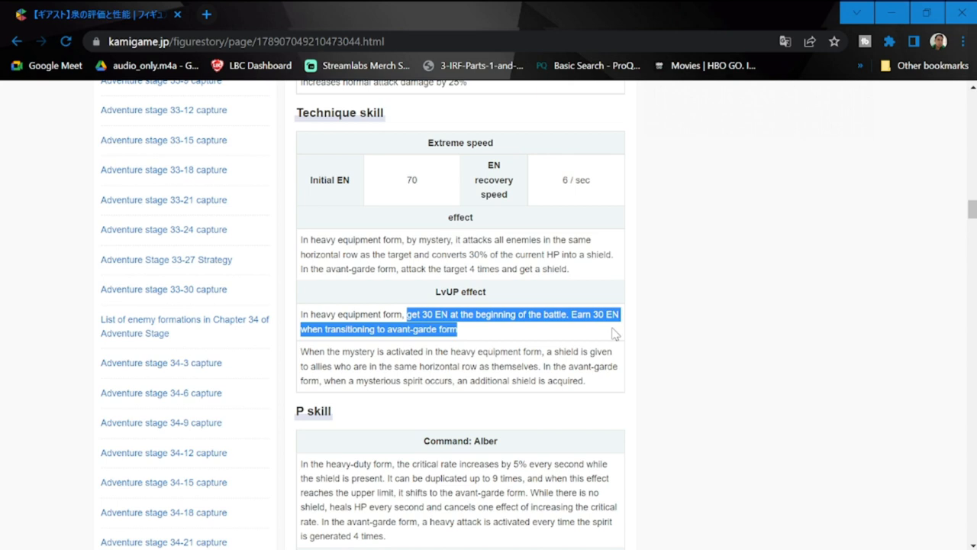
pyautogui.moveTo(518, 339)
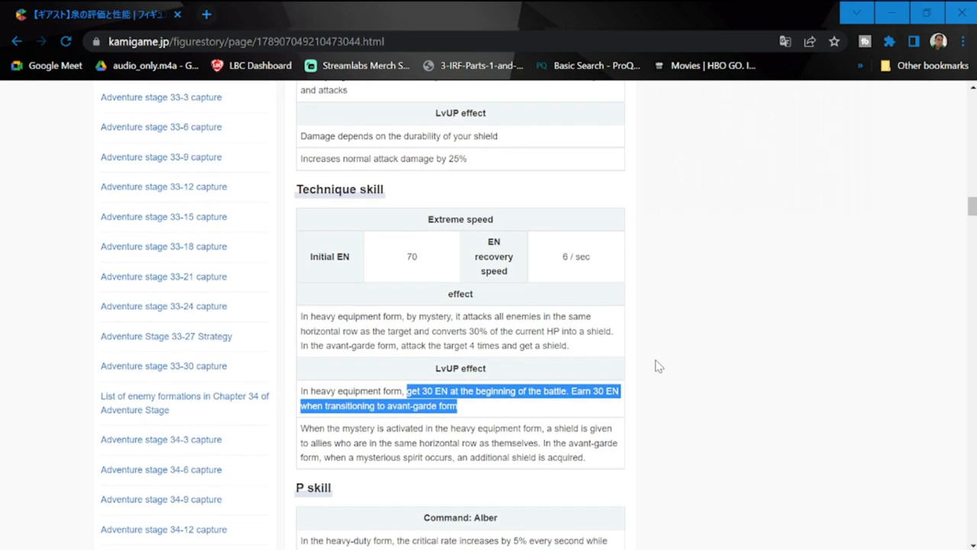
pyautogui.scroll(-3)
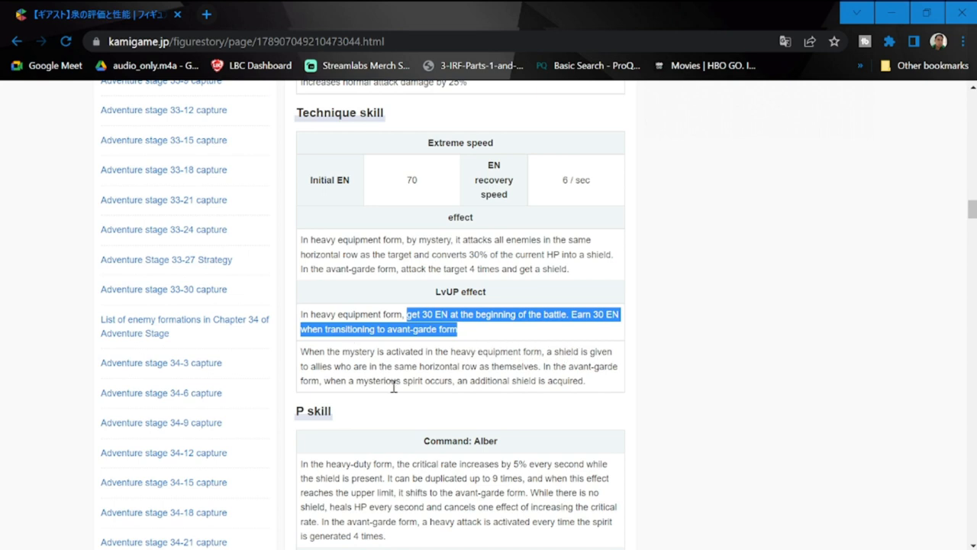
pyautogui.moveTo(474, 371)
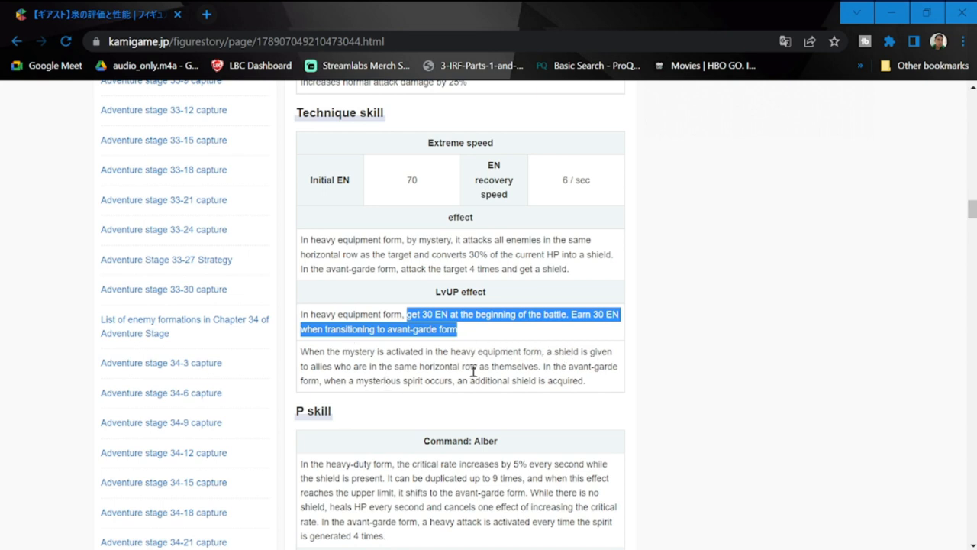
pyautogui.moveTo(661, 382)
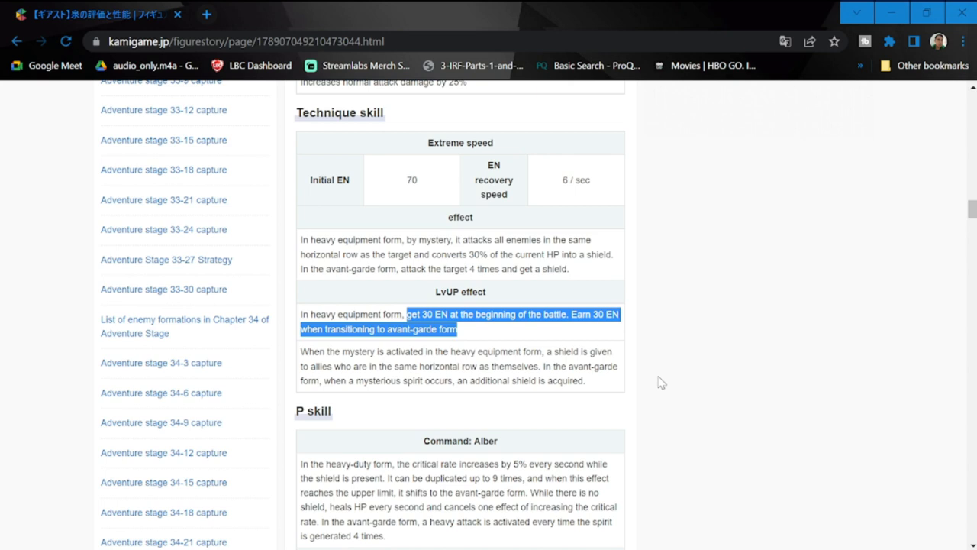
pyautogui.moveTo(575, 368)
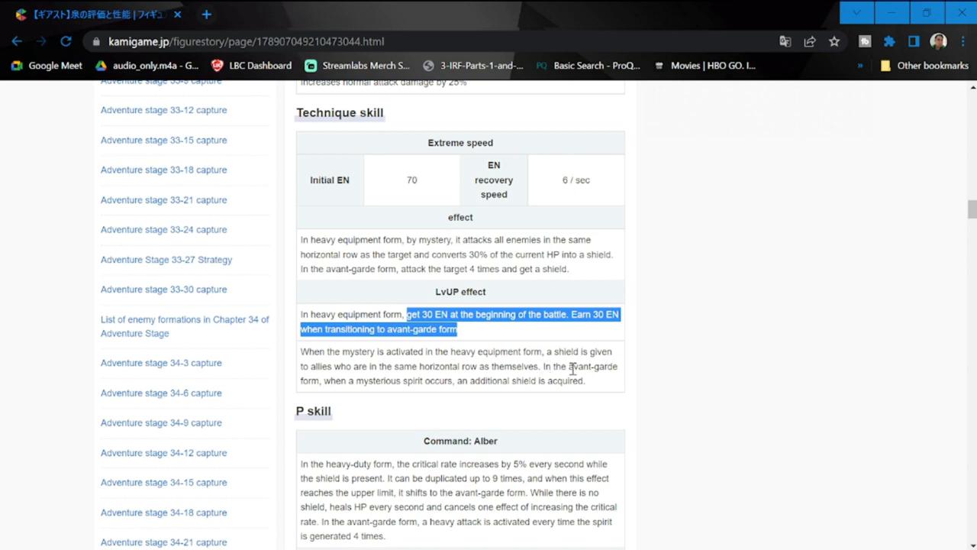
pyautogui.moveTo(446, 354)
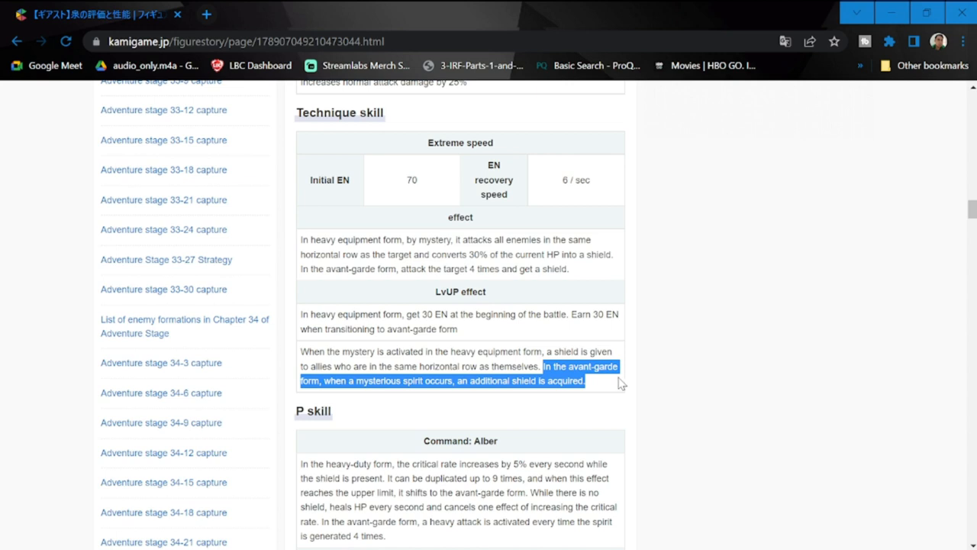
pyautogui.click(531, 407)
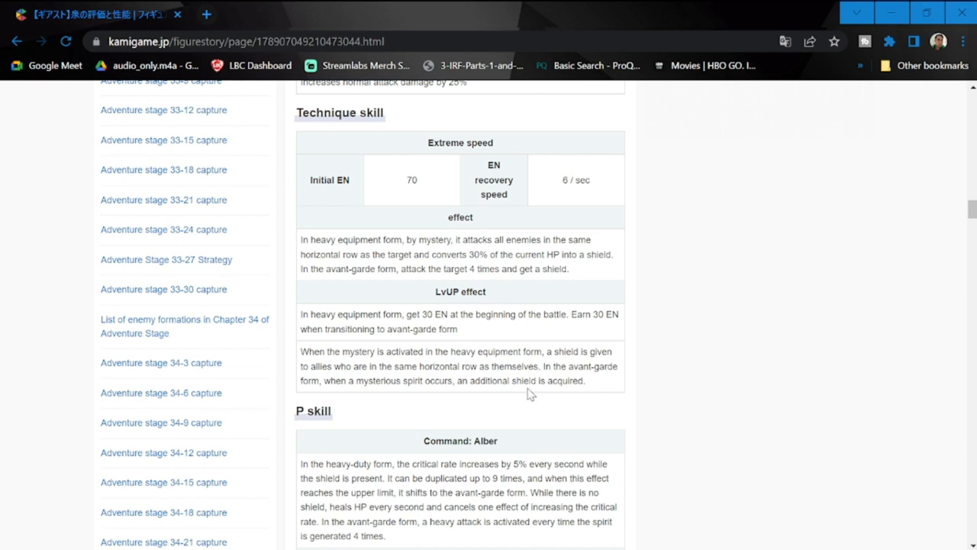
pyautogui.moveTo(575, 405)
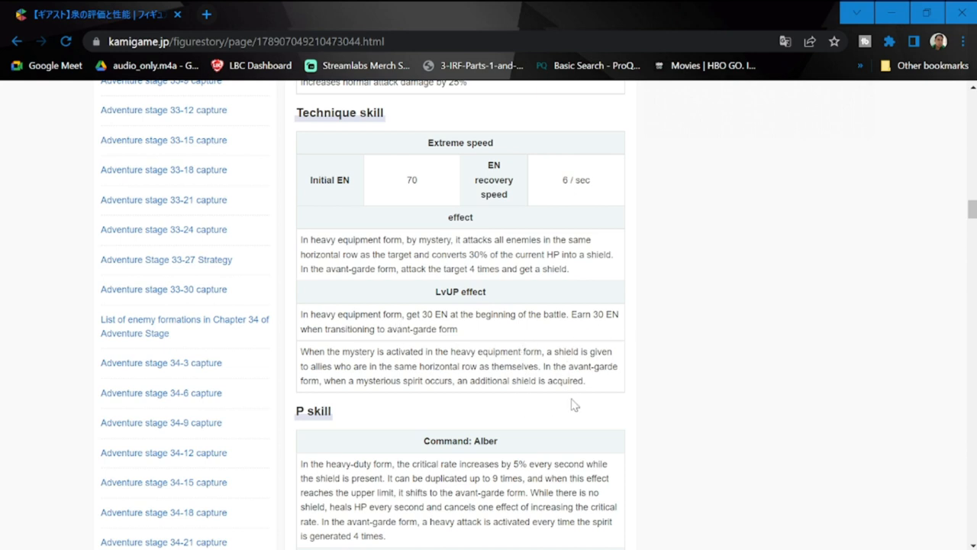
pyautogui.moveTo(517, 284)
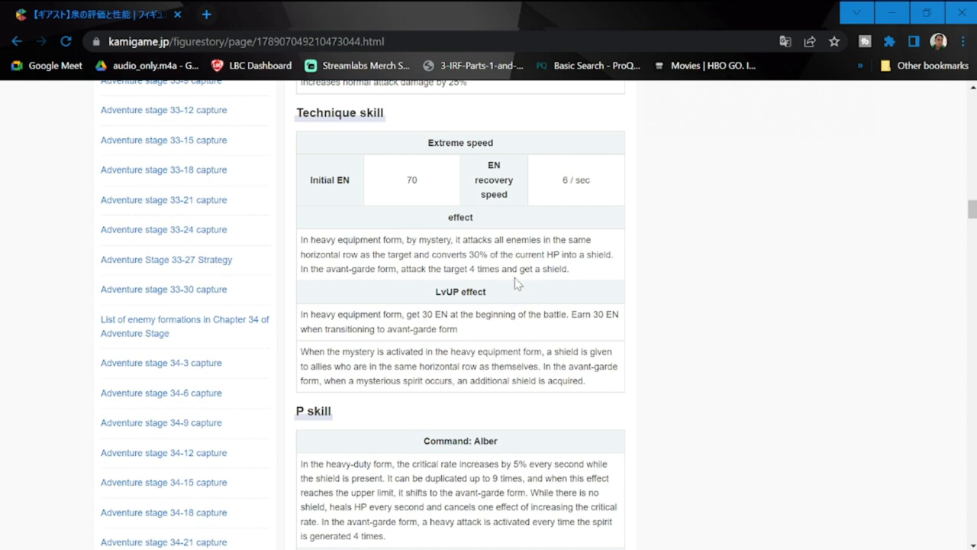
pyautogui.moveTo(517, 273)
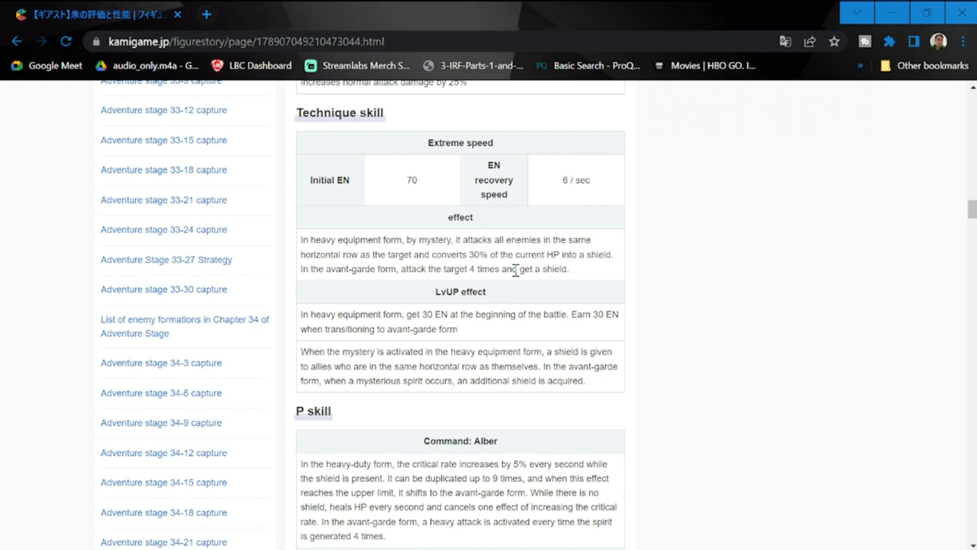
pyautogui.moveTo(538, 394)
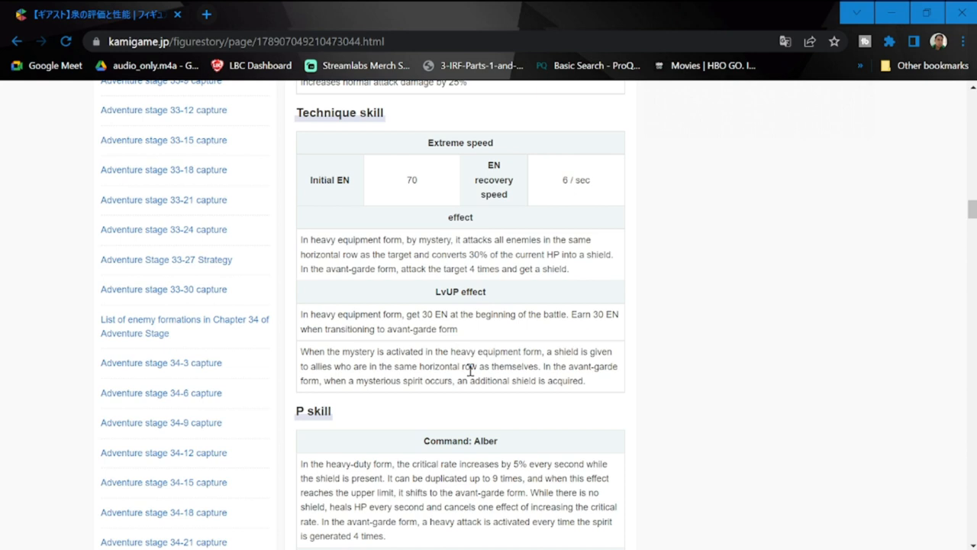
pyautogui.moveTo(557, 366)
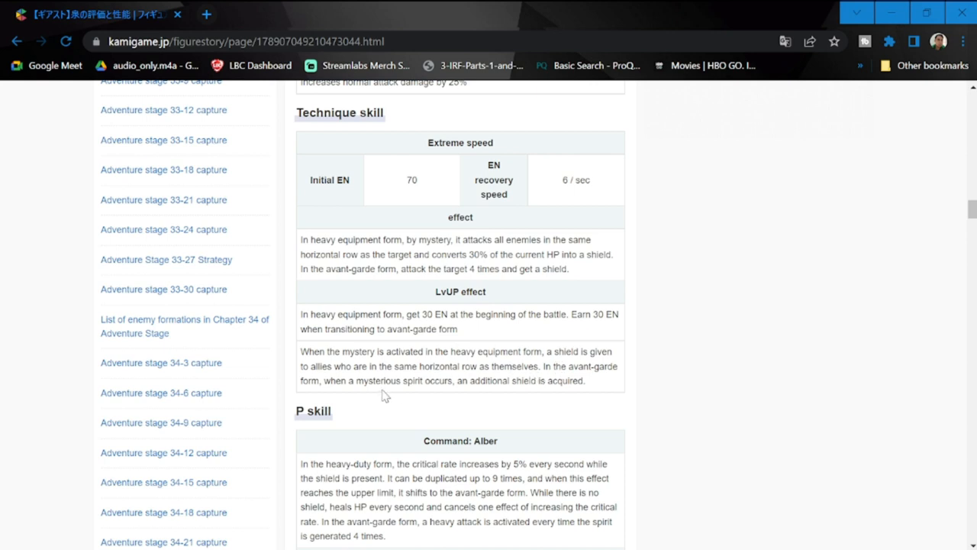
pyautogui.moveTo(440, 420)
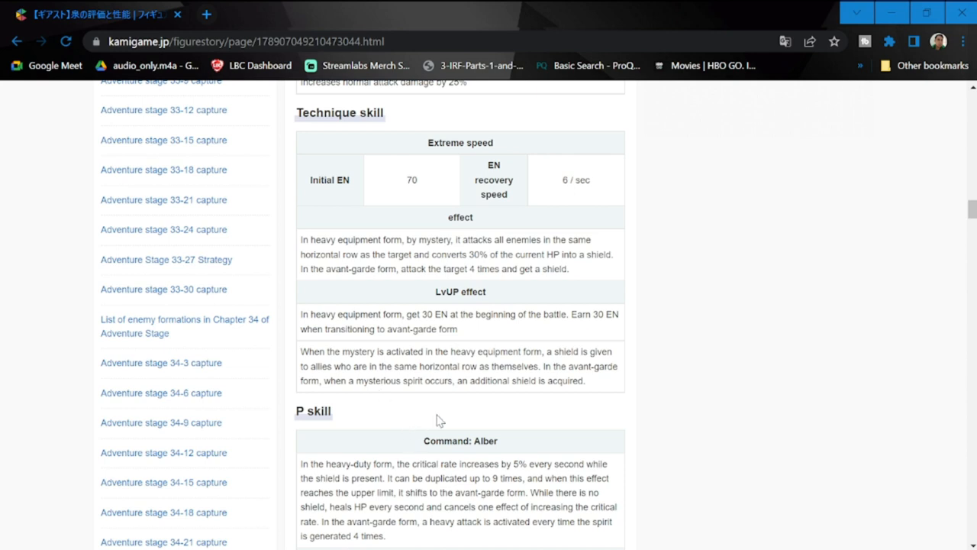
# Highlight the avant-garde, heals HP every second and critical rate sentences in the Command: Alber text
pyautogui.scroll(-3)
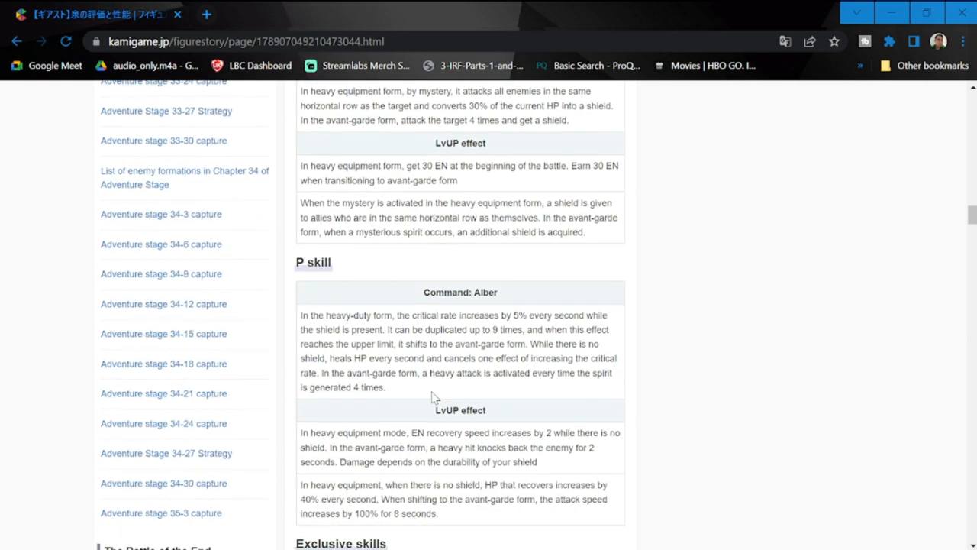
pyautogui.scroll(-3)
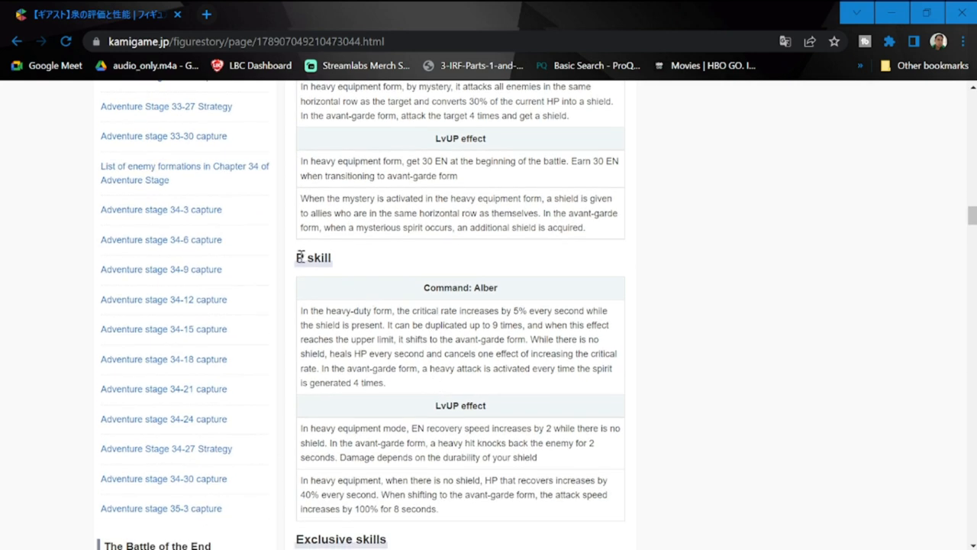
pyautogui.doubleClick(314, 257)
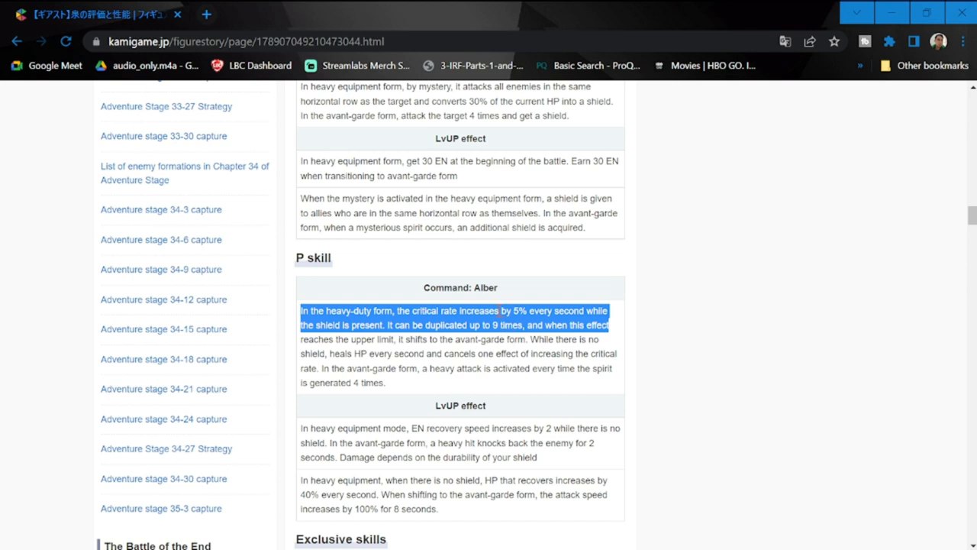
pyautogui.moveTo(440, 306)
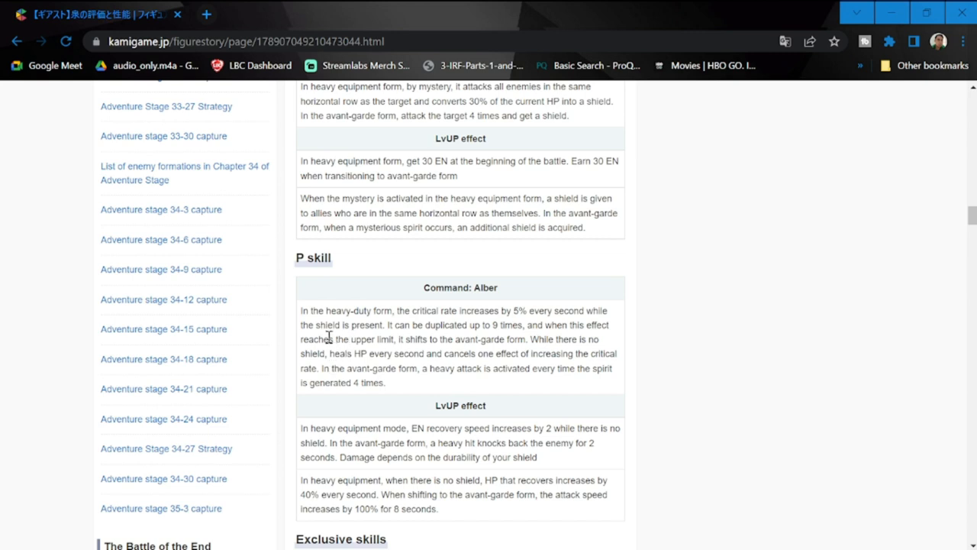
pyautogui.moveTo(495, 307)
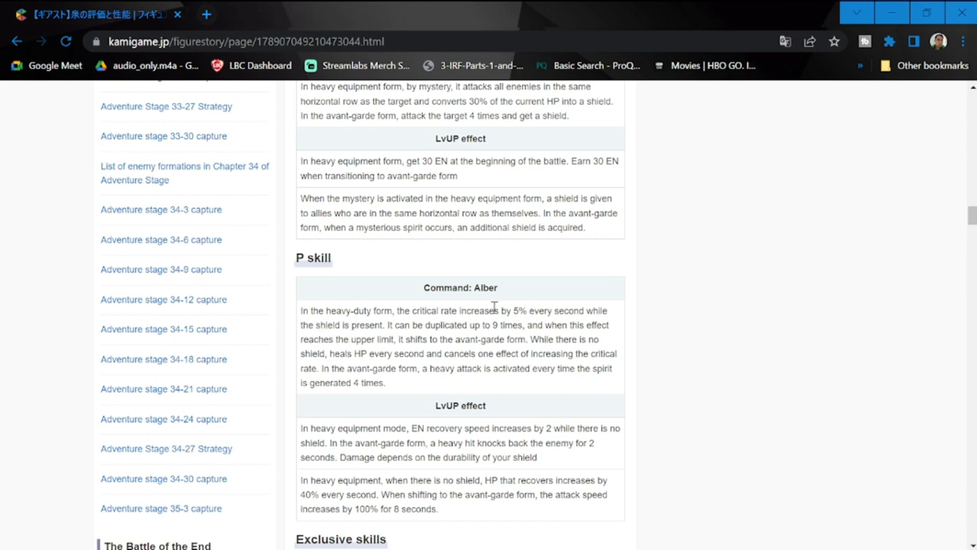
pyautogui.doubleClick(464, 339)
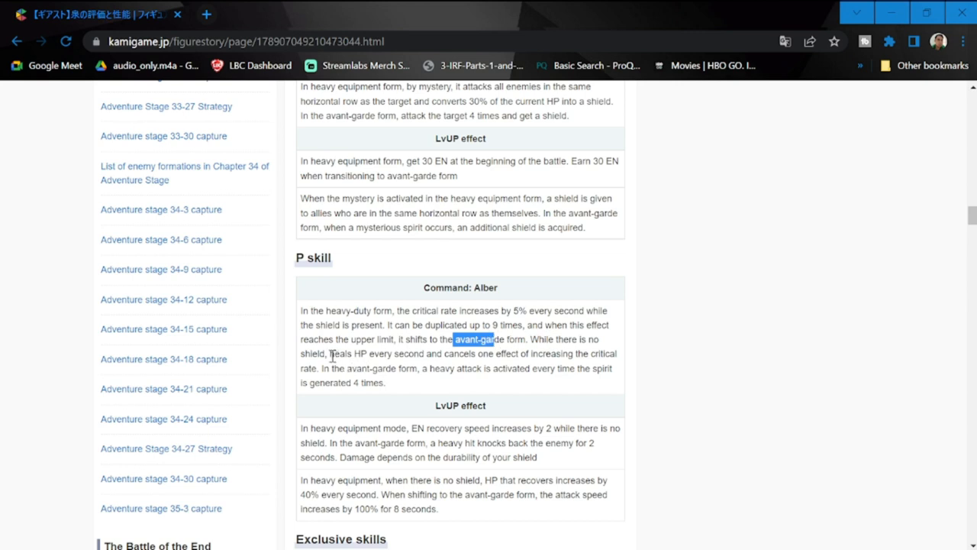
pyautogui.moveTo(331, 354); pyautogui.dragTo(462, 368)
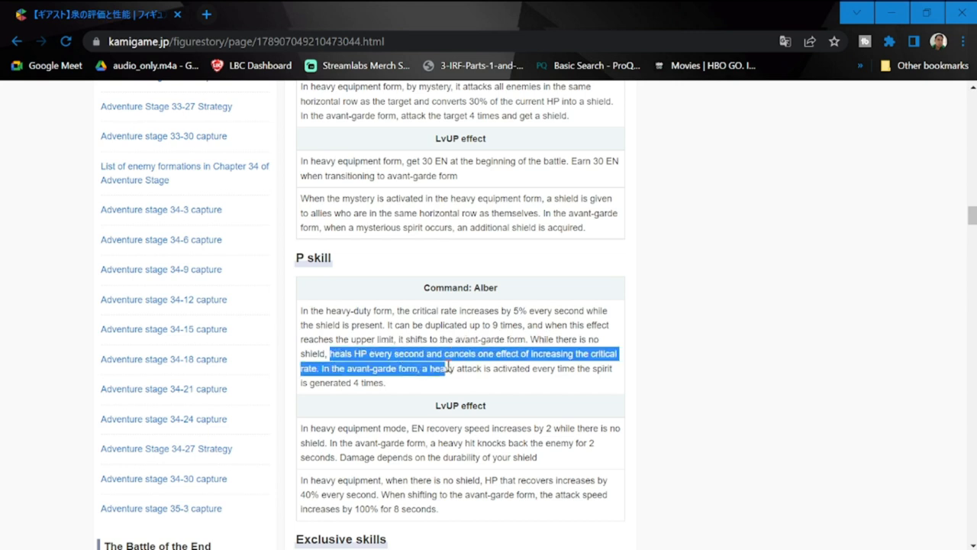
pyautogui.moveTo(442, 366); pyautogui.dragTo(528, 354)
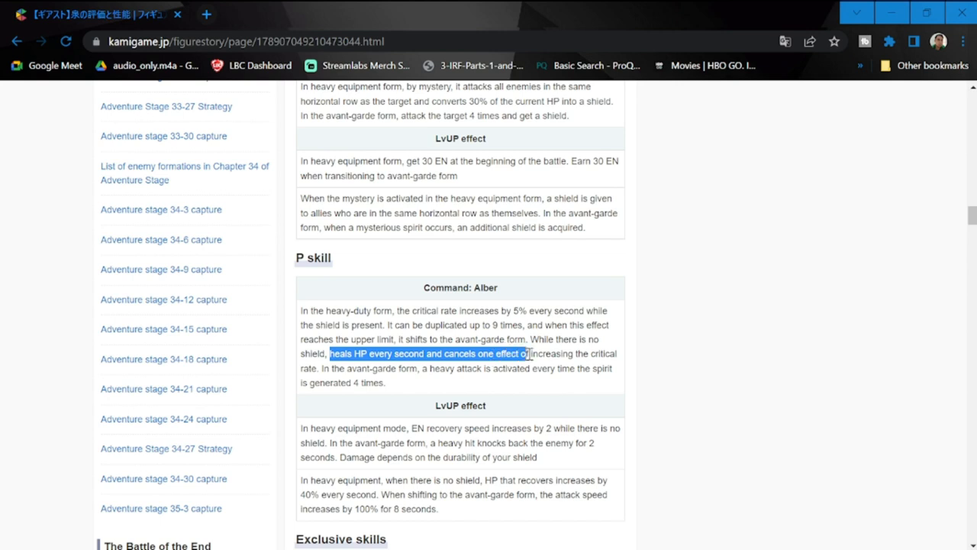
pyautogui.moveTo(528, 355); pyautogui.dragTo(608, 371)
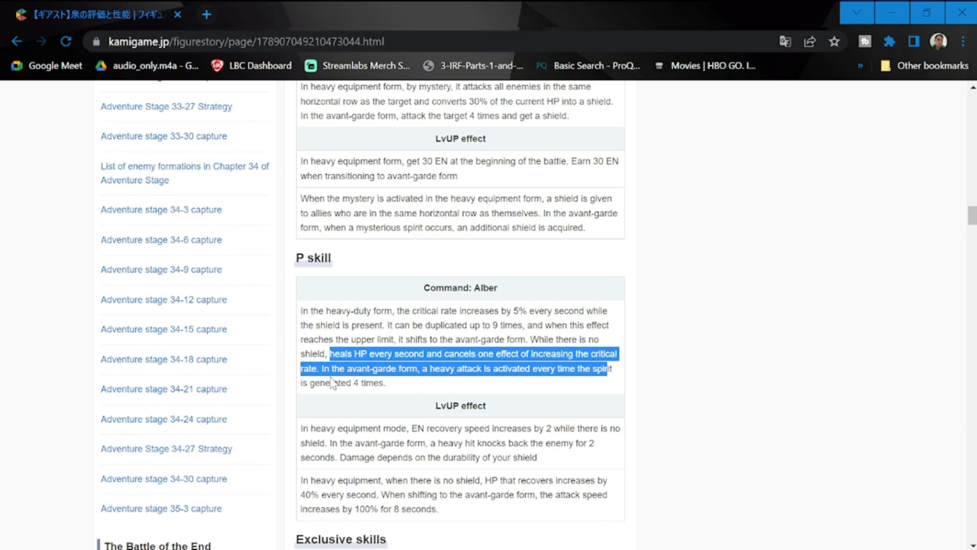
pyautogui.click(425, 372)
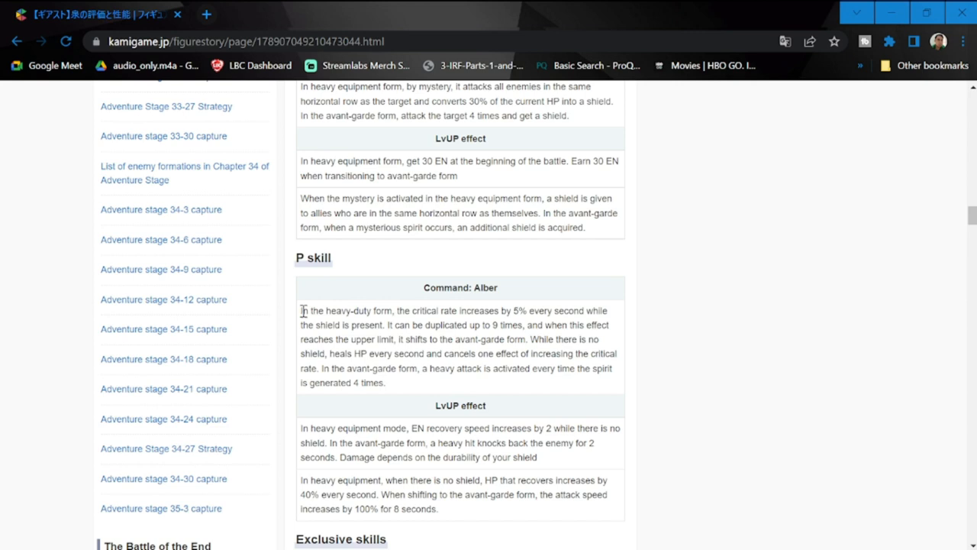
# Highlight the whole Command: Alber paragraph with its LvUP effect
pyautogui.moveTo(303, 310); pyautogui.dragTo(385, 382)
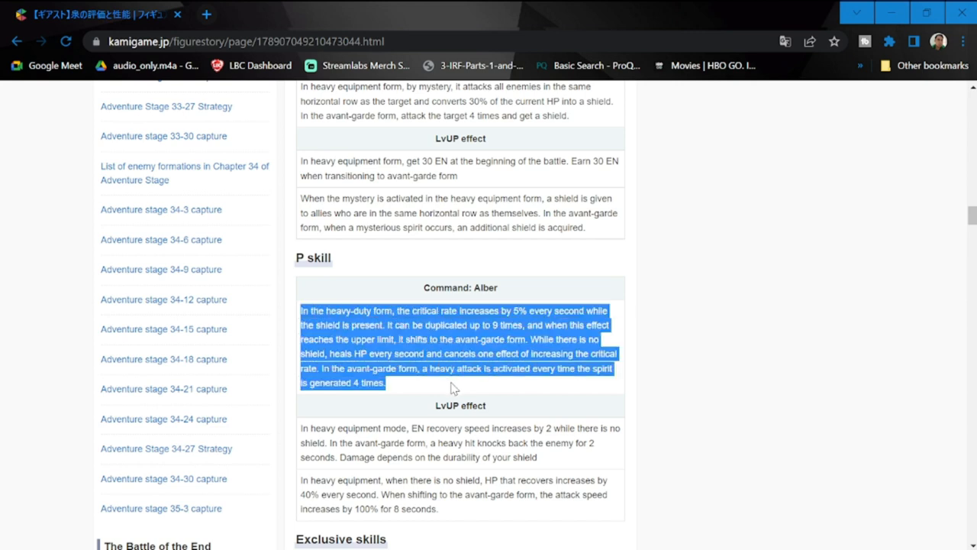
pyautogui.moveTo(617, 403)
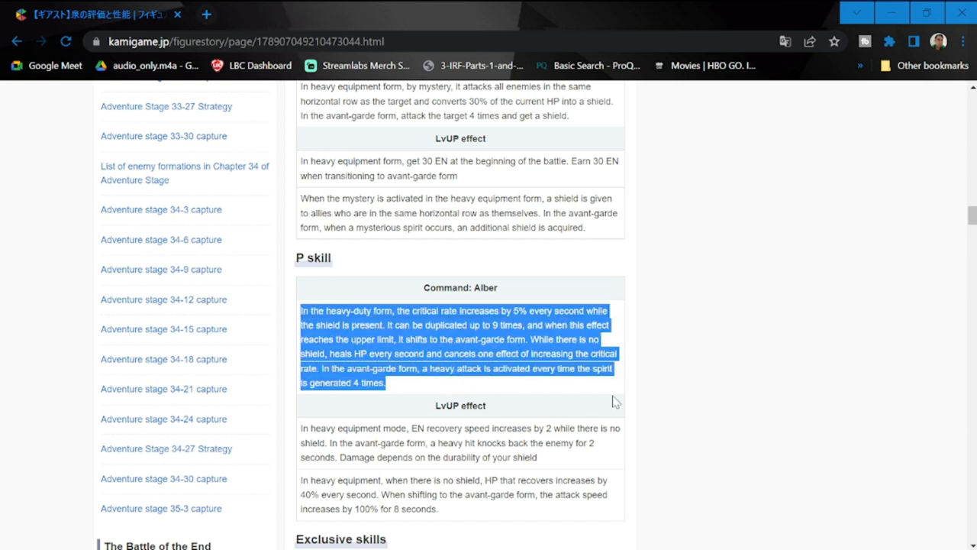
pyautogui.scroll(-3)
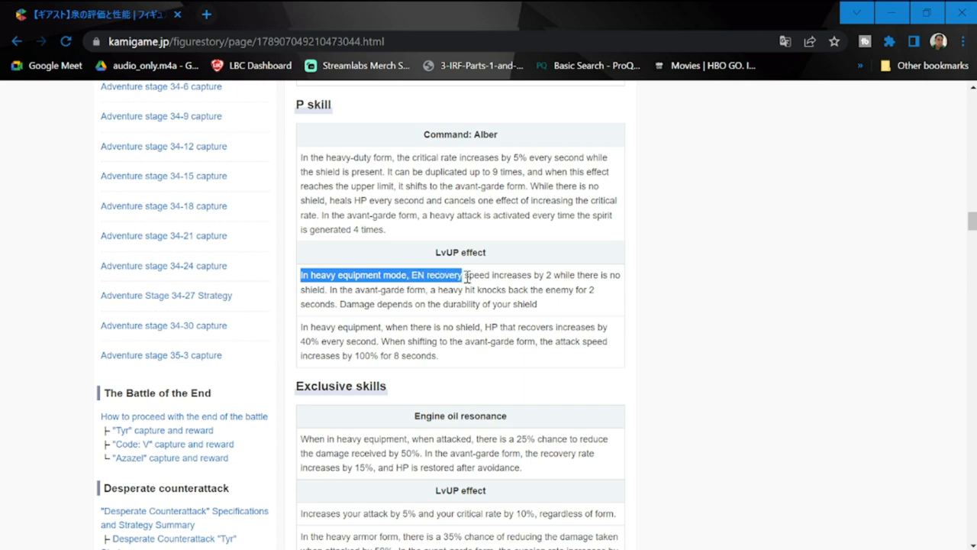
pyautogui.moveTo(461, 275); pyautogui.dragTo(599, 291)
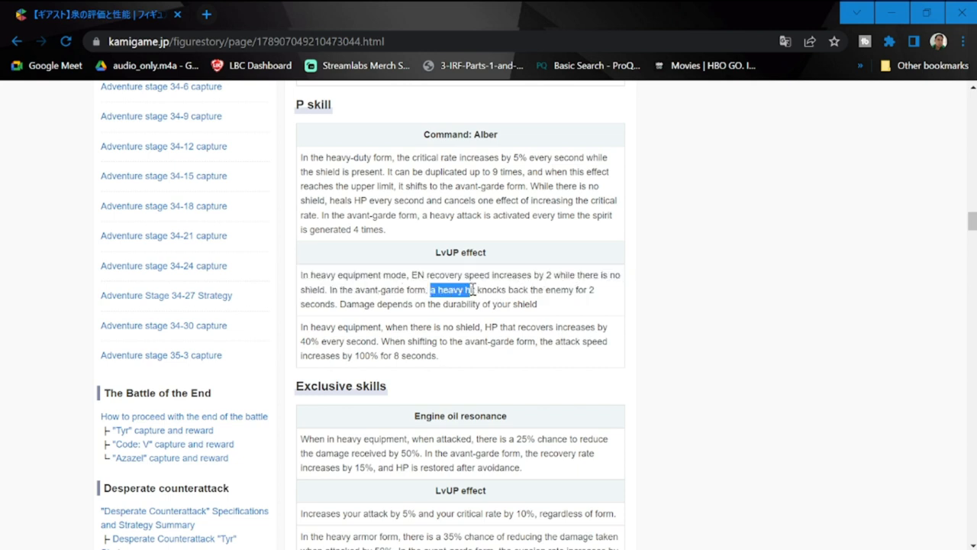
pyautogui.moveTo(431, 290); pyautogui.dragTo(520, 290)
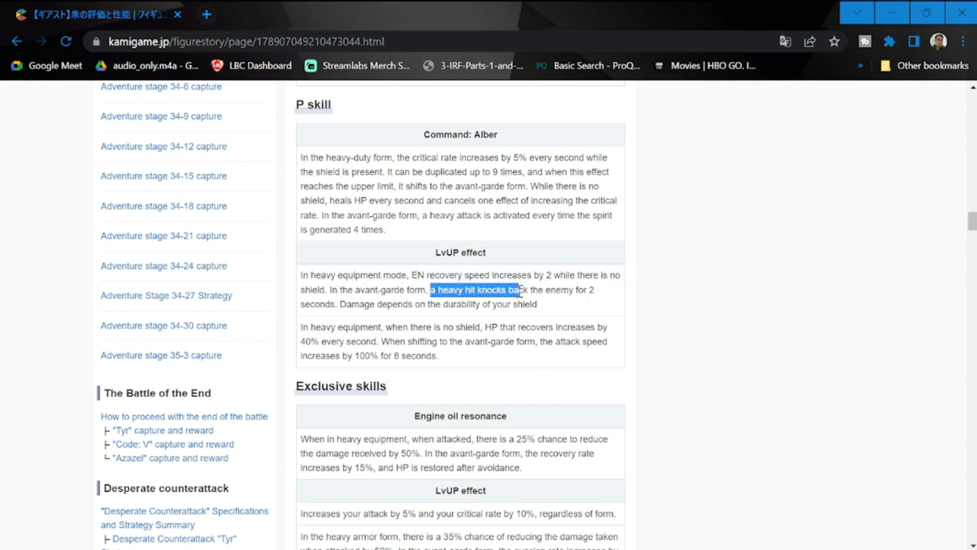
pyautogui.moveTo(516, 290); pyautogui.dragTo(537, 304)
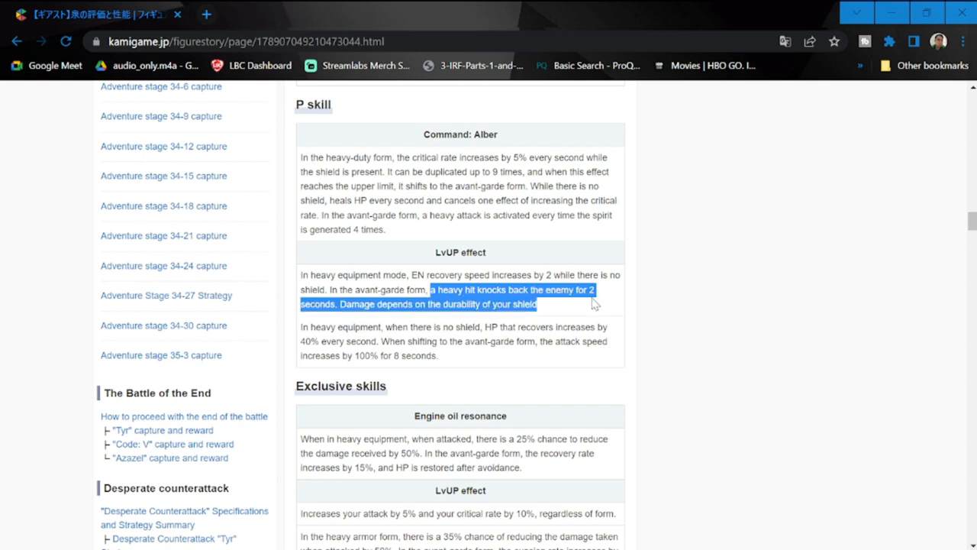
pyautogui.moveTo(490, 329)
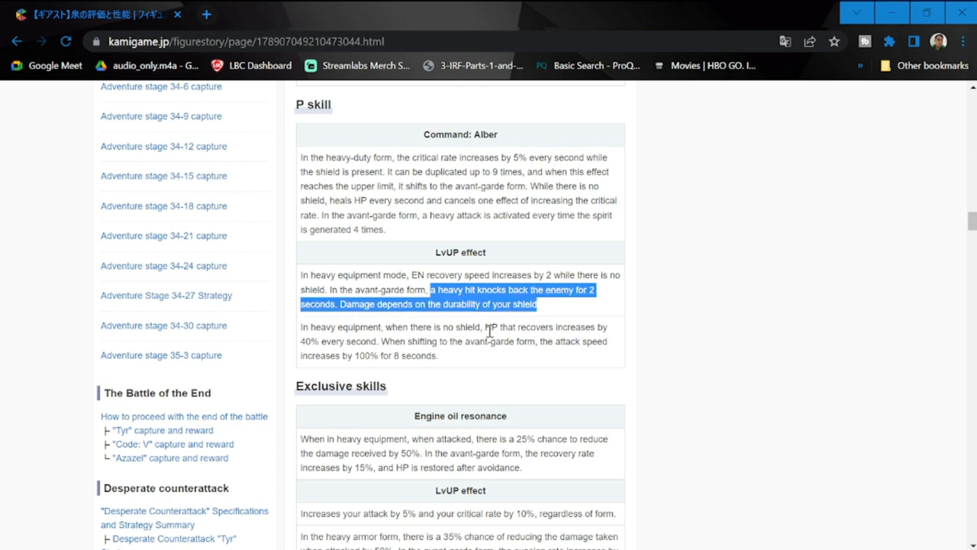
pyautogui.click(303, 327)
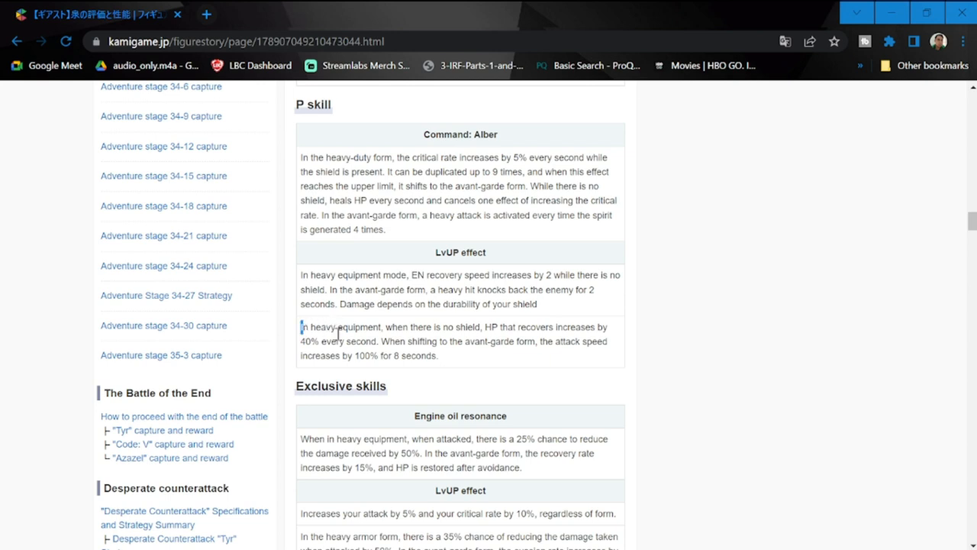
pyautogui.moveTo(303, 327); pyautogui.dragTo(339, 327)
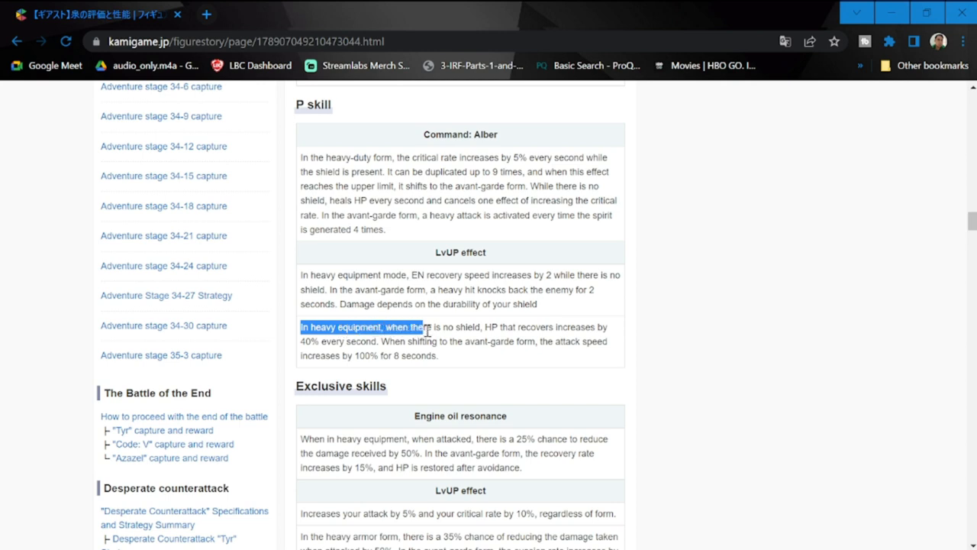
pyautogui.moveTo(427, 327); pyautogui.dragTo(558, 327)
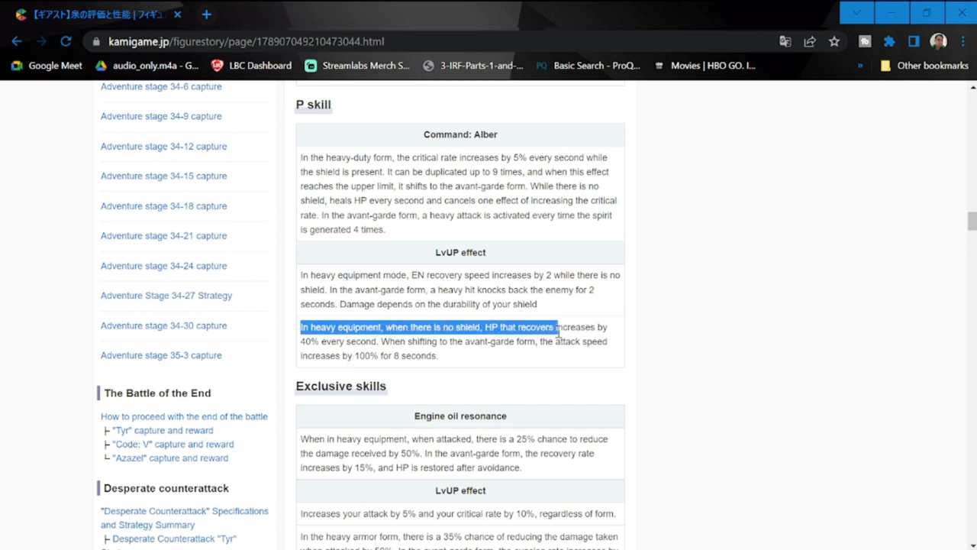
pyautogui.moveTo(557, 327); pyautogui.dragTo(608, 343)
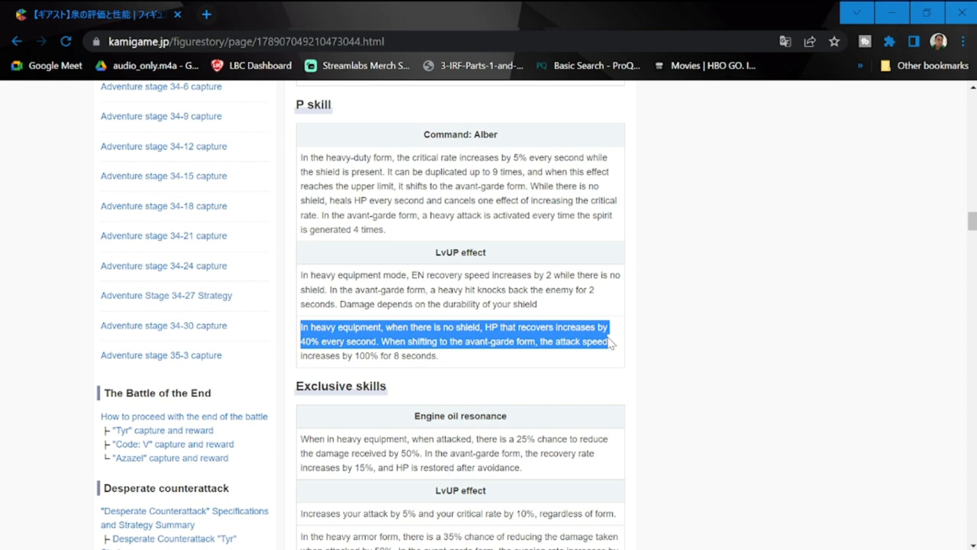
pyautogui.click(533, 364)
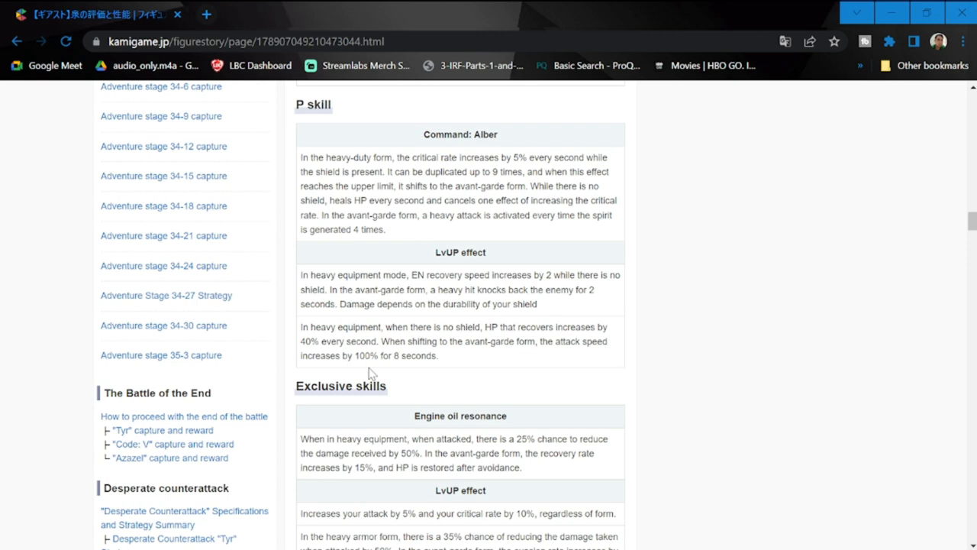
pyautogui.moveTo(451, 403)
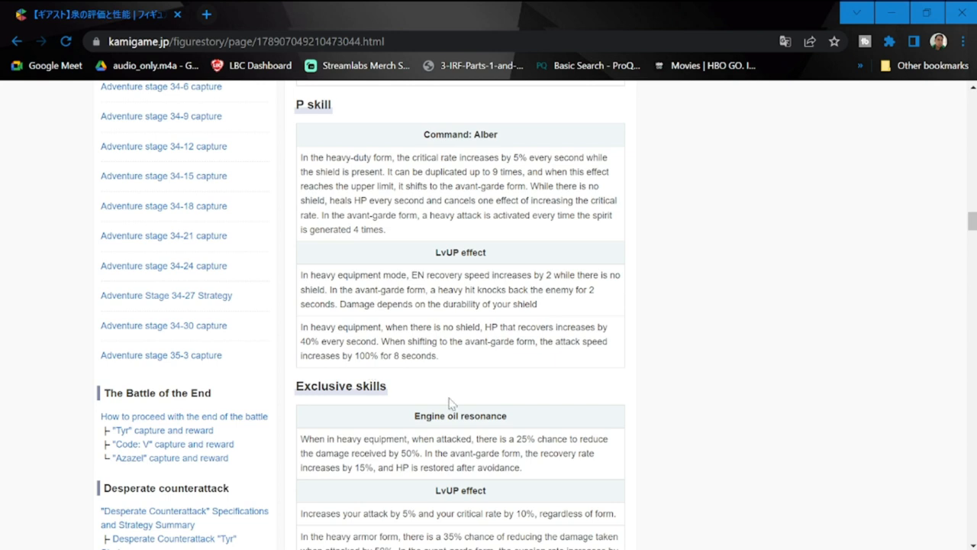
# Select the whole Engine oil resonance paragraph under Exclusive skills
pyautogui.scroll(-3)
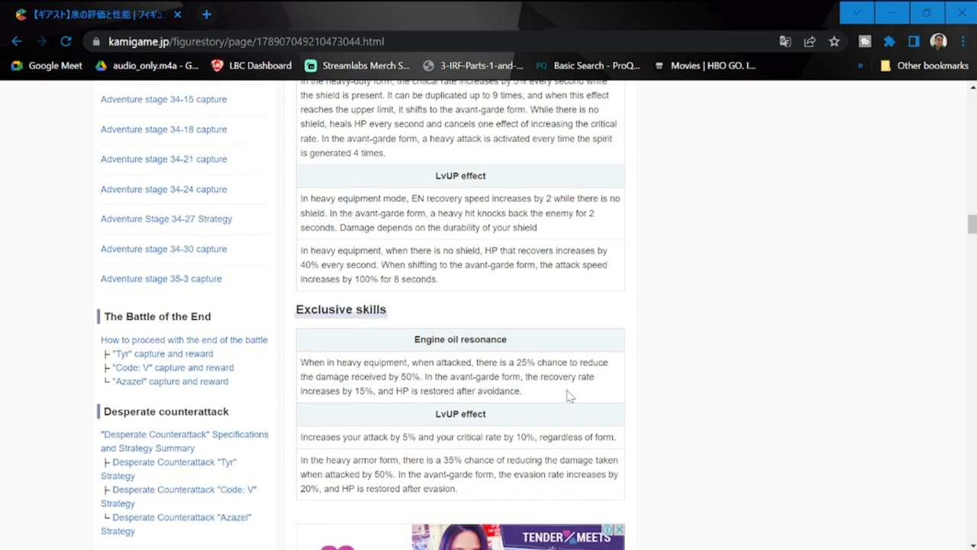
pyautogui.moveTo(303, 365)
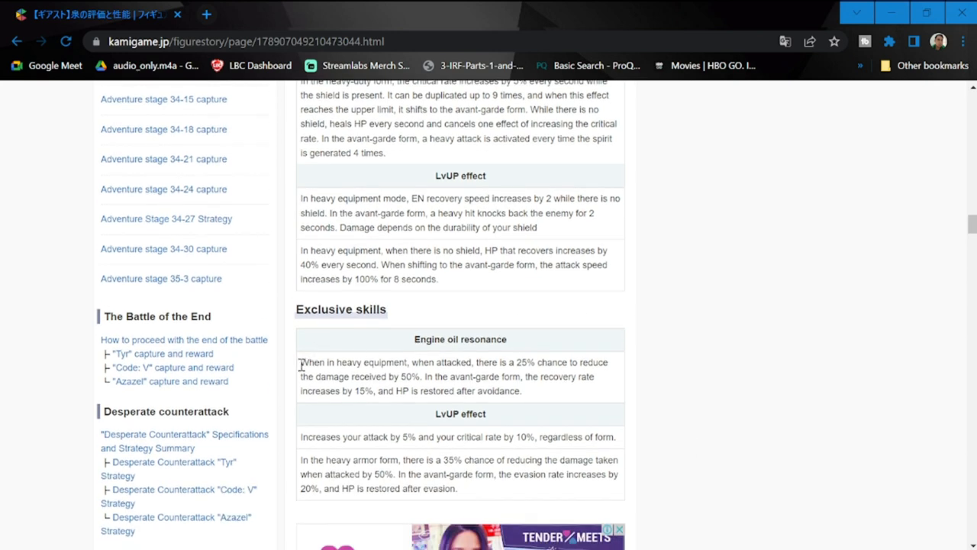
pyautogui.moveTo(300, 362); pyautogui.dragTo(473, 362)
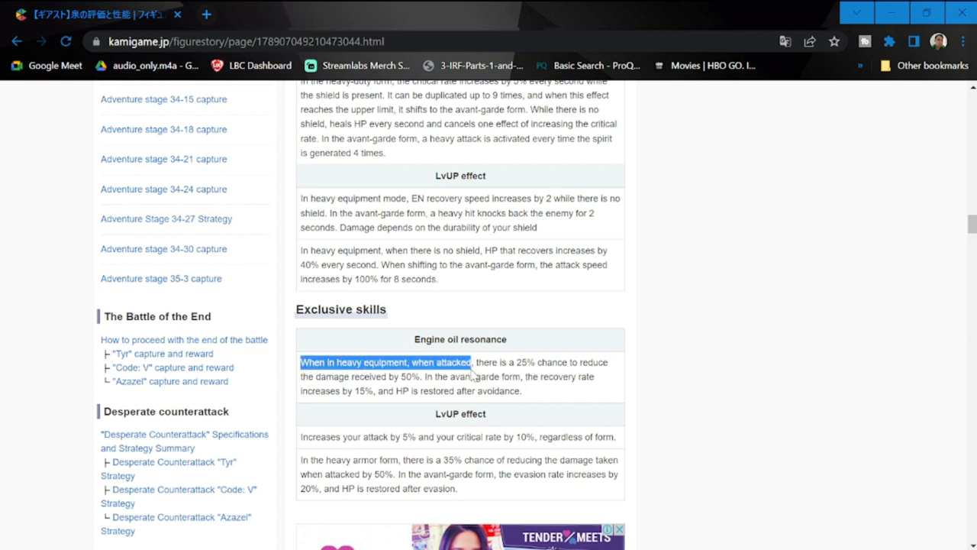
pyautogui.moveTo(472, 362); pyautogui.dragTo(593, 376)
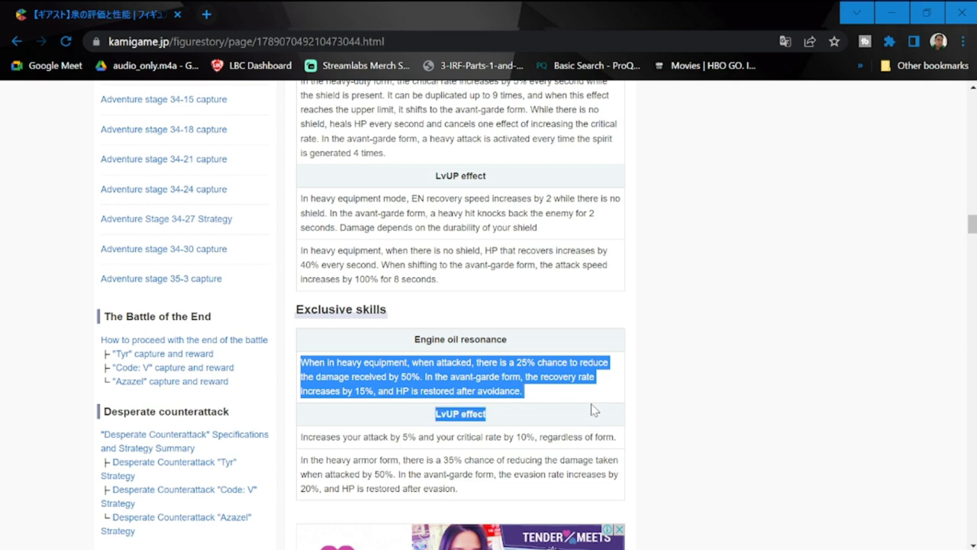
pyautogui.moveTo(528, 397)
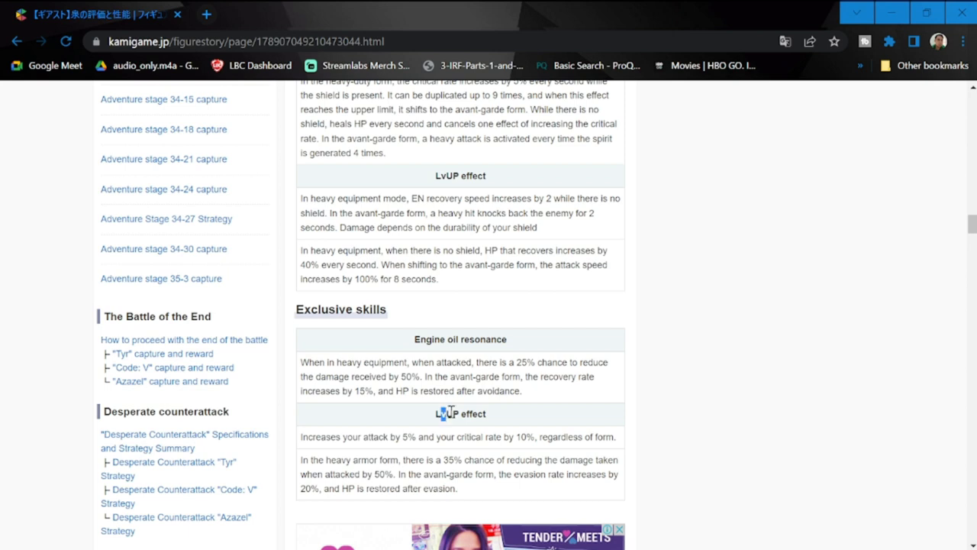
# Highlight the heavy armor form LvUP sentence through damage reduction and HP restored after evasion
pyautogui.scroll(-3)
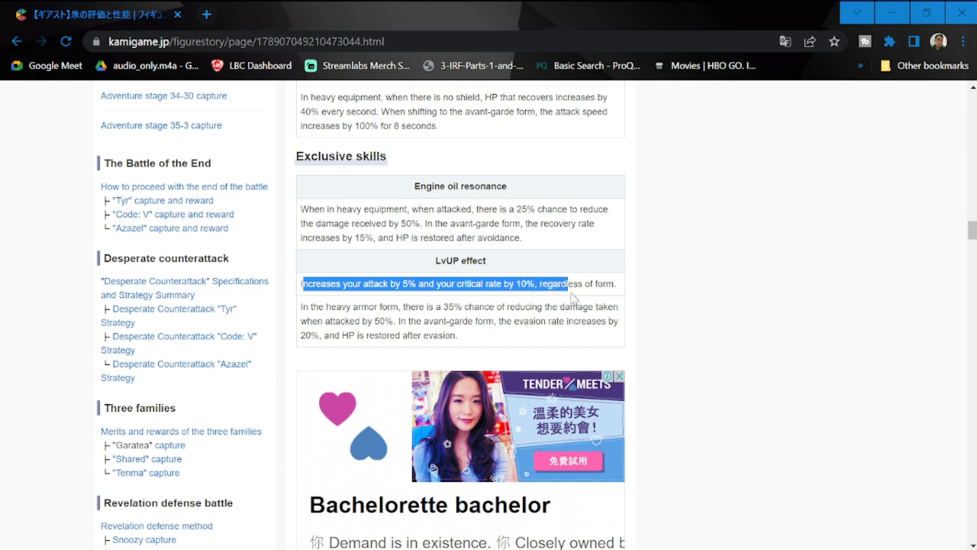
pyautogui.click(376, 303)
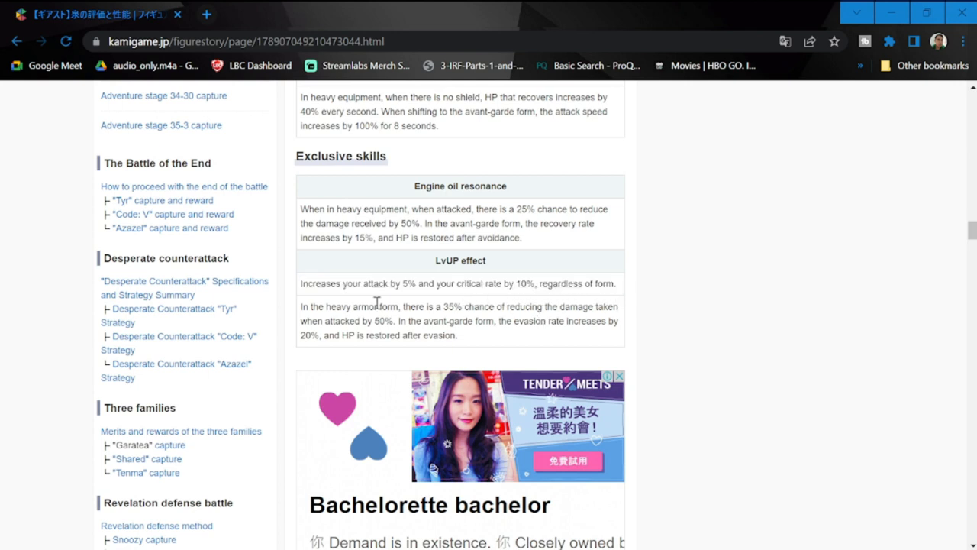
pyautogui.moveTo(299, 306); pyautogui.dragTo(433, 306)
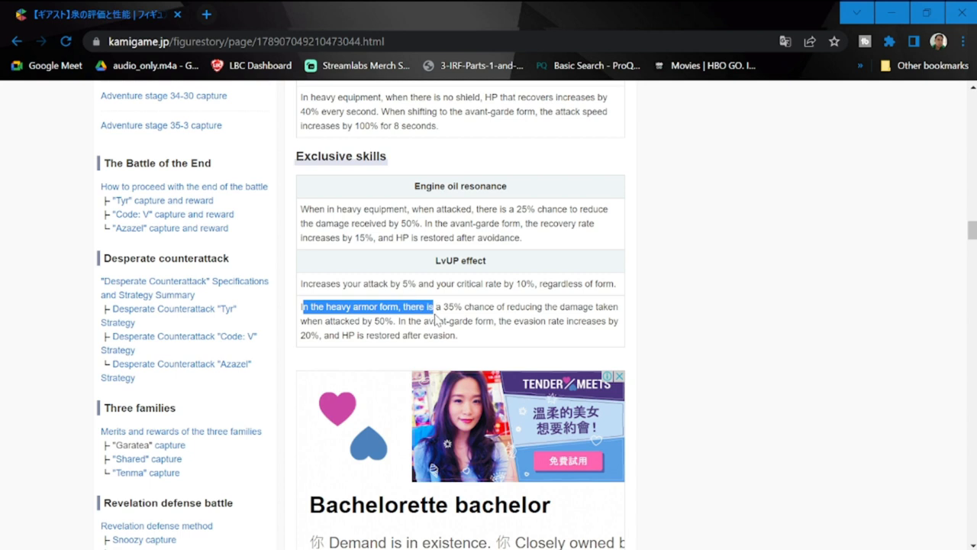
pyautogui.moveTo(431, 306); pyautogui.dragTo(619, 305)
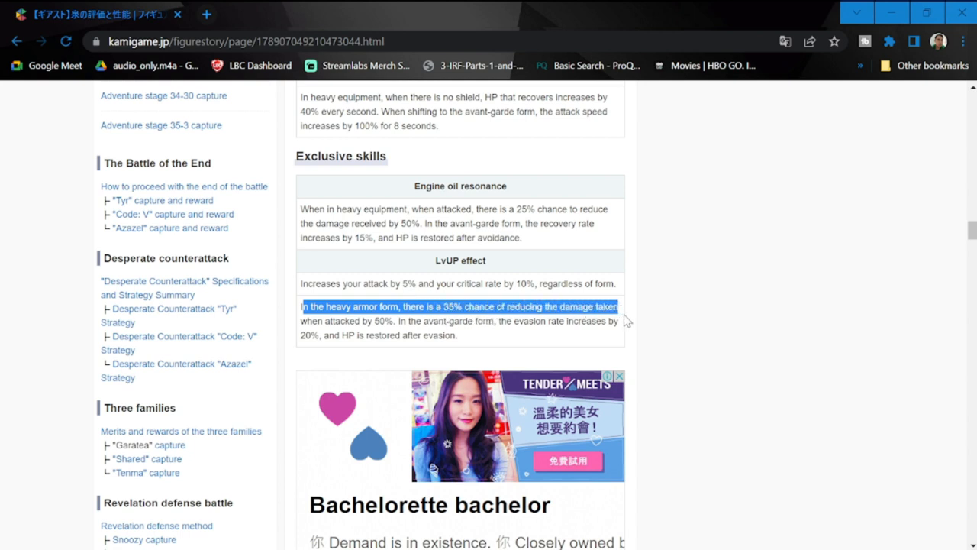
pyautogui.moveTo(623, 305); pyautogui.dragTo(619, 320)
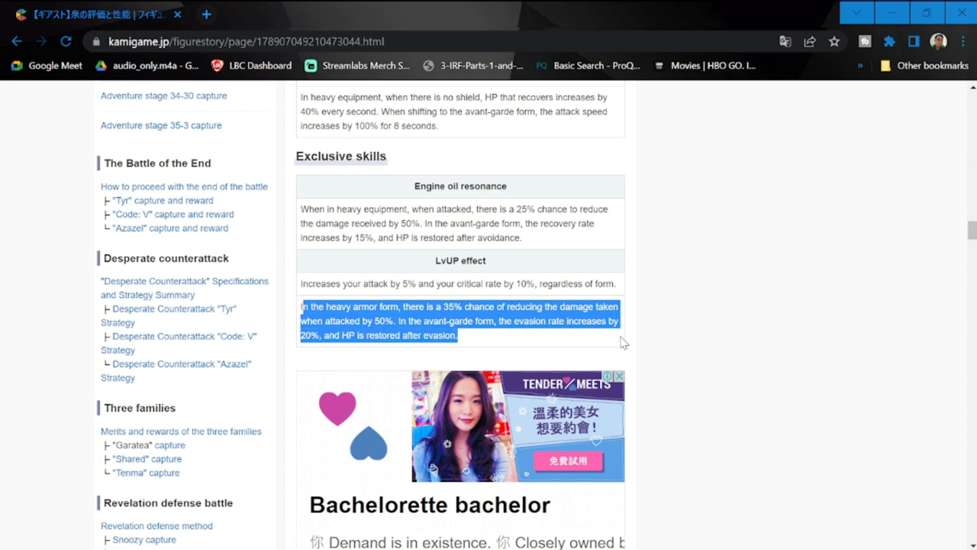
pyautogui.moveTo(696, 373)
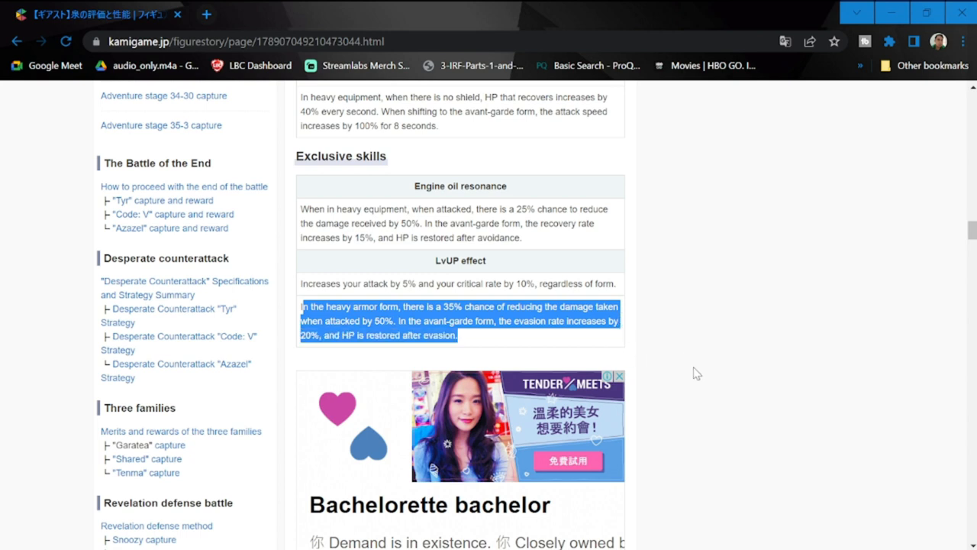
pyautogui.moveTo(690, 364)
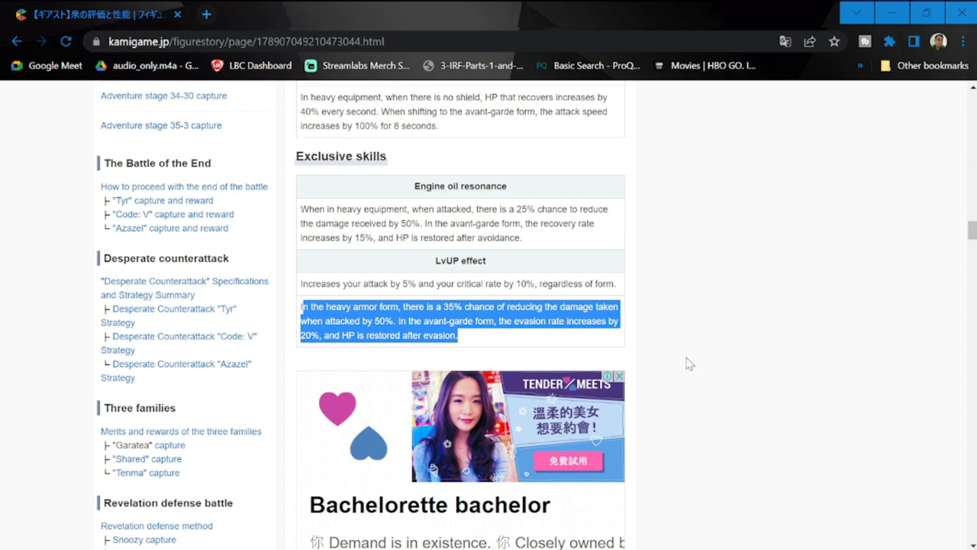
# Scroll past fountain background and characteristics to the strongest ranking evaluation criteria table
pyautogui.scroll(3)
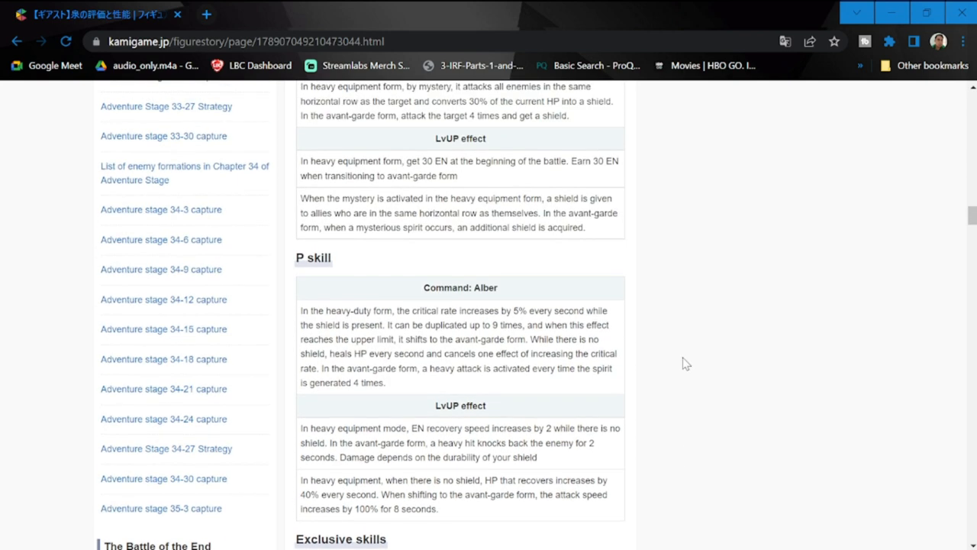
pyautogui.scroll(3)
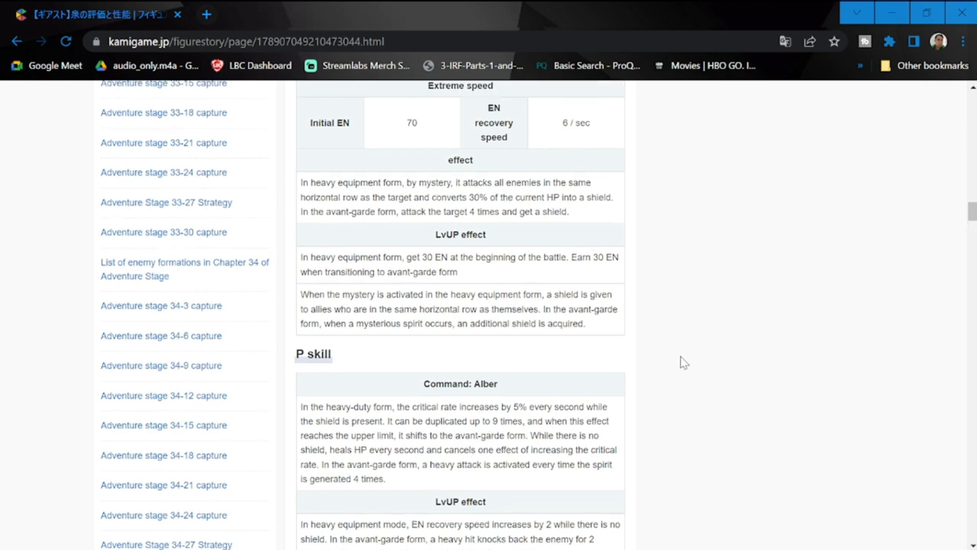
pyautogui.scroll(3)
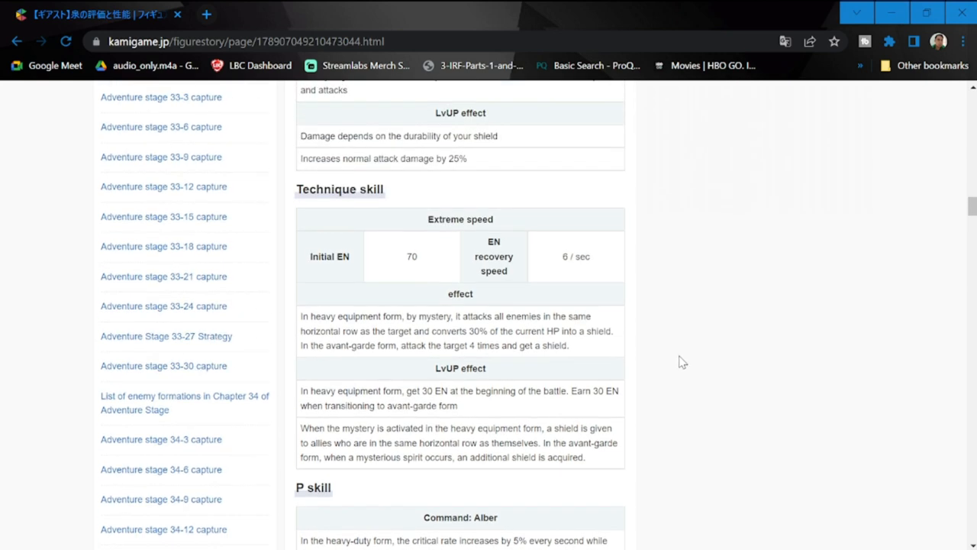
pyautogui.moveTo(676, 360)
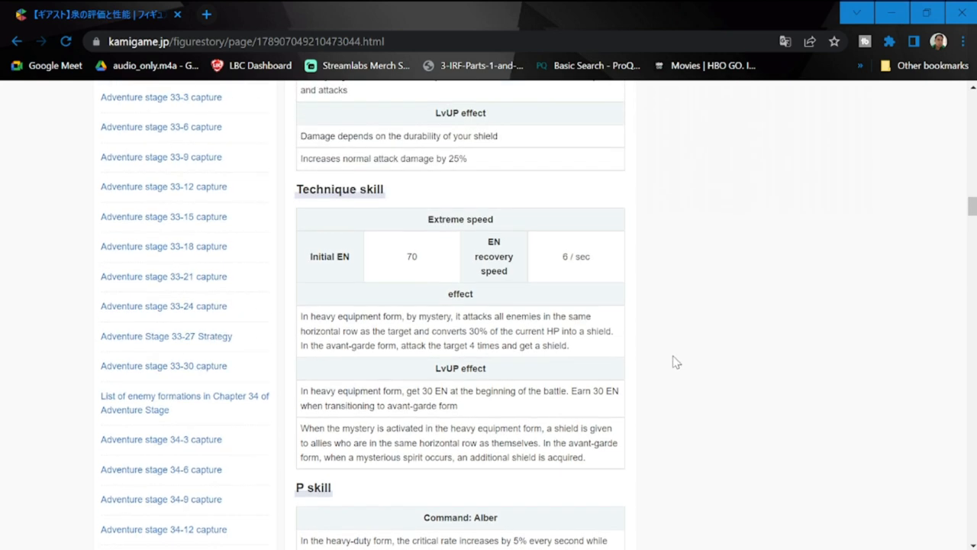
pyautogui.moveTo(669, 364)
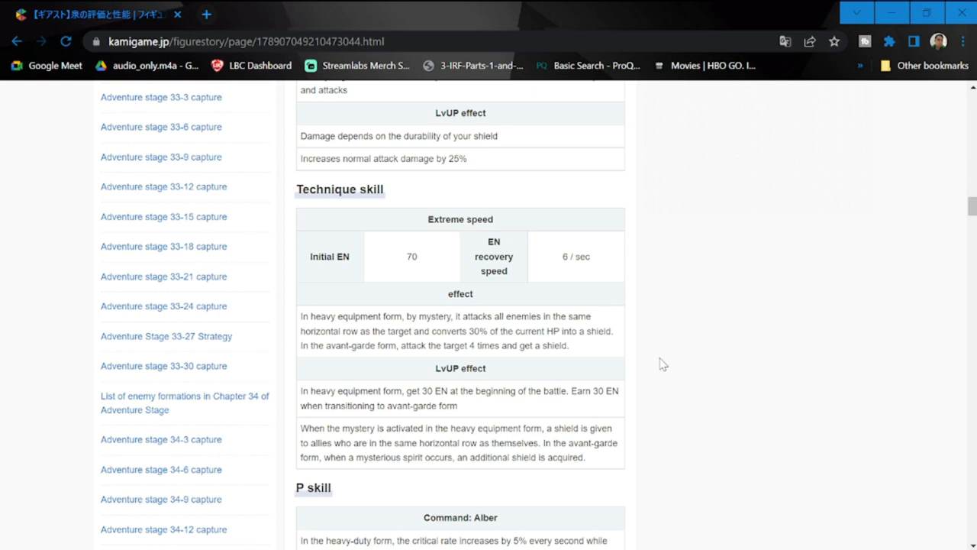
pyautogui.moveTo(567, 414)
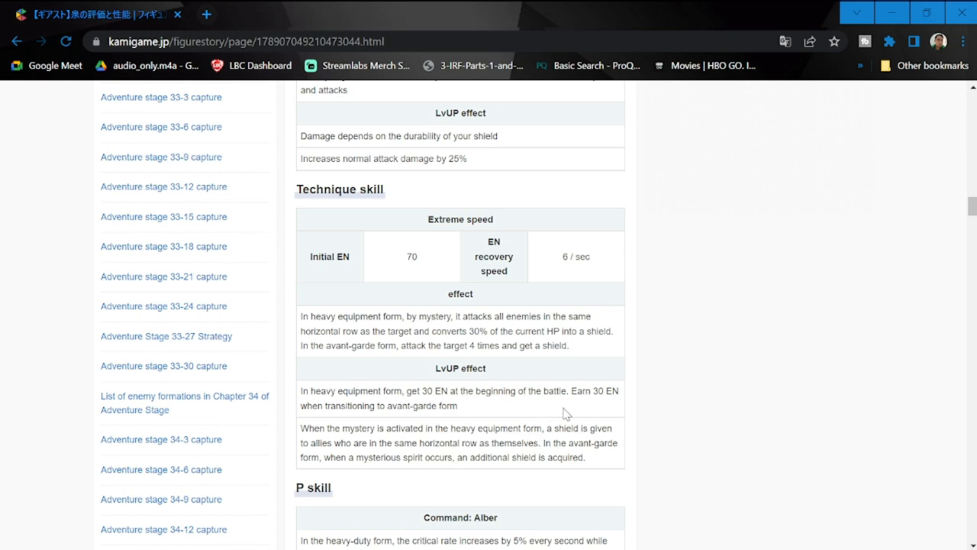
pyautogui.scroll(-3)
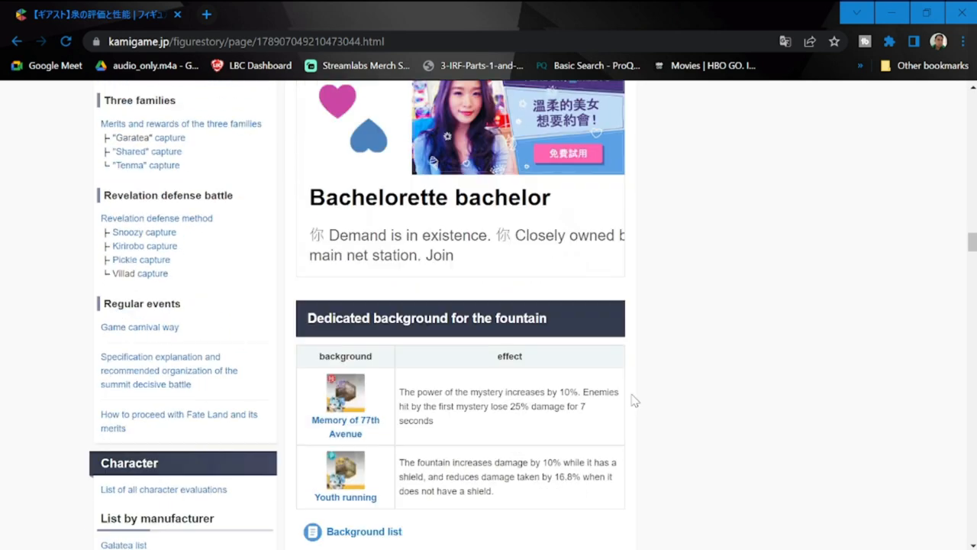
pyautogui.scroll(-3)
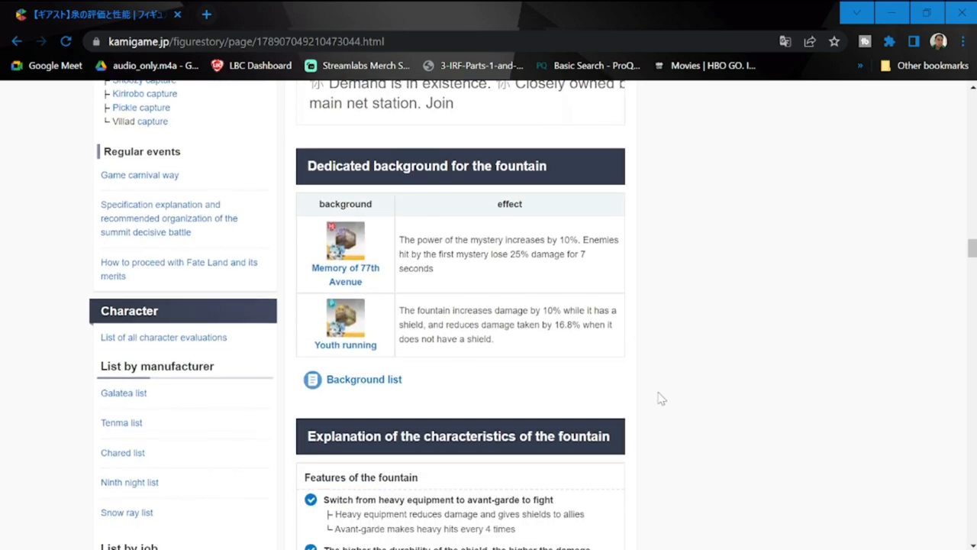
pyautogui.scroll(-3)
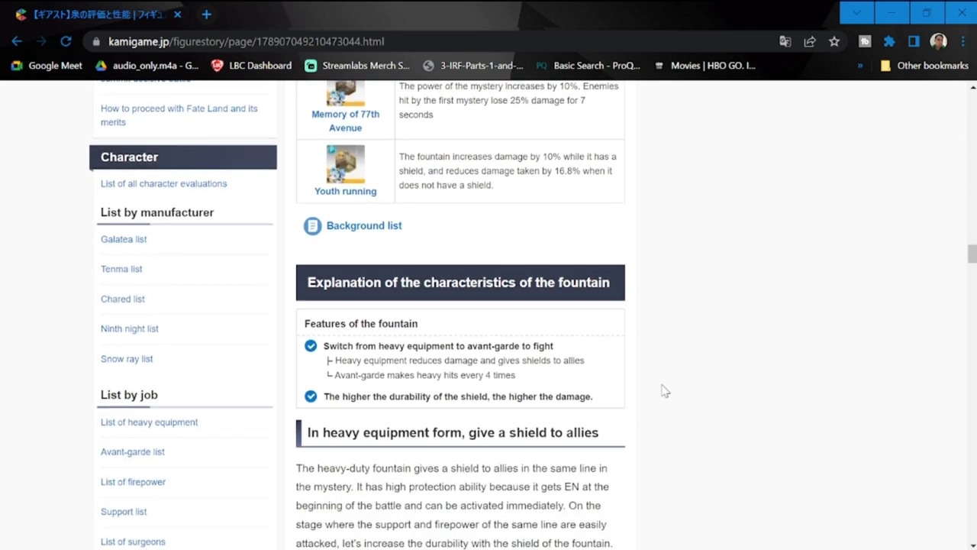
pyautogui.scroll(-3)
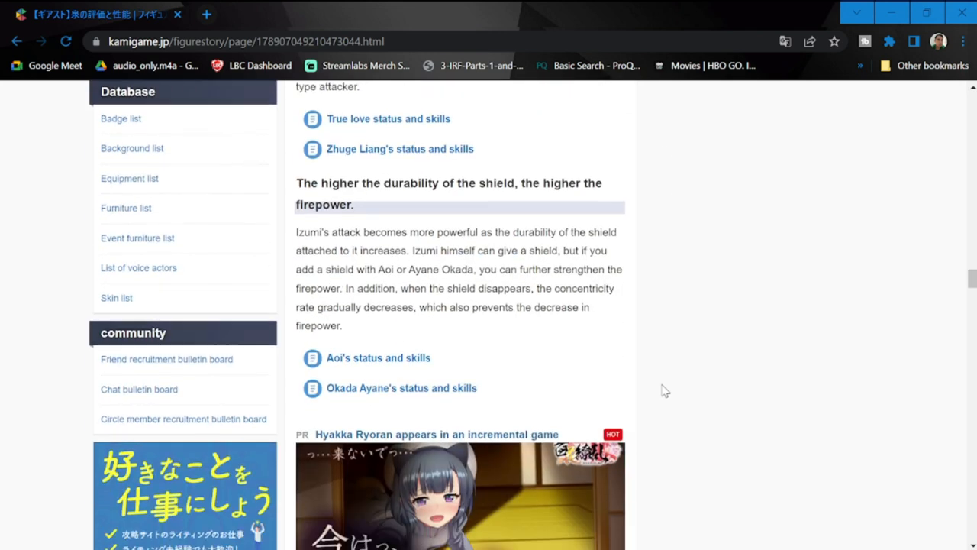
pyautogui.scroll(-3)
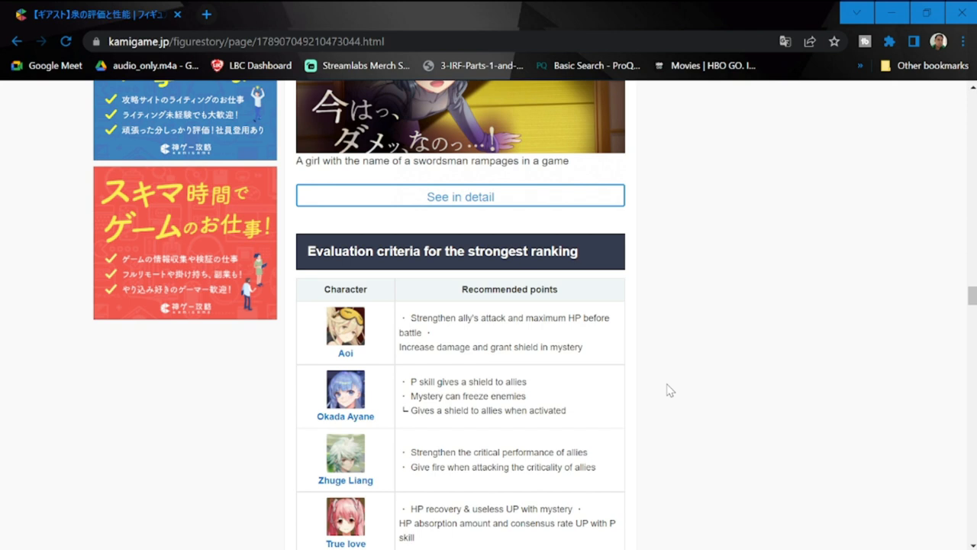
pyautogui.moveTo(420, 345)
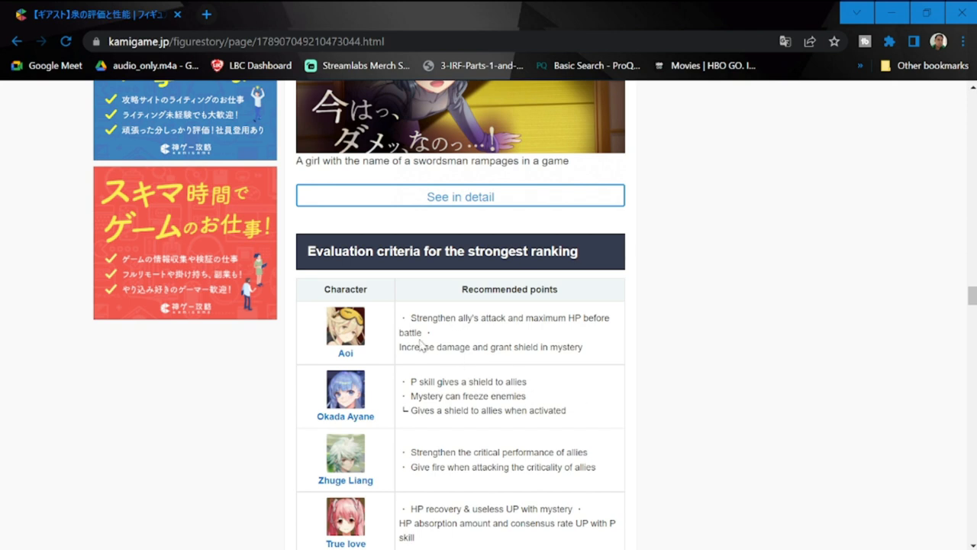
pyautogui.moveTo(648, 391)
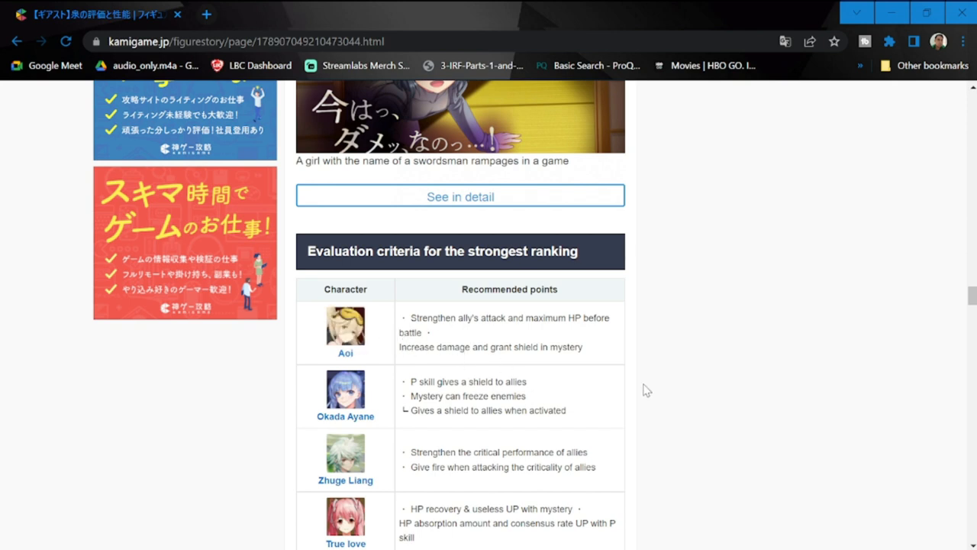
# Select and then clear the recommended points listed for elixir in the partner-character table
pyautogui.scroll(-3)
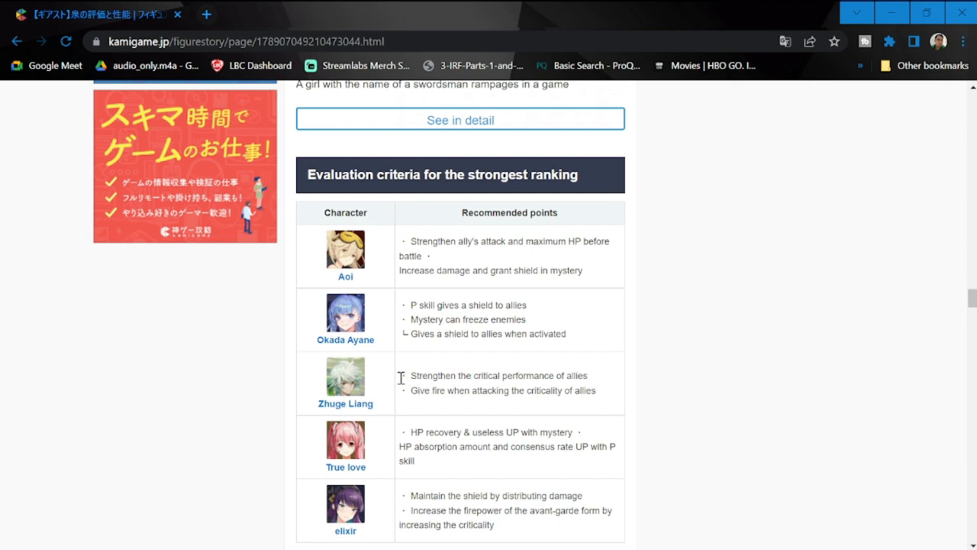
pyautogui.moveTo(400, 240)
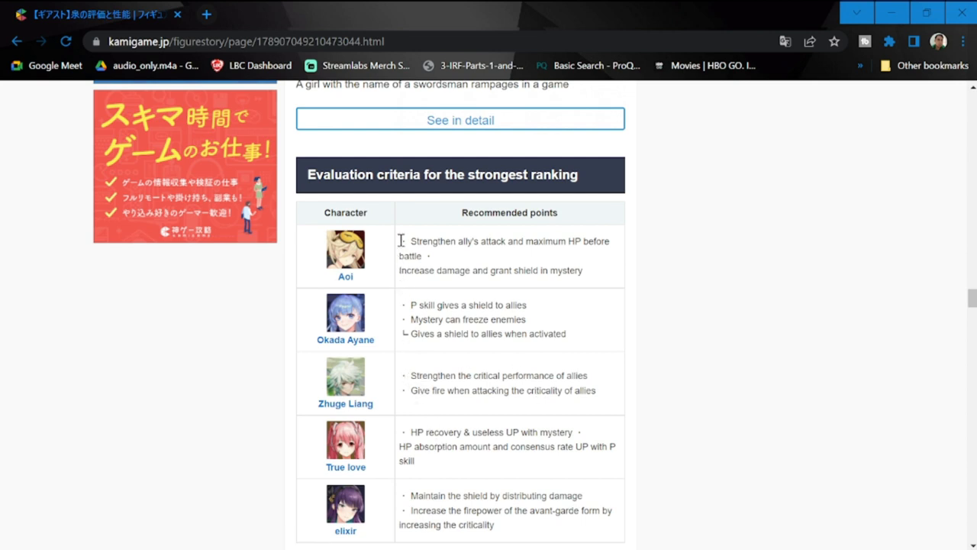
pyautogui.moveTo(400, 242); pyautogui.dragTo(580, 391)
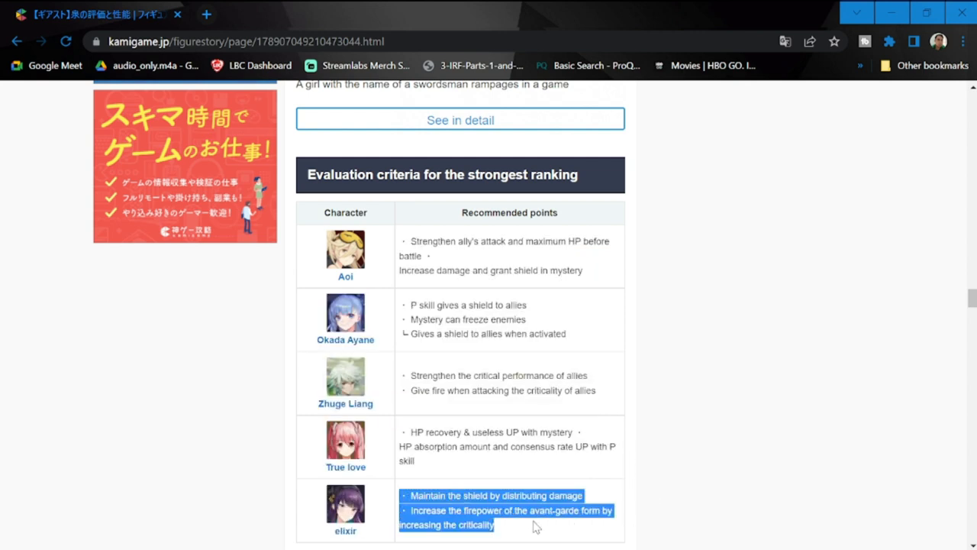
pyautogui.moveTo(418, 431)
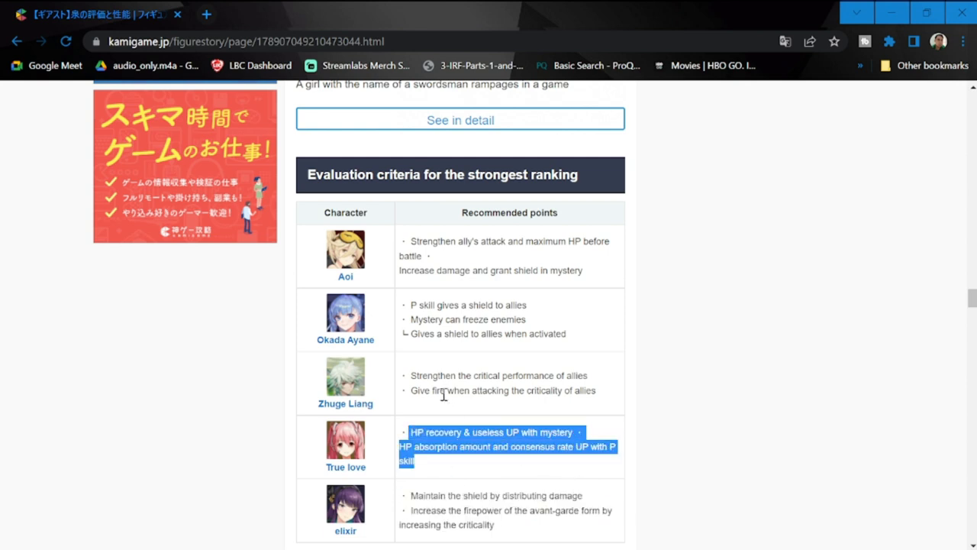
pyautogui.moveTo(456, 323)
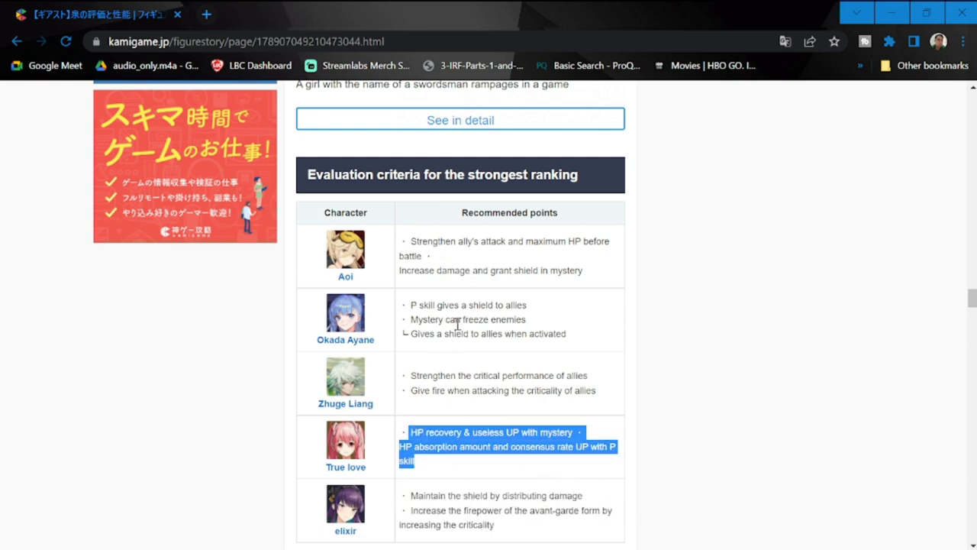
pyautogui.click(448, 371)
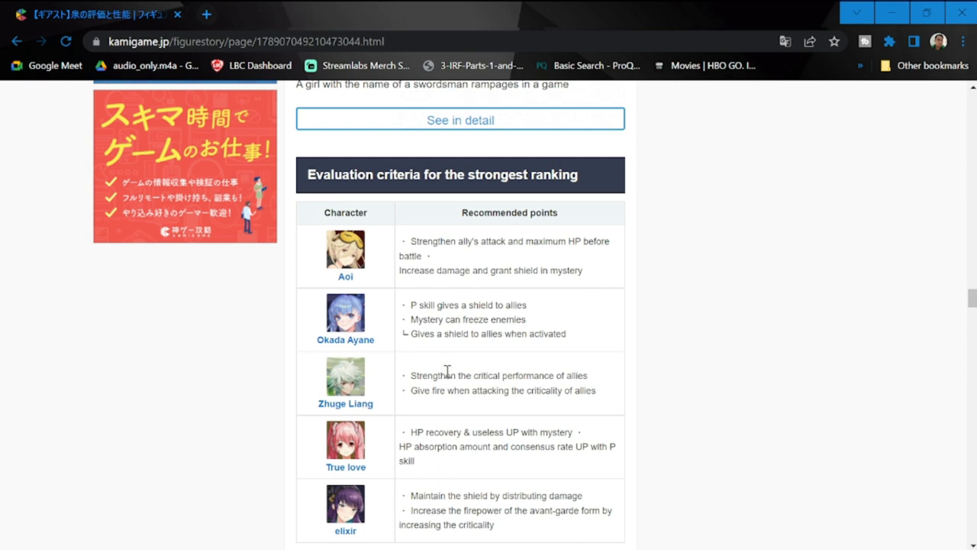
pyautogui.moveTo(449, 370)
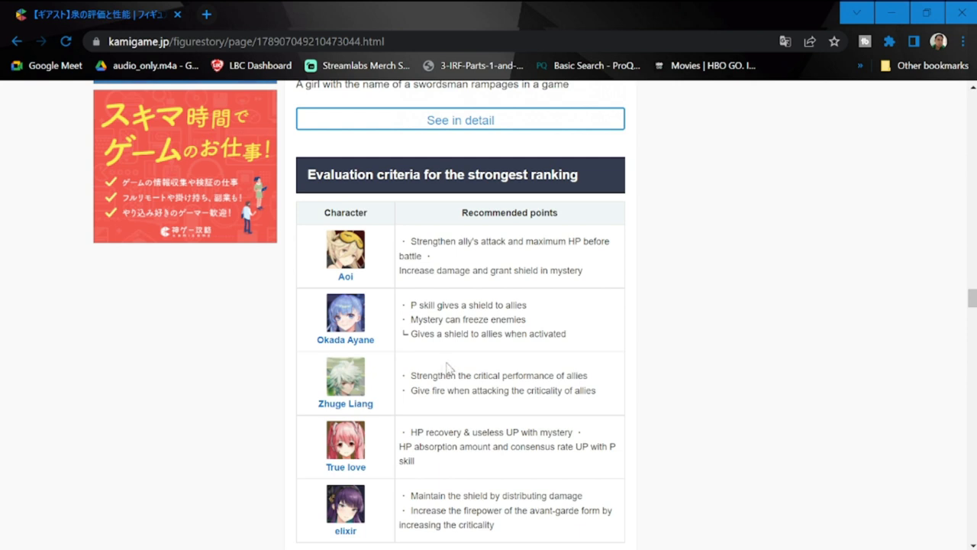
pyautogui.moveTo(299, 273)
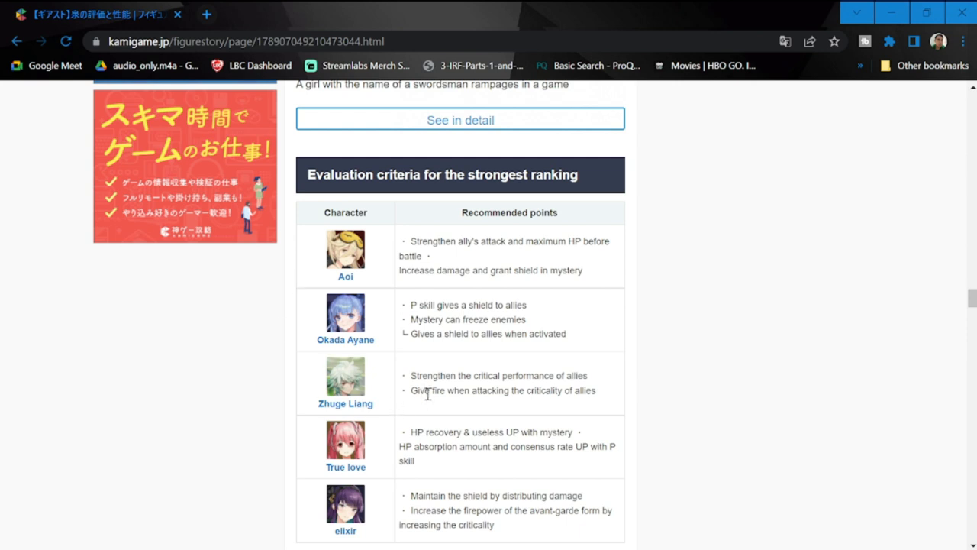
pyautogui.moveTo(602, 409)
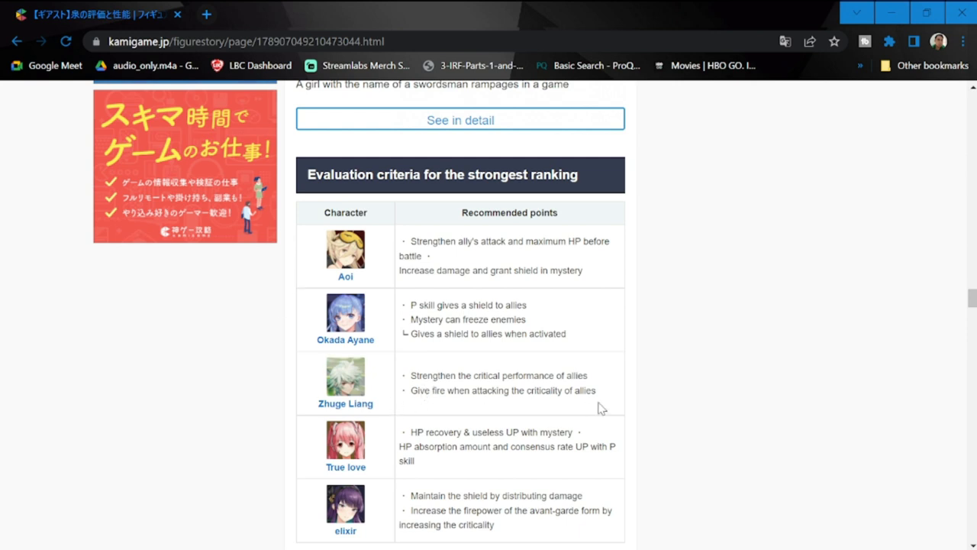
pyautogui.moveTo(346, 246)
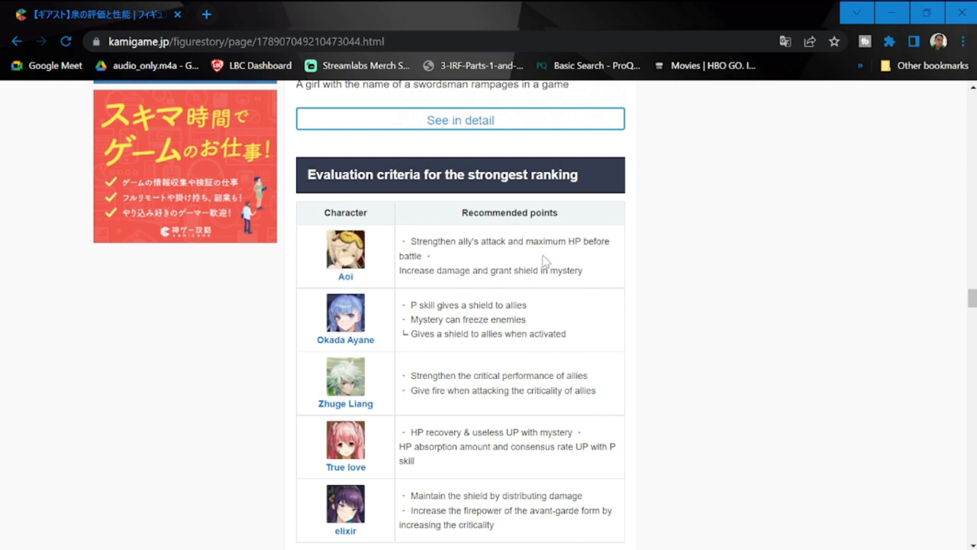
pyautogui.moveTo(435, 333)
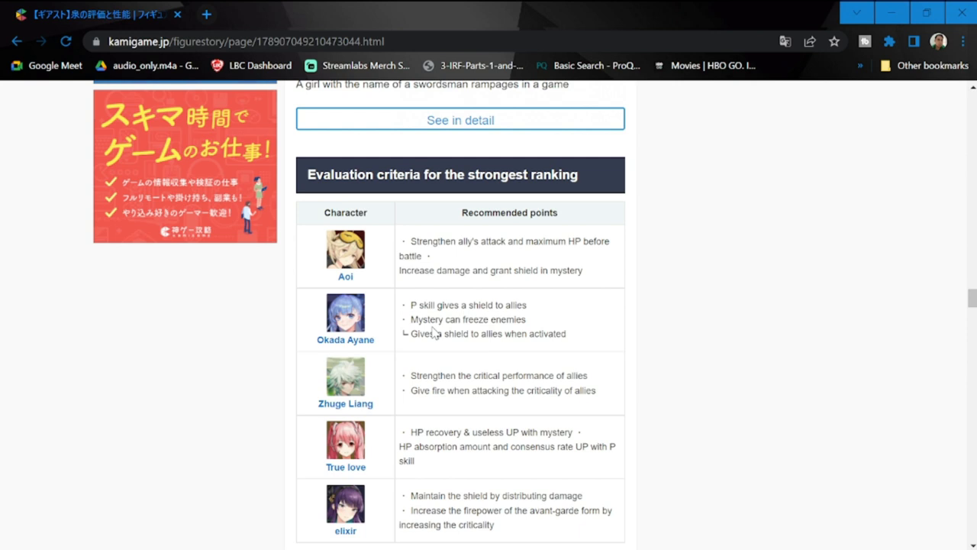
pyautogui.moveTo(535, 326)
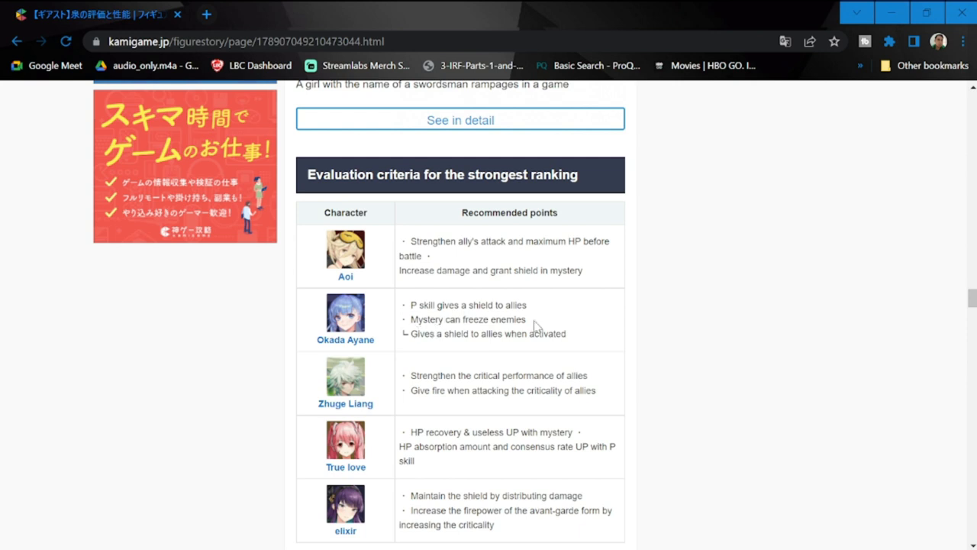
pyautogui.moveTo(587, 449)
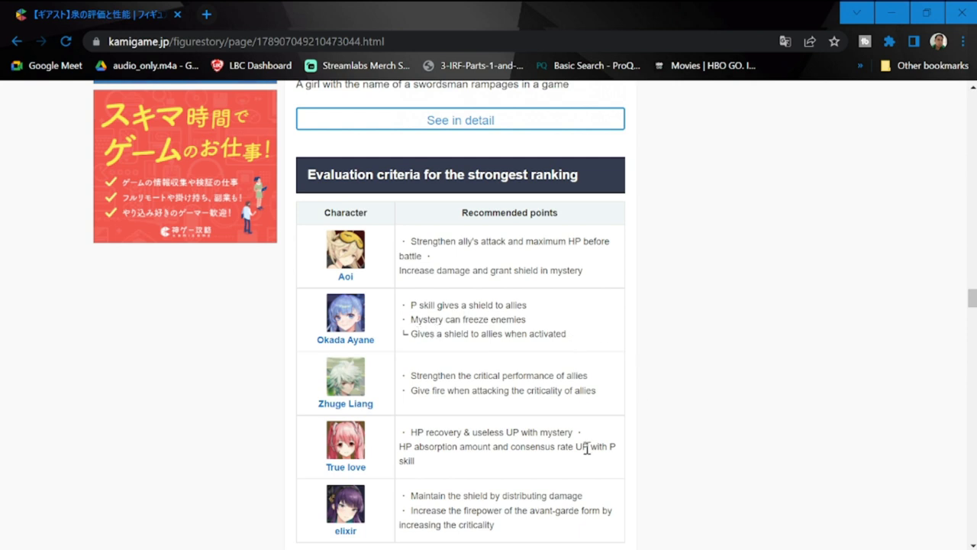
pyautogui.moveTo(396, 465)
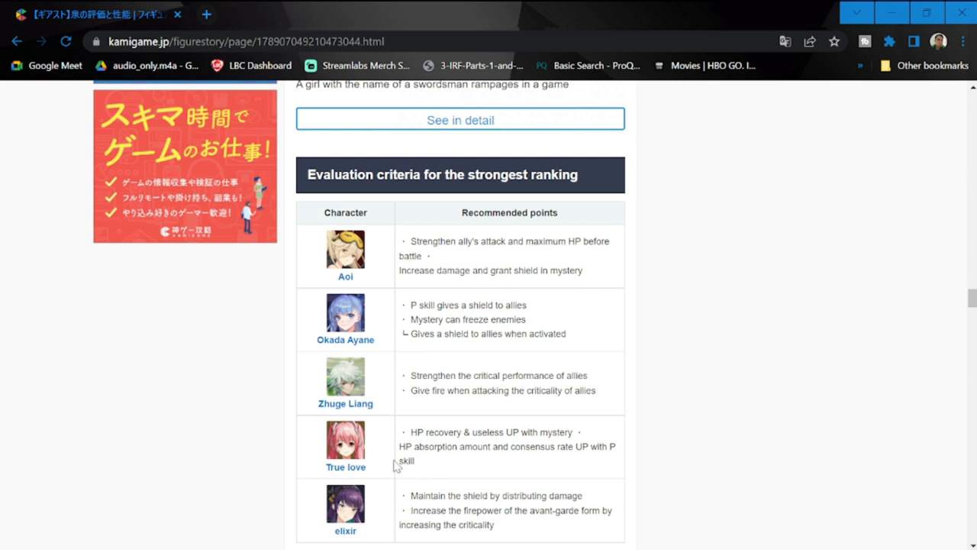
pyautogui.moveTo(381, 285)
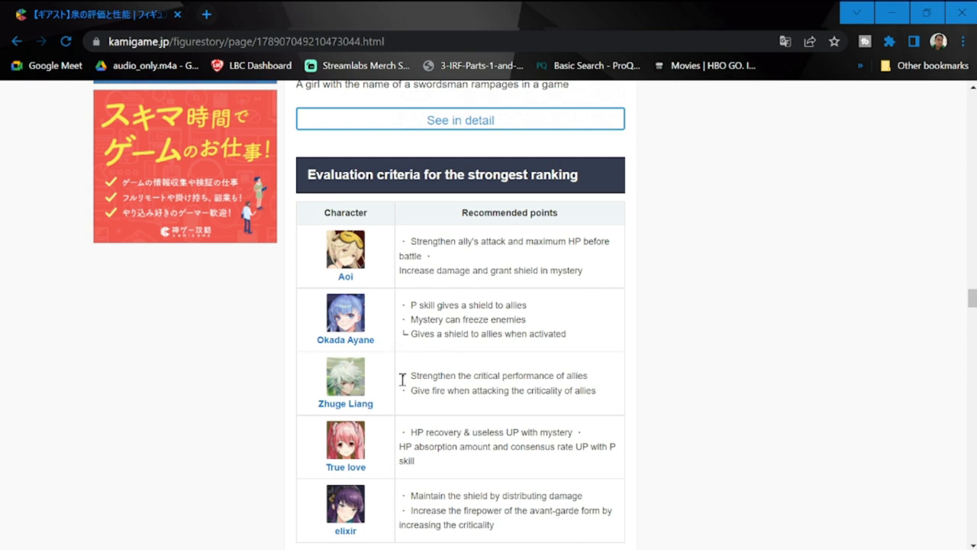
pyautogui.moveTo(672, 441)
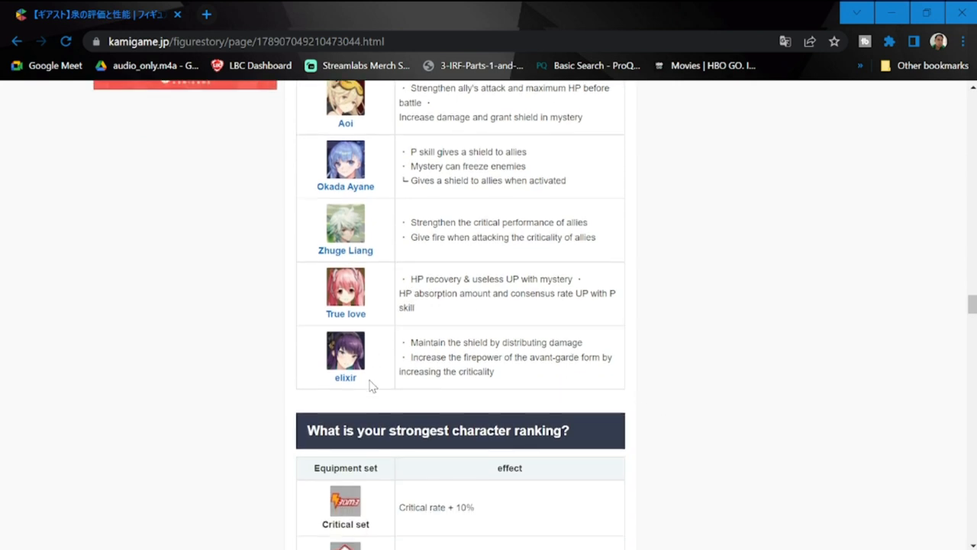
pyautogui.moveTo(593, 381)
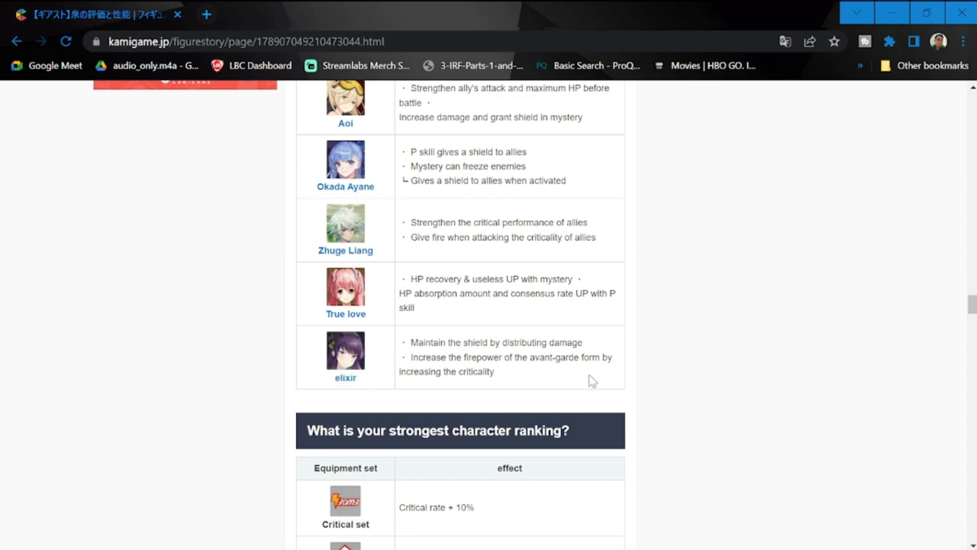
# Scroll to the equipment set table and select the Critical set effect, Critical rate +10%
pyautogui.scroll(-3)
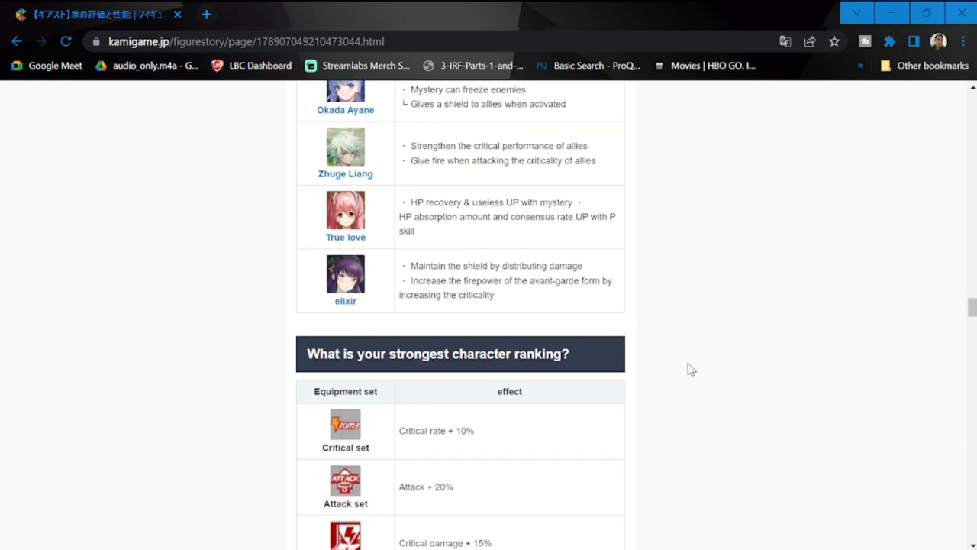
pyautogui.scroll(-3)
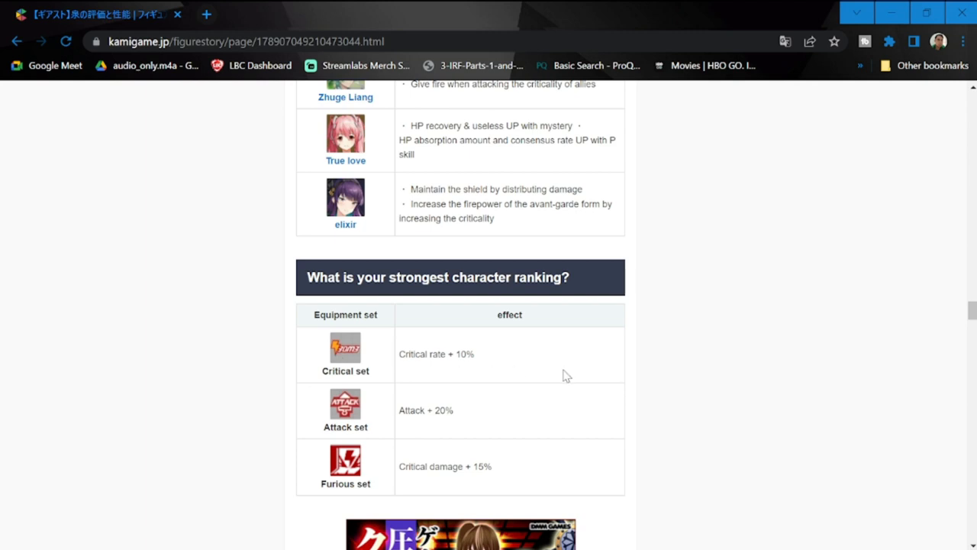
pyautogui.scroll(-3)
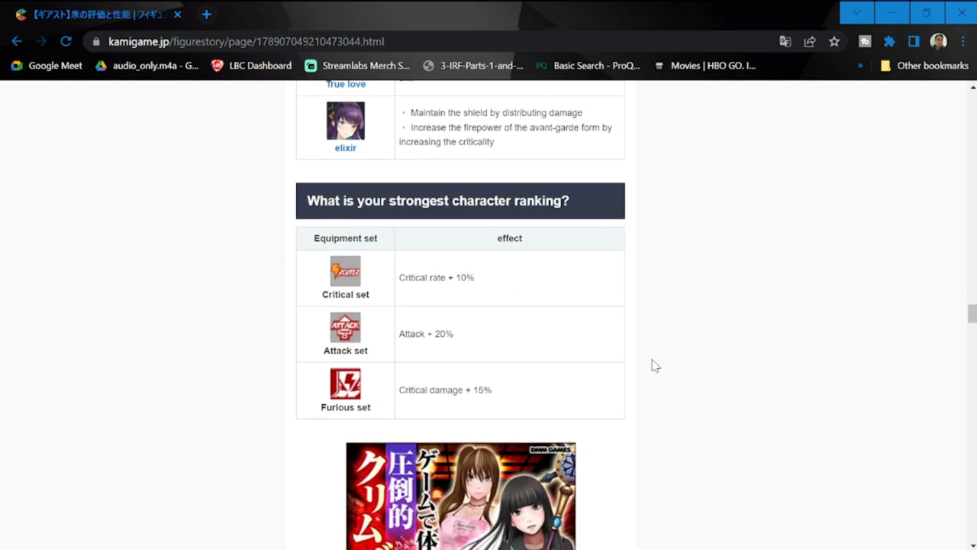
pyautogui.moveTo(489, 278)
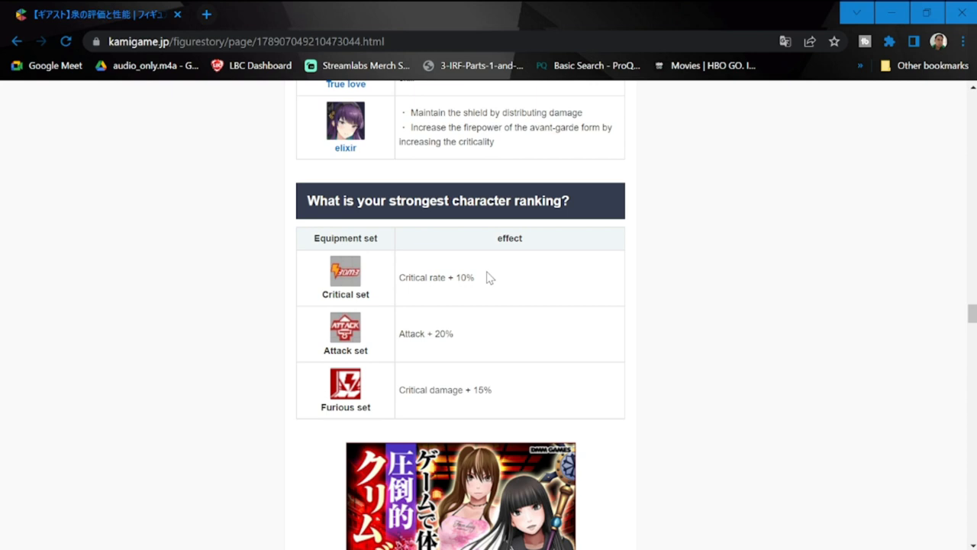
pyautogui.moveTo(477, 289)
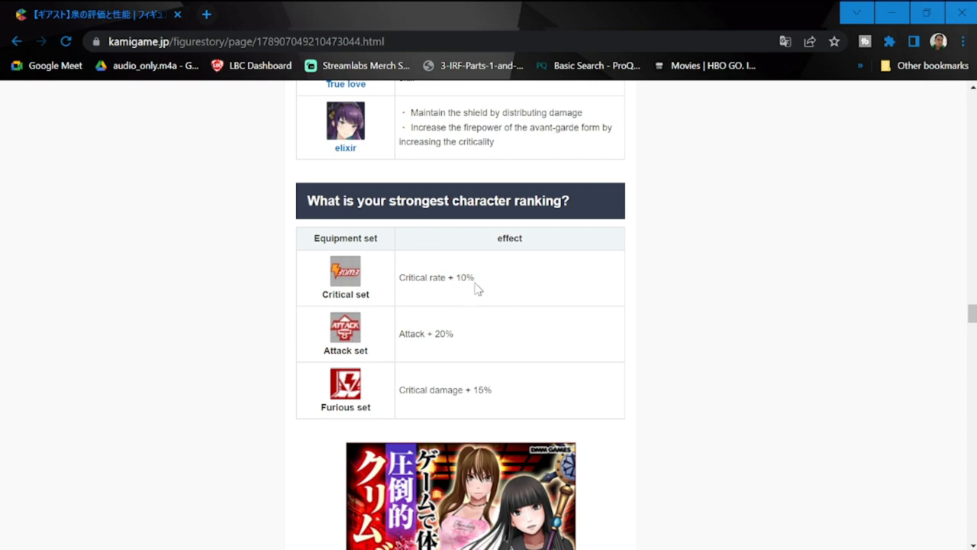
pyautogui.doubleClick(437, 278)
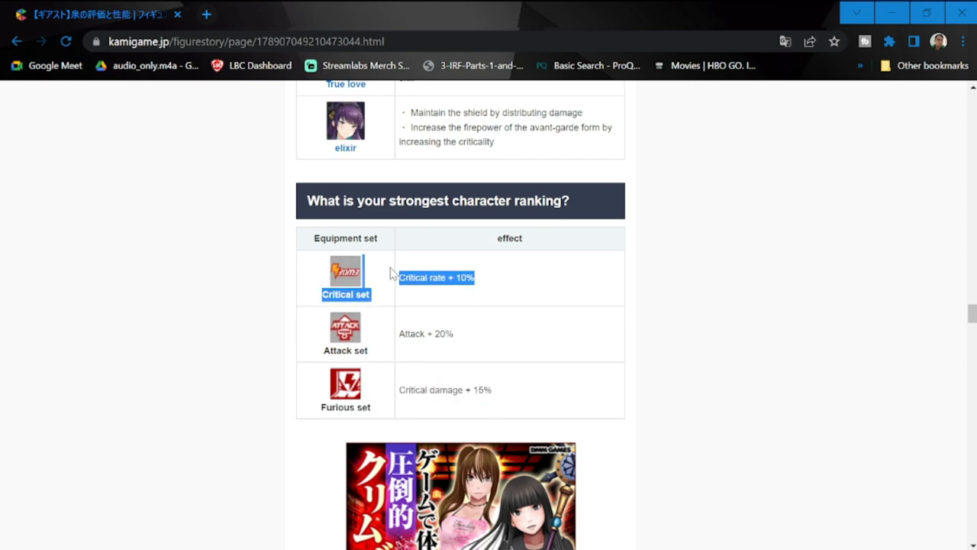
pyautogui.scroll(-3)
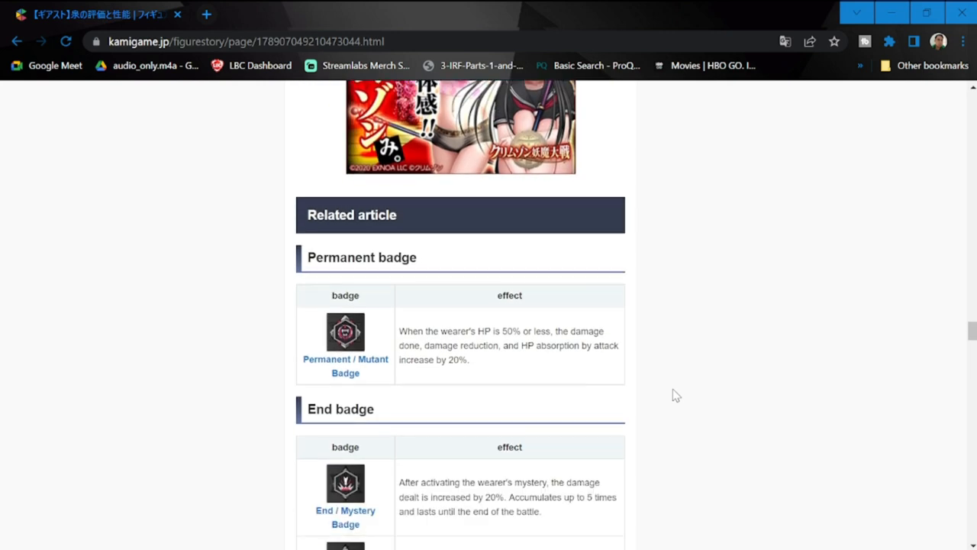
pyautogui.scroll(-3)
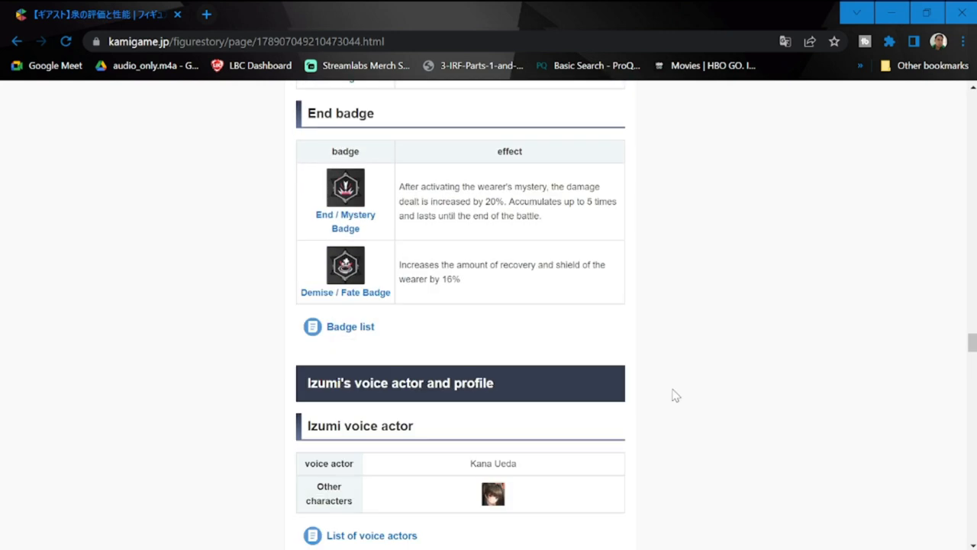
pyautogui.scroll(-3)
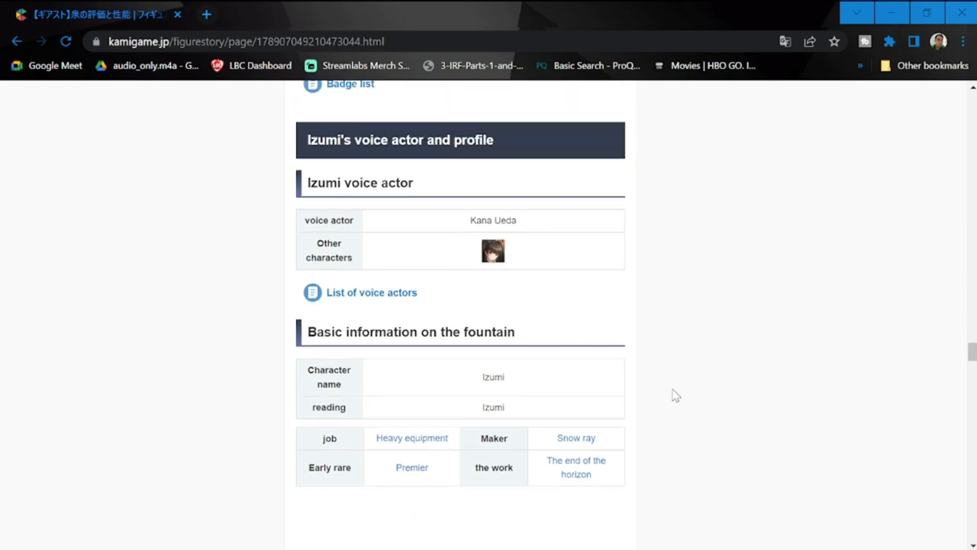
pyautogui.scroll(3)
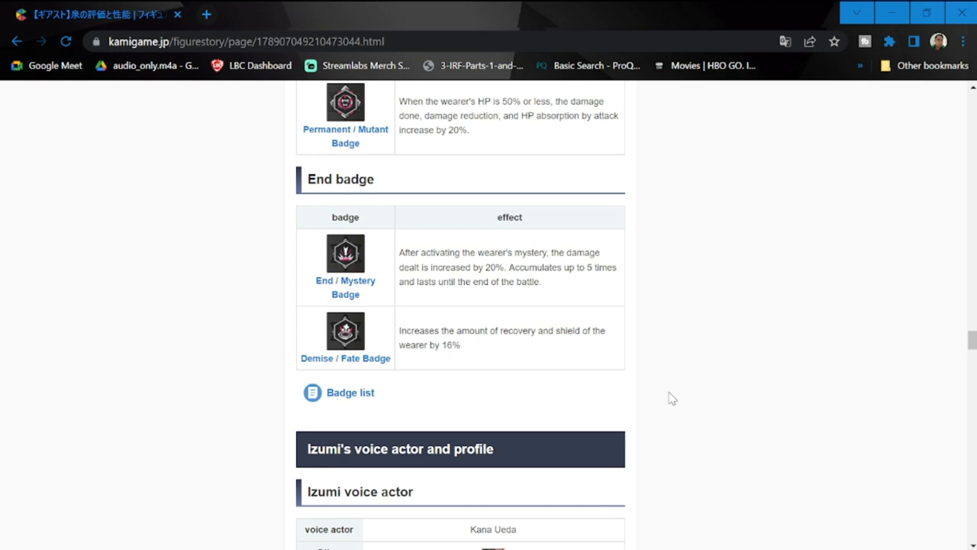
pyautogui.moveTo(634, 352)
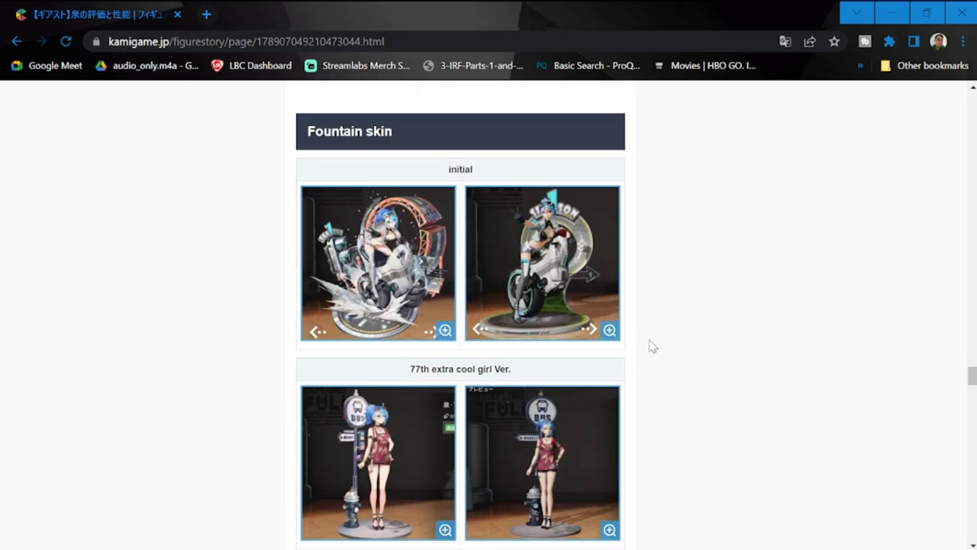
pyautogui.scroll(-3)
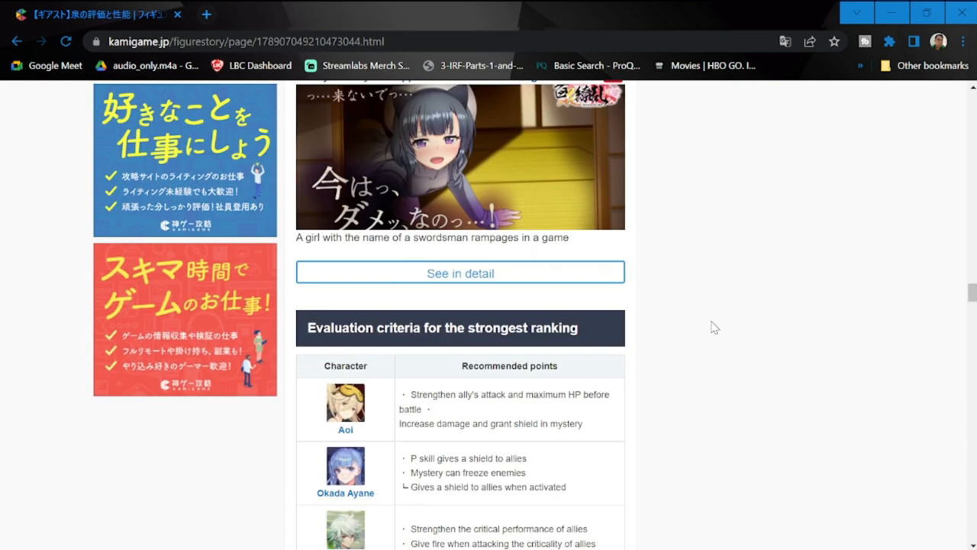
pyautogui.scroll(-3)
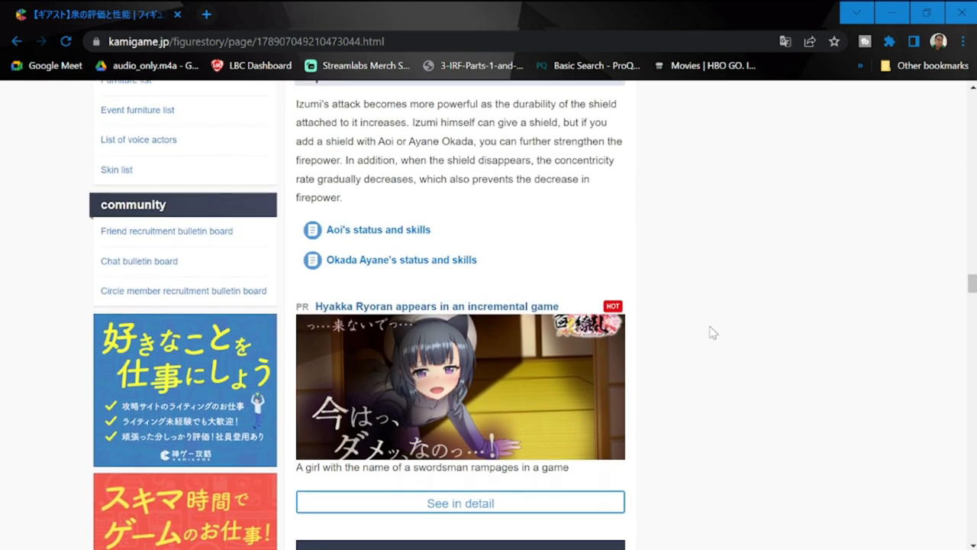
pyautogui.scroll(-3)
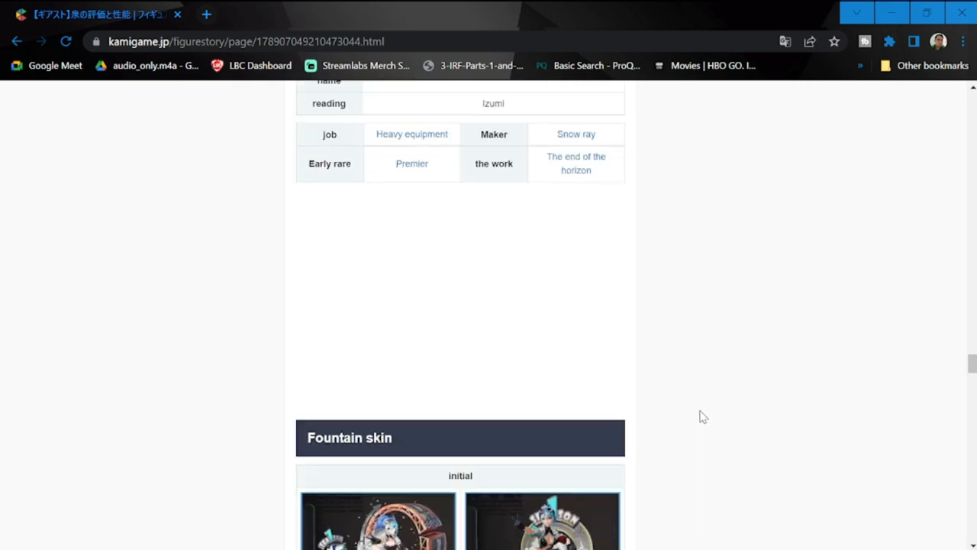
pyautogui.scroll(-3)
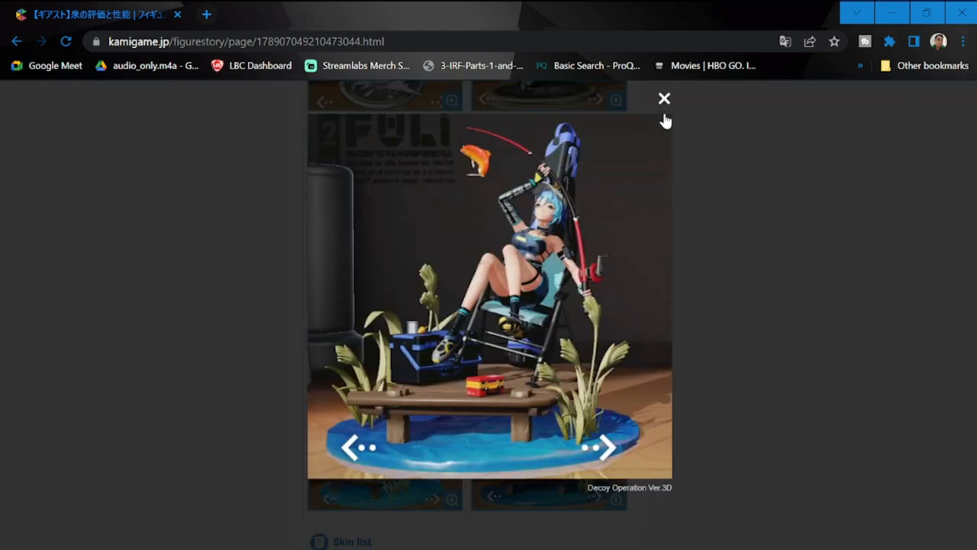
pyautogui.click(603, 446)
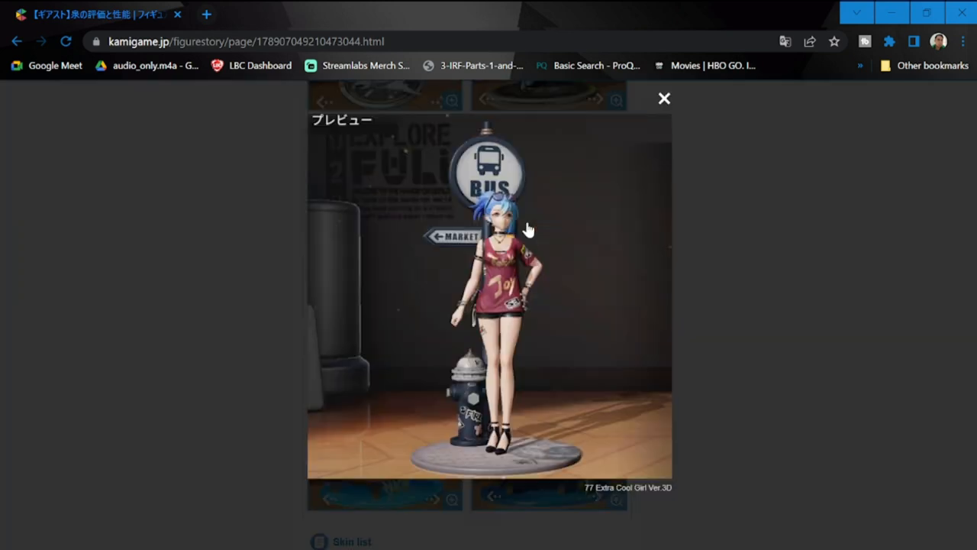
pyautogui.click(663, 98)
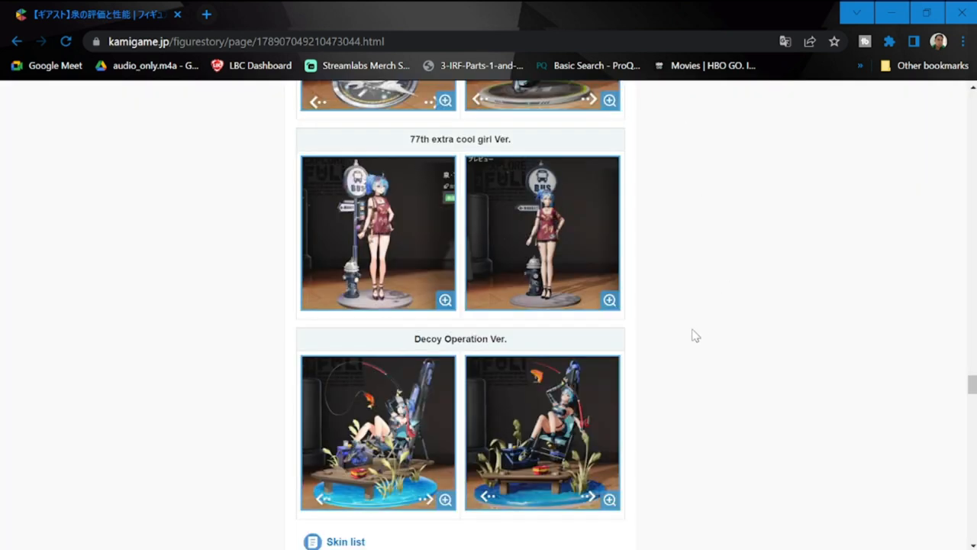
# Return to the top of the Izumi page showing the table of contents and challenge-stage notice
pyautogui.scroll(-3)
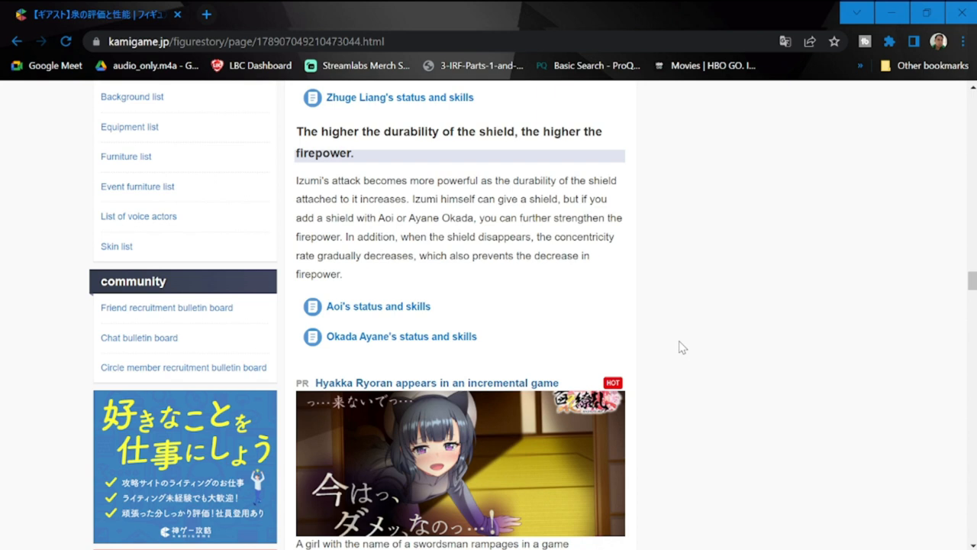
pyautogui.moveTo(648, 397)
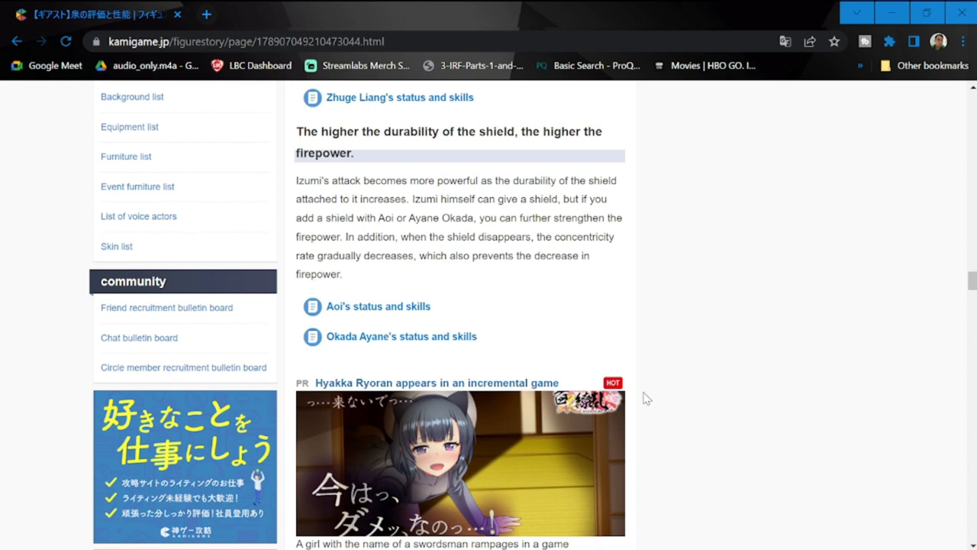
pyautogui.moveTo(658, 408)
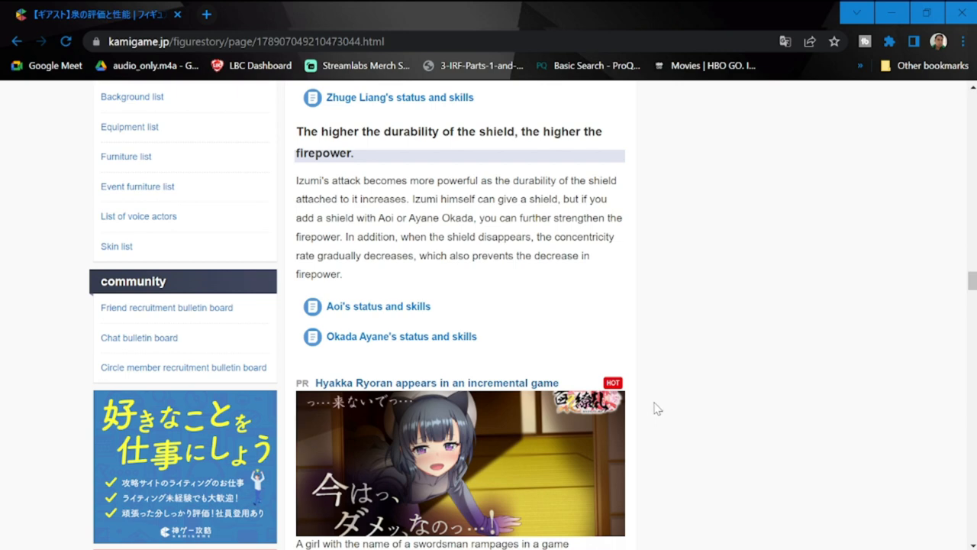
pyautogui.scroll(3)
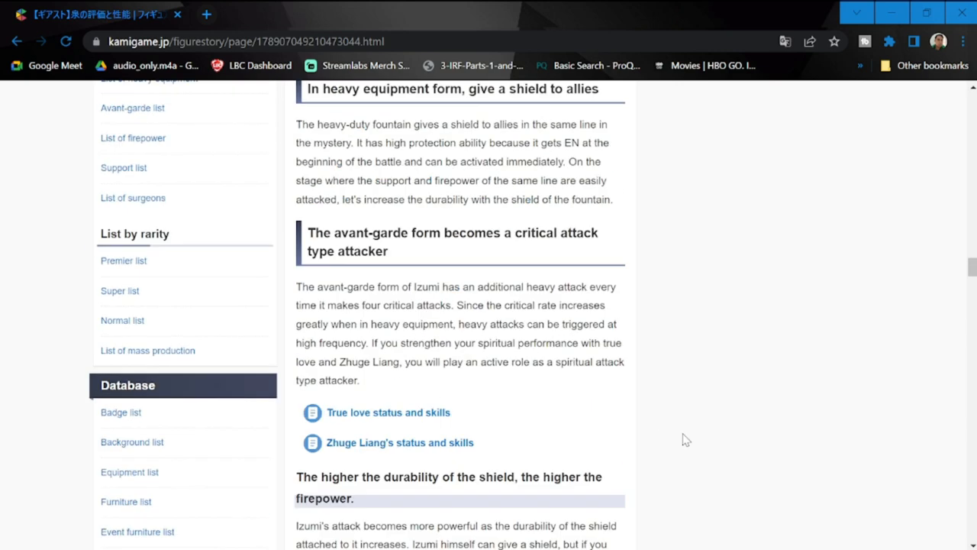
pyautogui.scroll(-3)
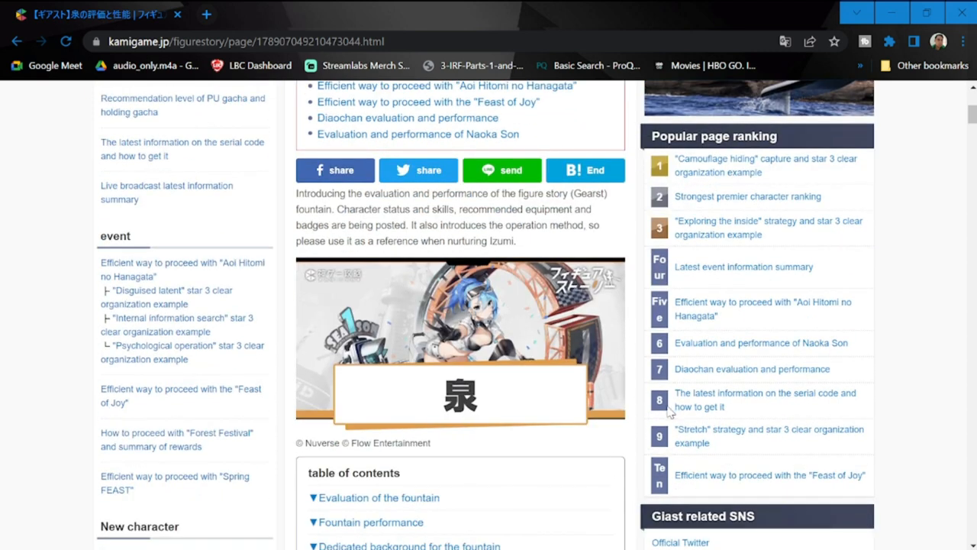
pyautogui.scroll(-3)
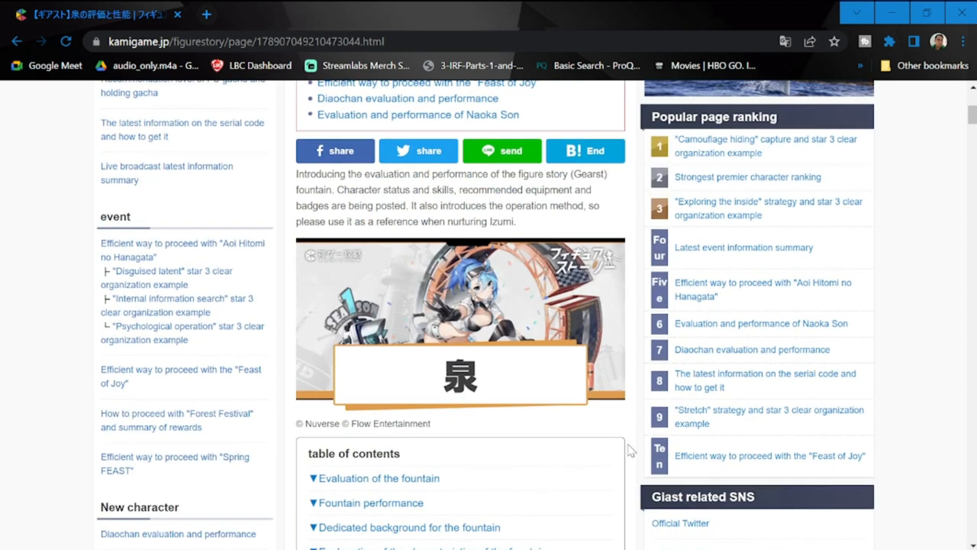
pyautogui.scroll(-3)
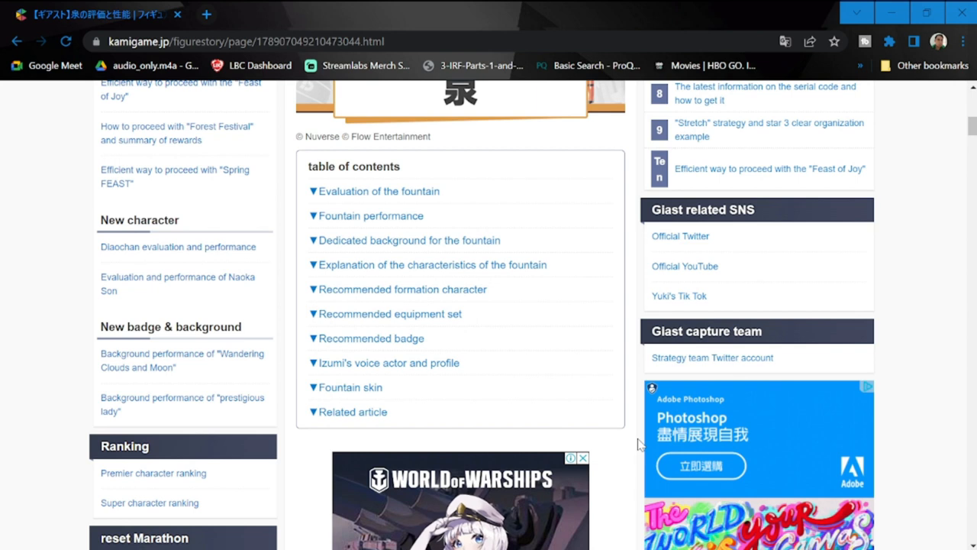
pyautogui.moveTo(632, 449)
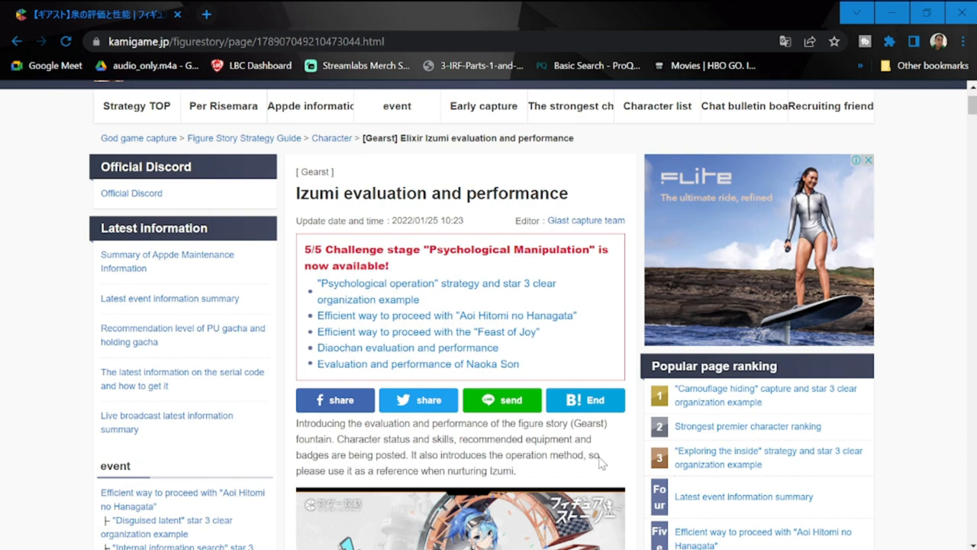
pyautogui.moveTo(611, 472)
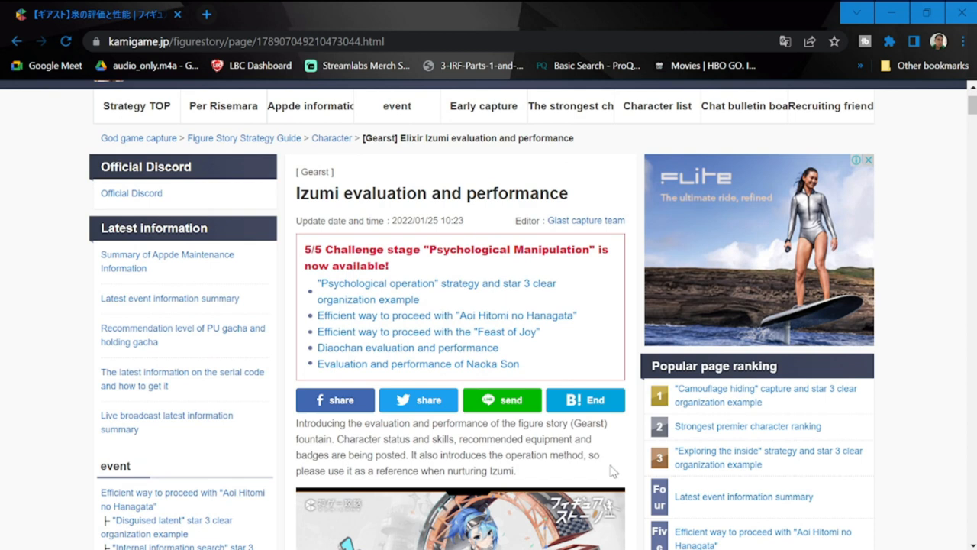
pyautogui.scroll(-3)
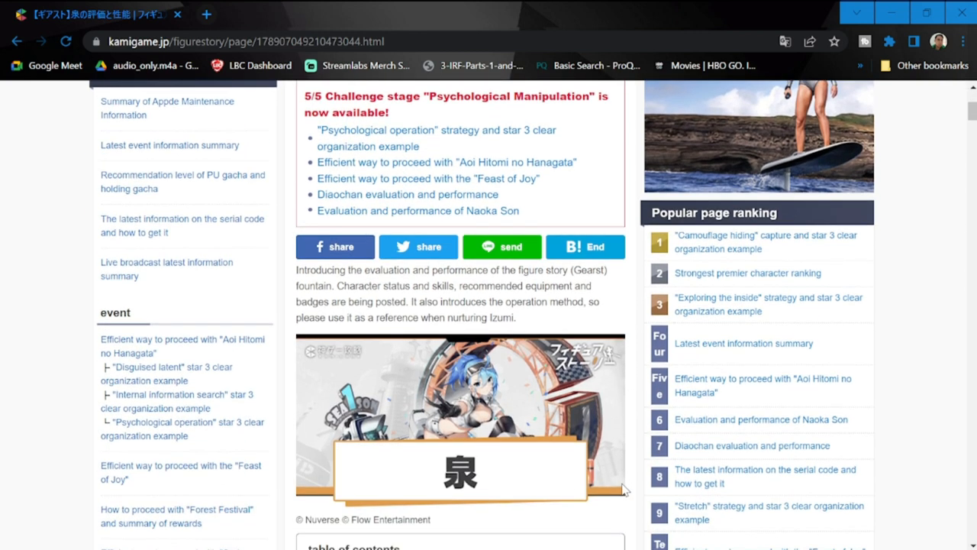
pyautogui.moveTo(629, 459)
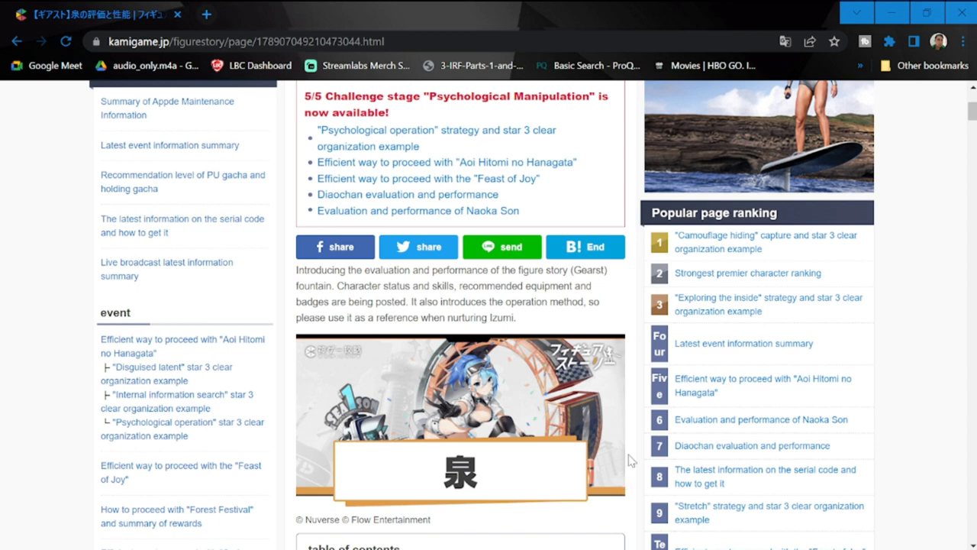
pyautogui.moveTo(669, 456)
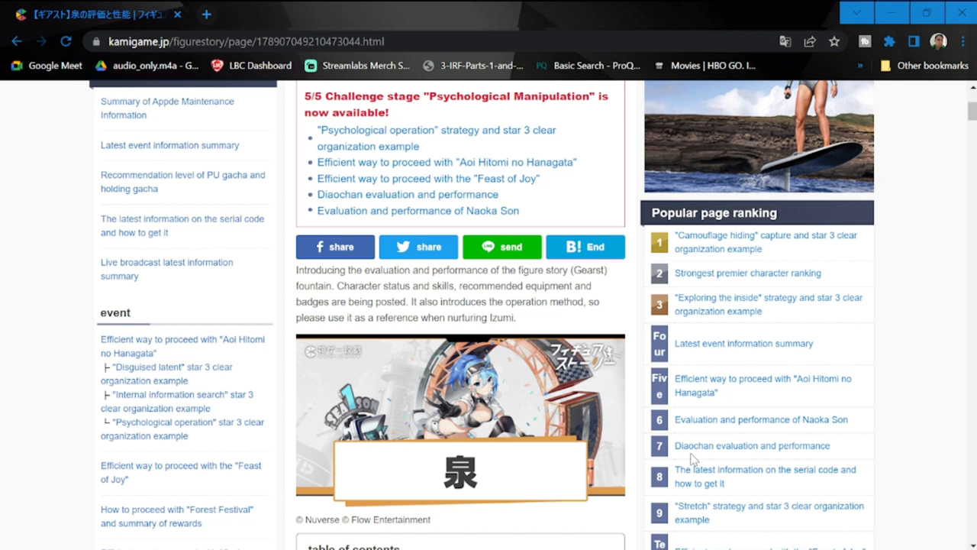
pyautogui.moveTo(691, 462)
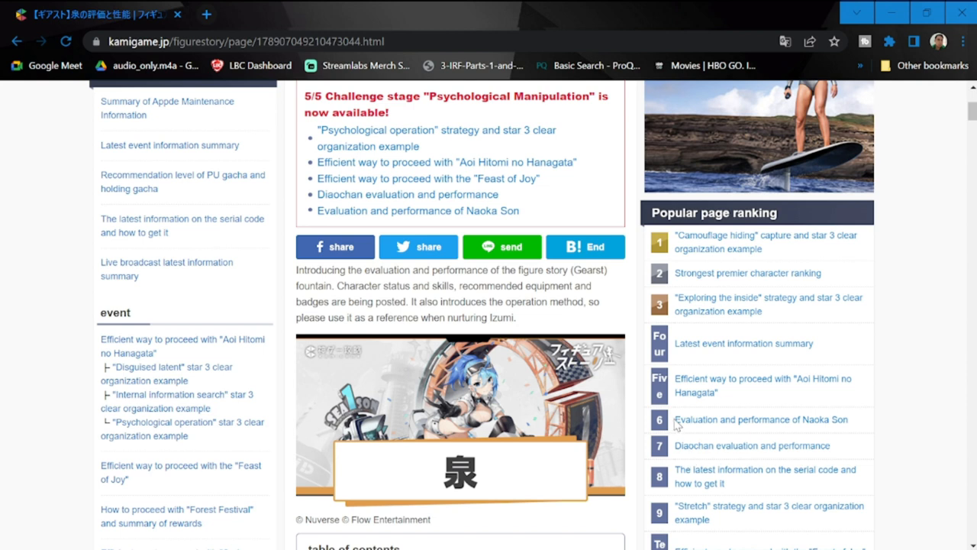
pyautogui.moveTo(501, 498)
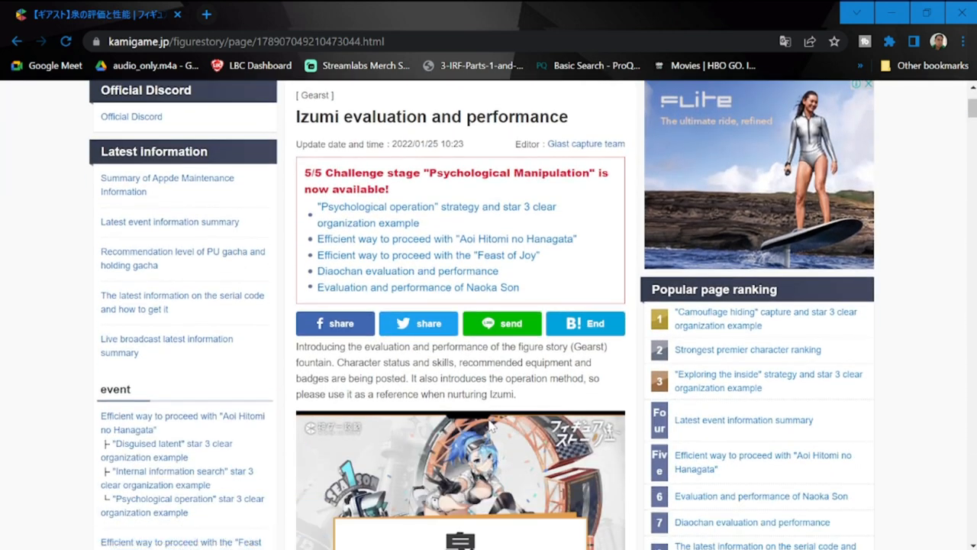
pyautogui.scroll(-3)
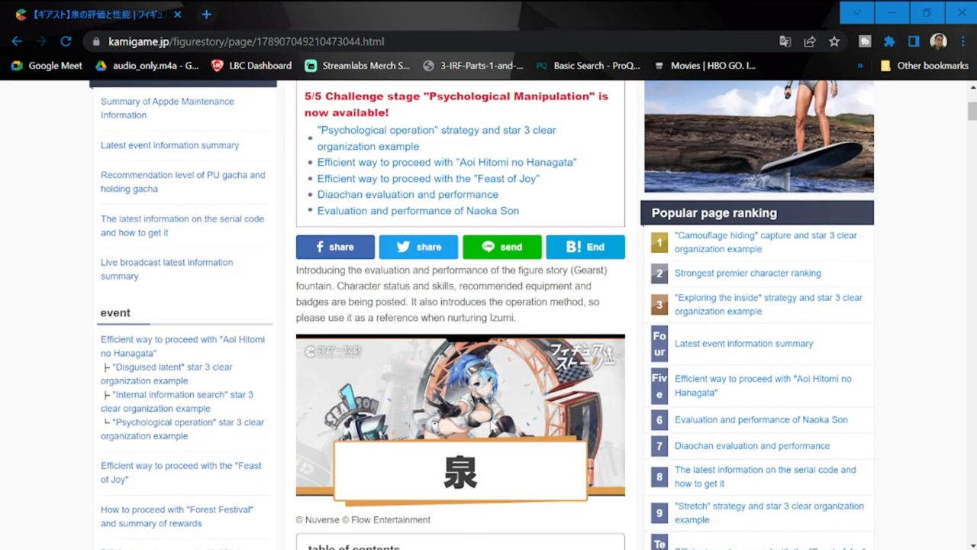
pyautogui.moveTo(582, 458)
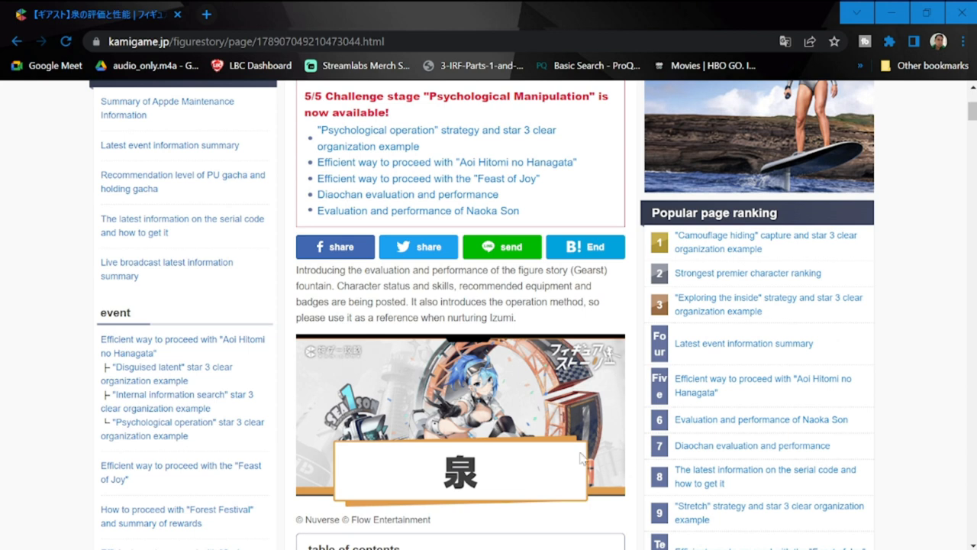
pyautogui.moveTo(639, 467)
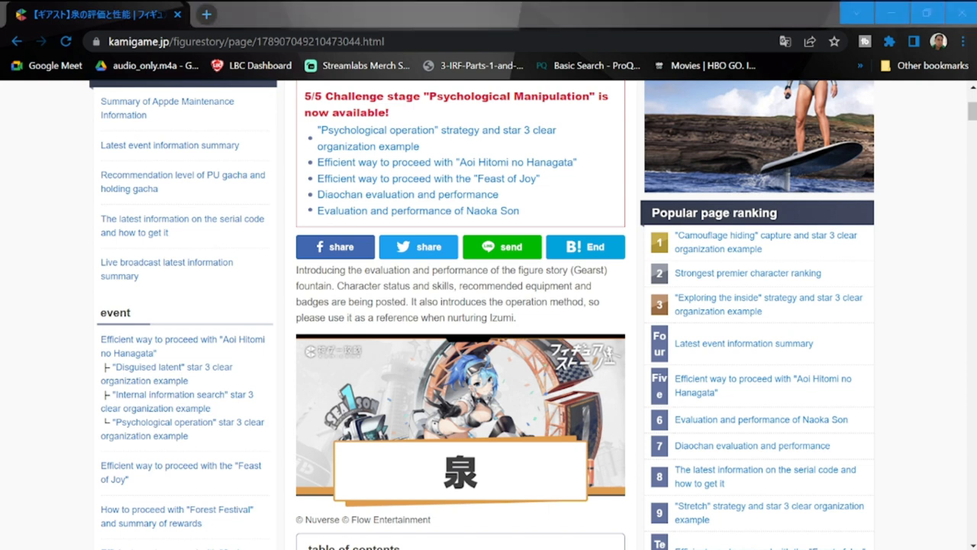
pyautogui.moveTo(877, 367)
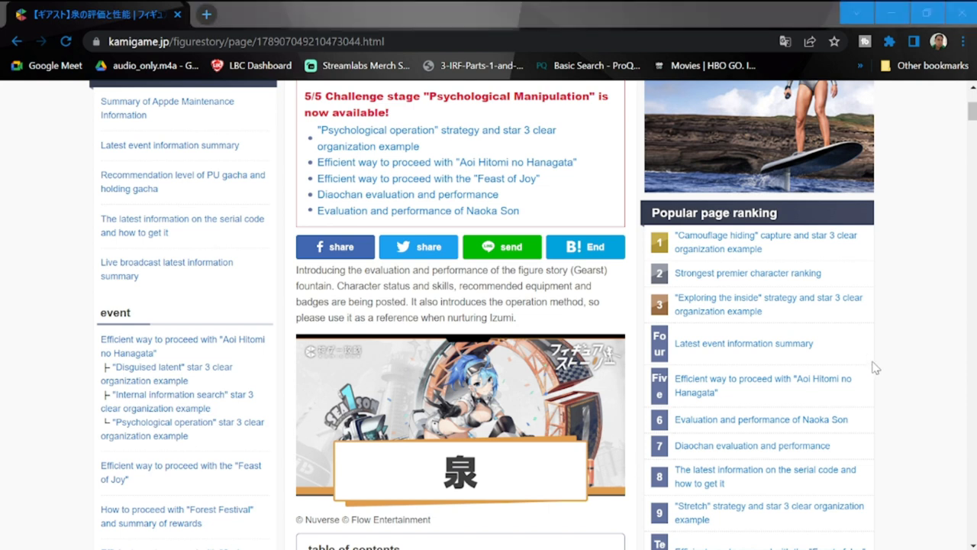
pyautogui.moveTo(908, 321)
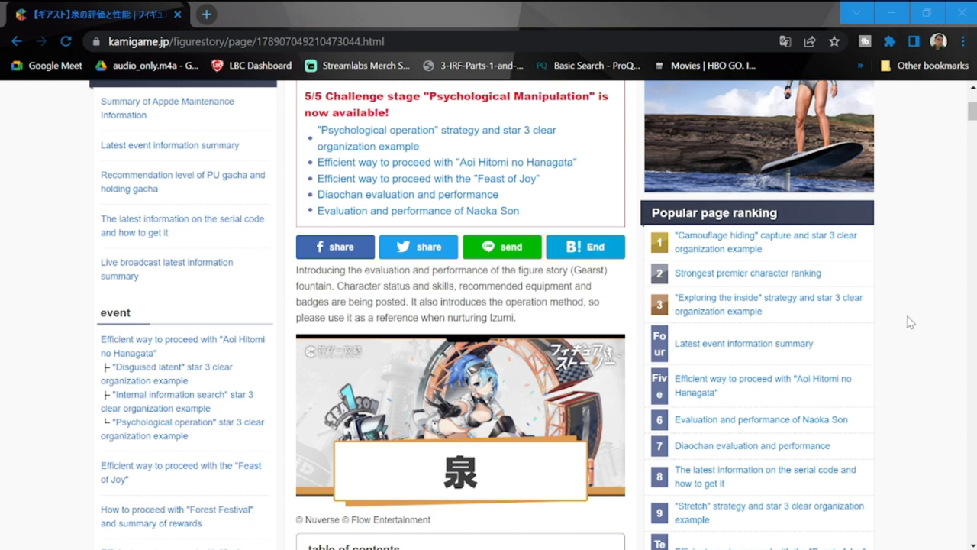